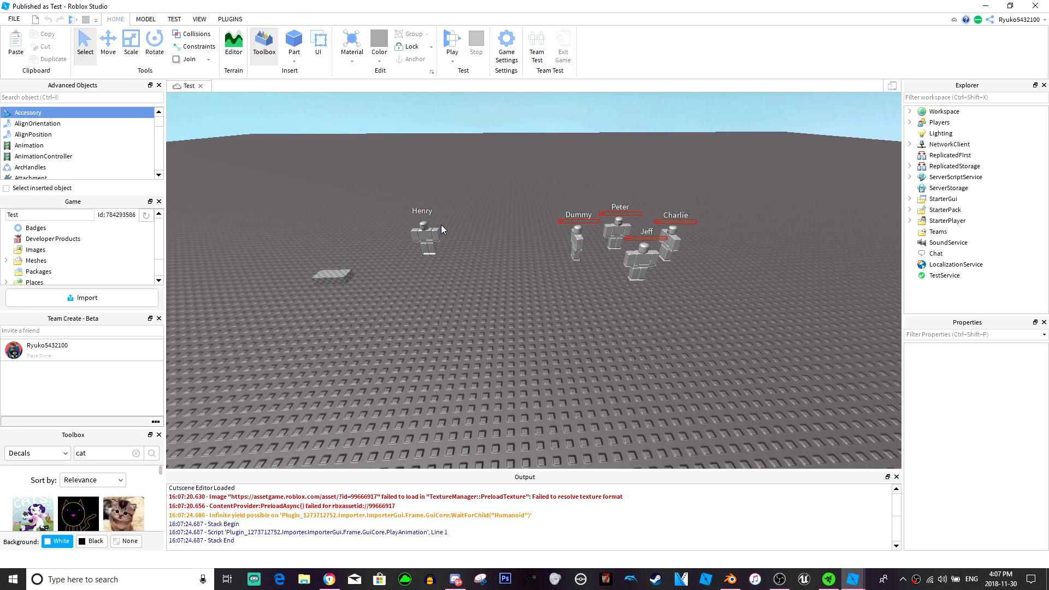
{"action": "mouse_move", "coordinate": [441, 230]}
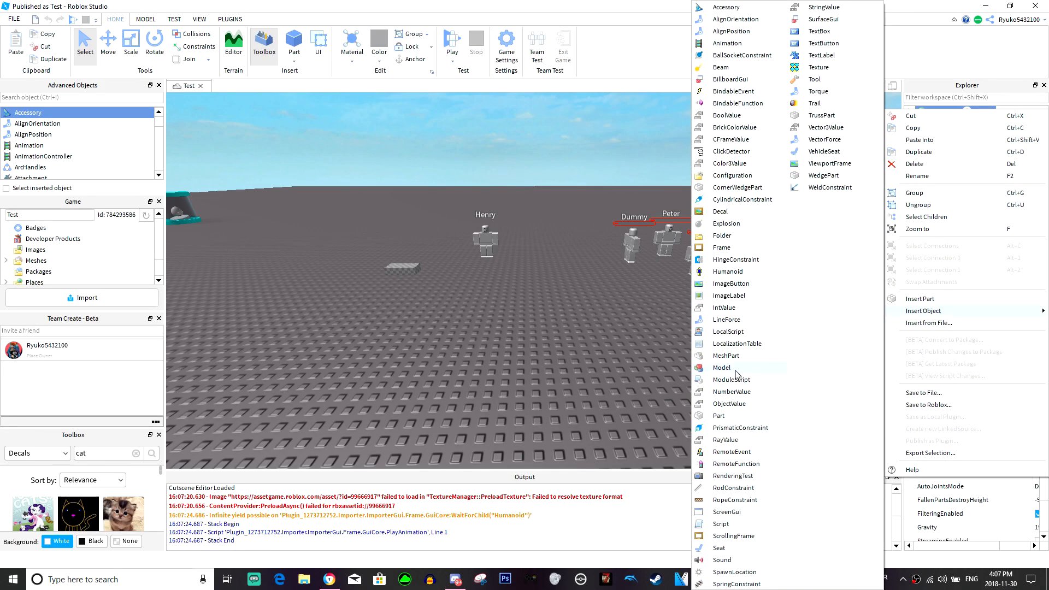
Insert a MeshPart, load the uploaded Blender cat mesh into it, and rename it Pet
{"action": "left_click", "coordinate": [723, 355]}
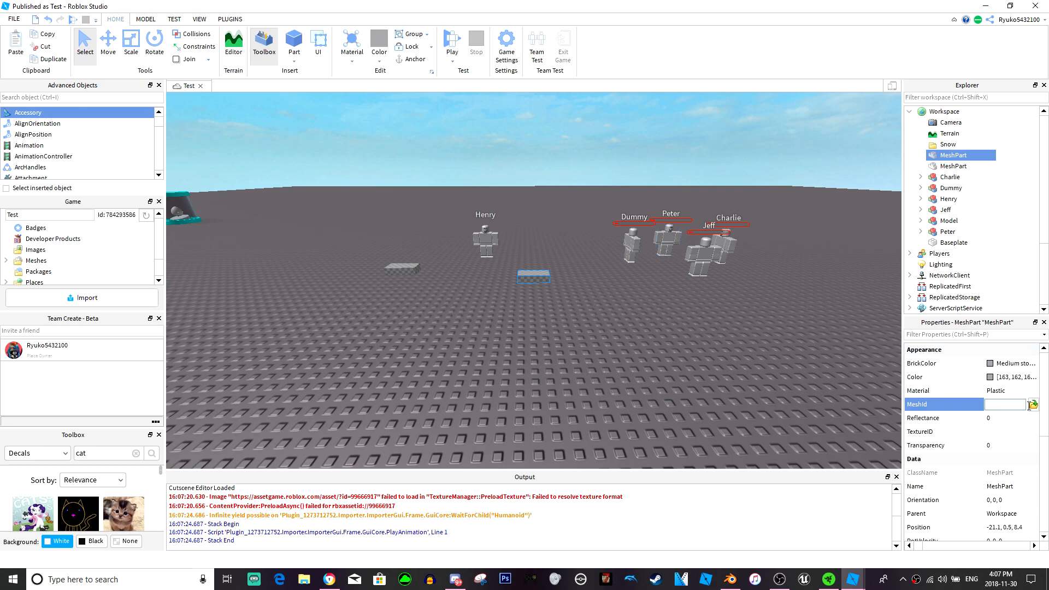
{"action": "left_click", "coordinate": [1034, 405]}
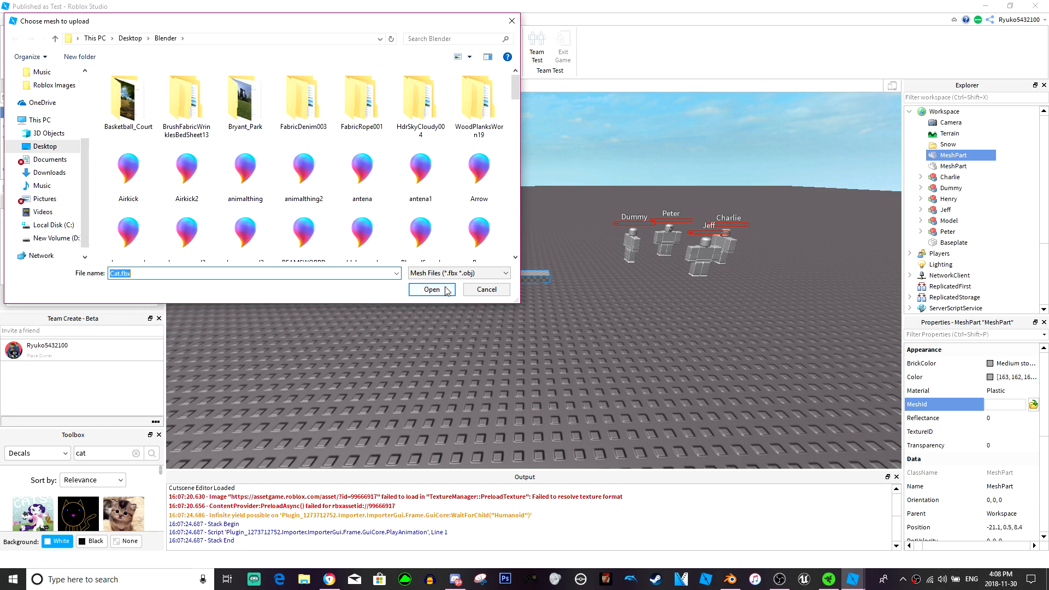
{"action": "left_click", "coordinate": [431, 288]}
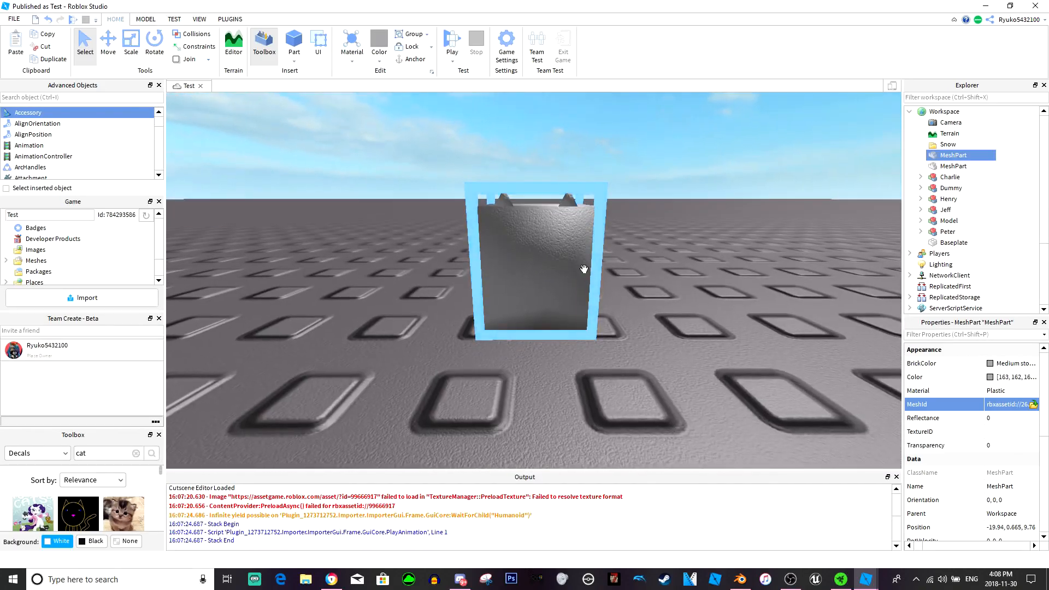
{"action": "double_click", "coordinate": [953, 154]}
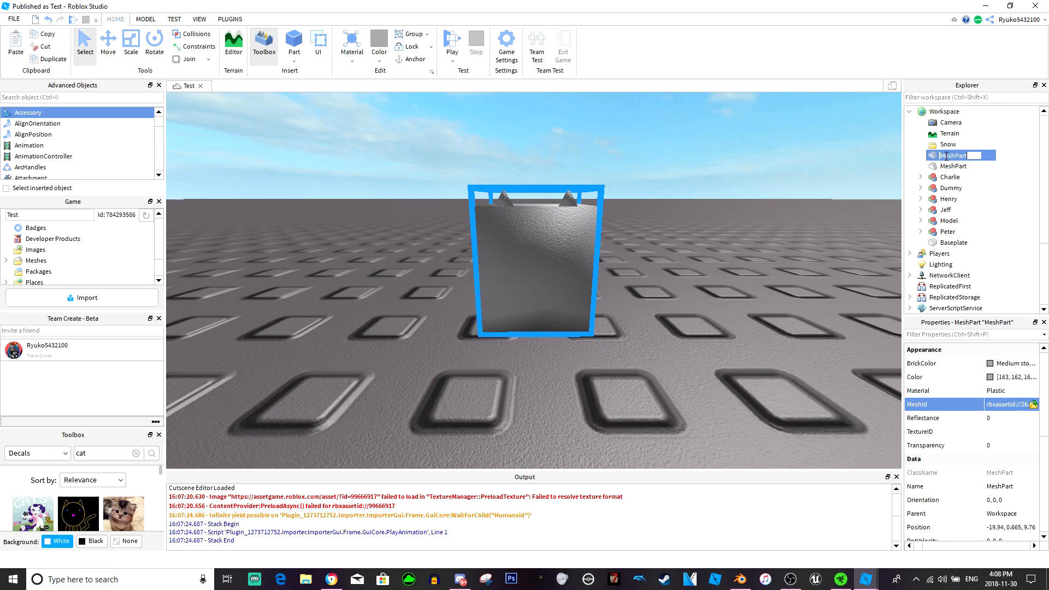
{"action": "type", "text": "Pet"}
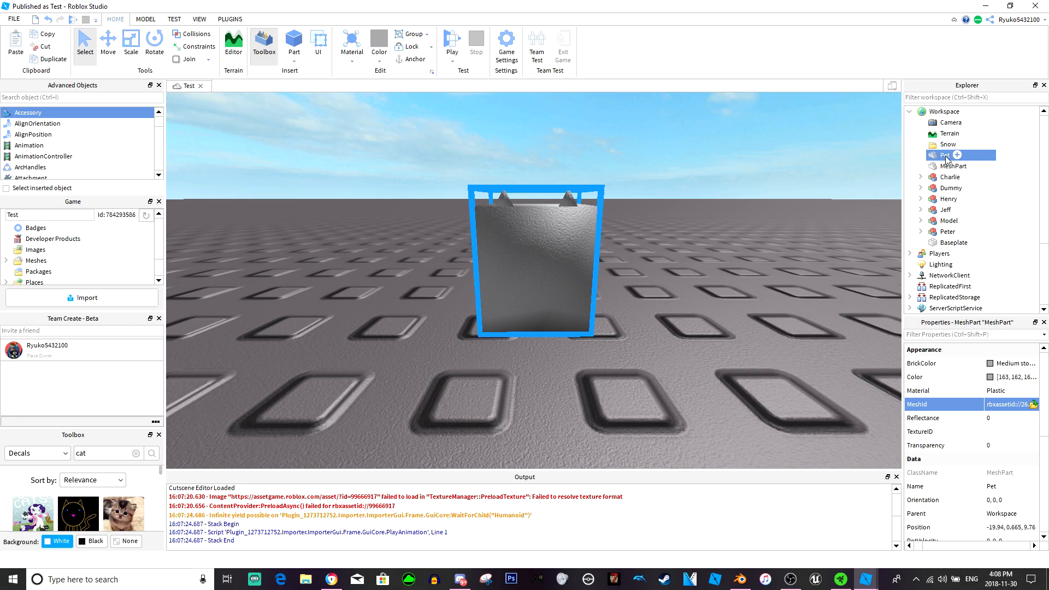
Colour the Pet pink, give it a new material, and apply the cat-face decal from the Toolbox
{"action": "left_click", "coordinate": [994, 363]}
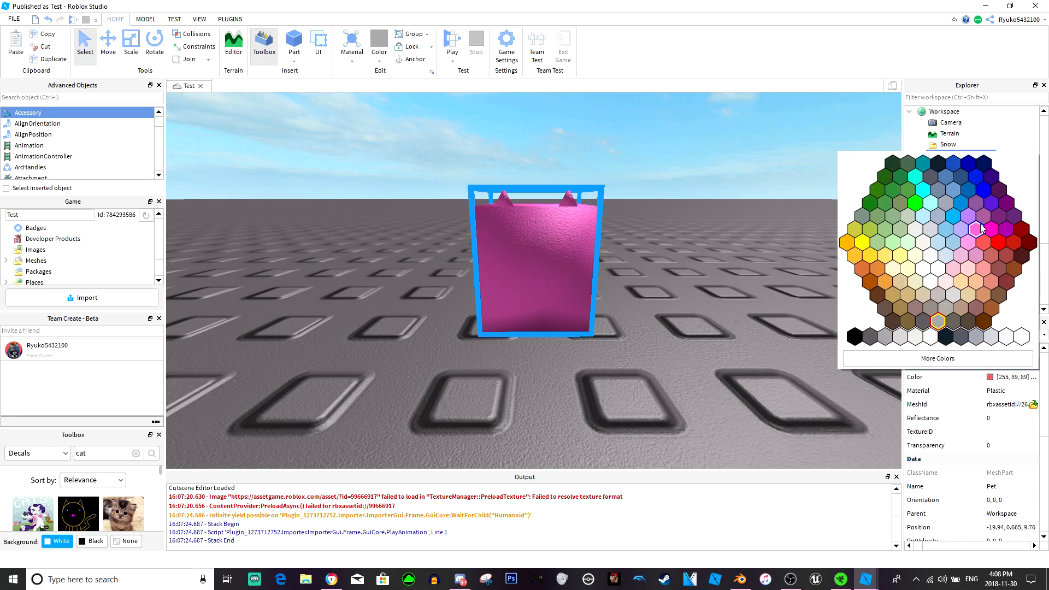
{"action": "left_click", "coordinate": [1030, 390]}
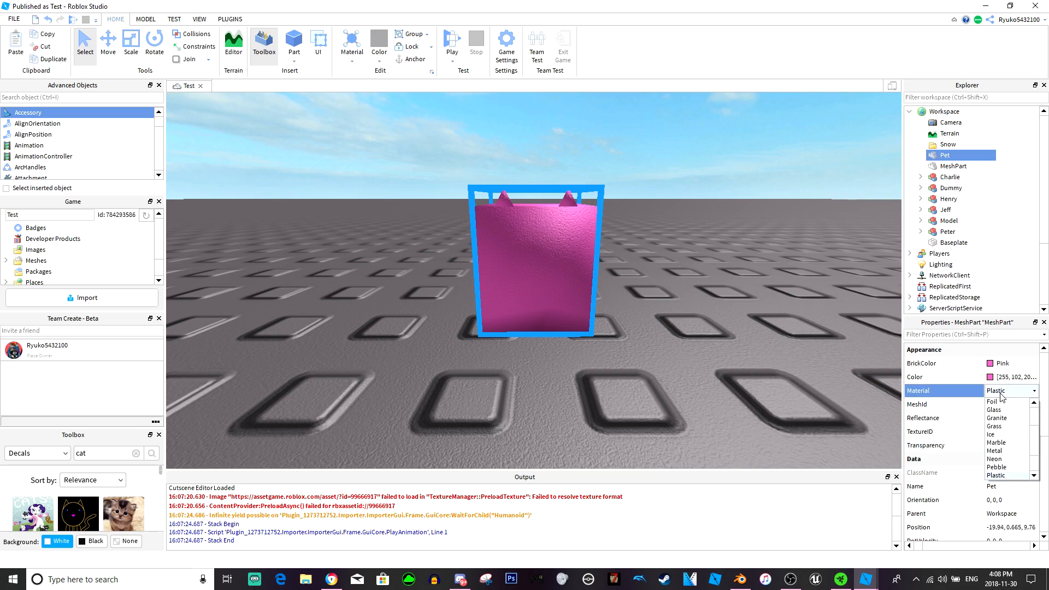
{"action": "scroll", "scroll_direction": "down", "scroll_amount": 3}
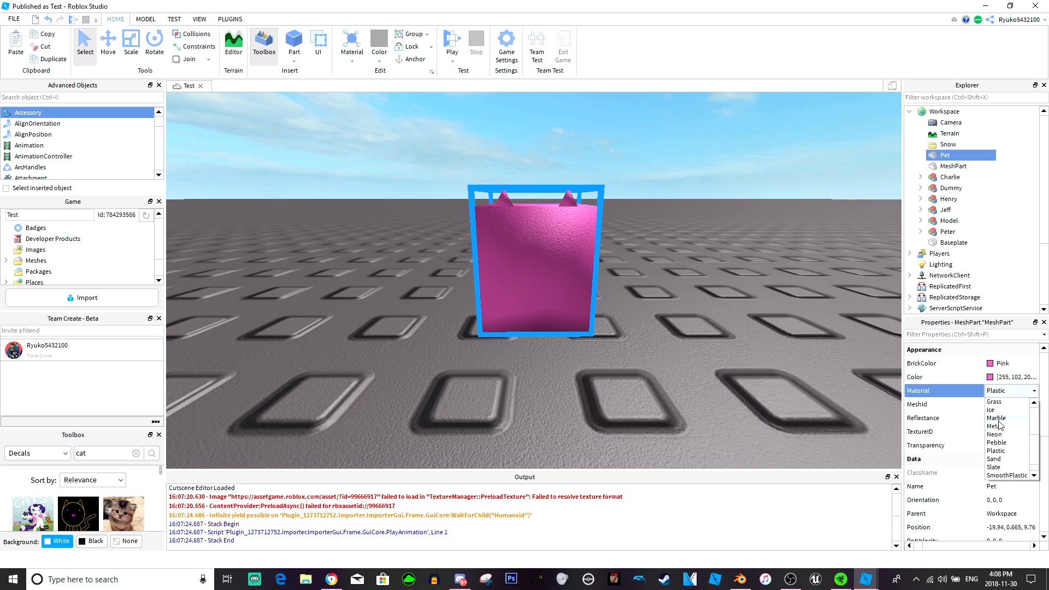
{"action": "scroll", "scroll_direction": "up", "scroll_amount": 3}
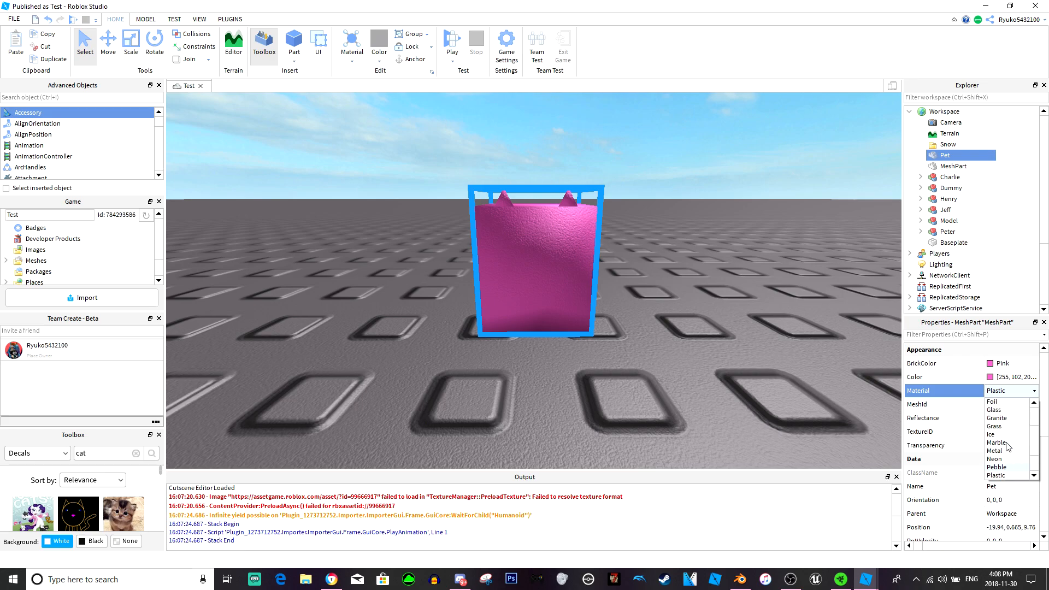
{"action": "left_click", "coordinate": [993, 401]}
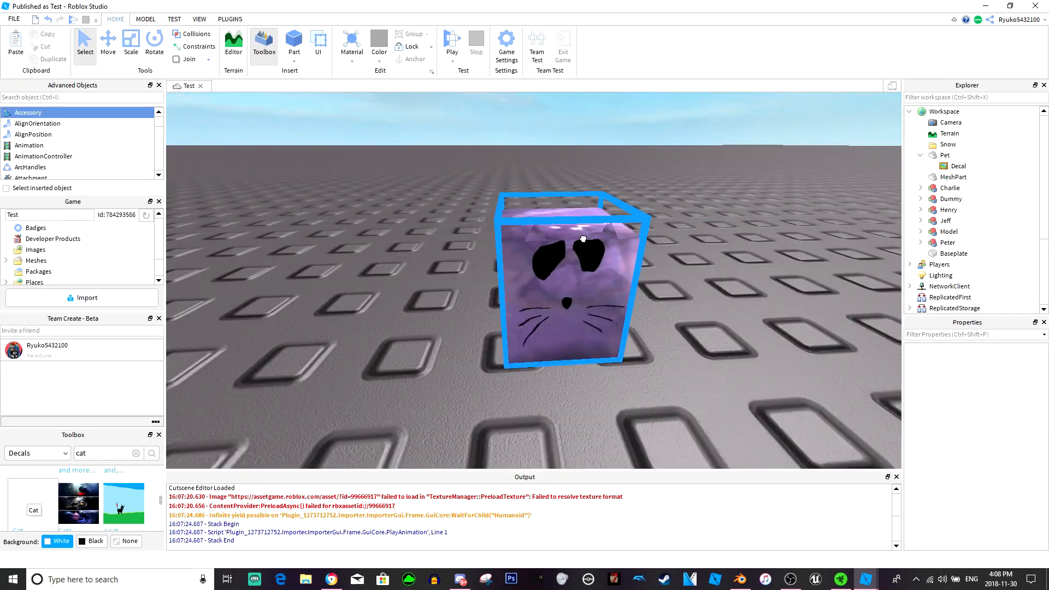
{"action": "left_click", "coordinate": [938, 154]}
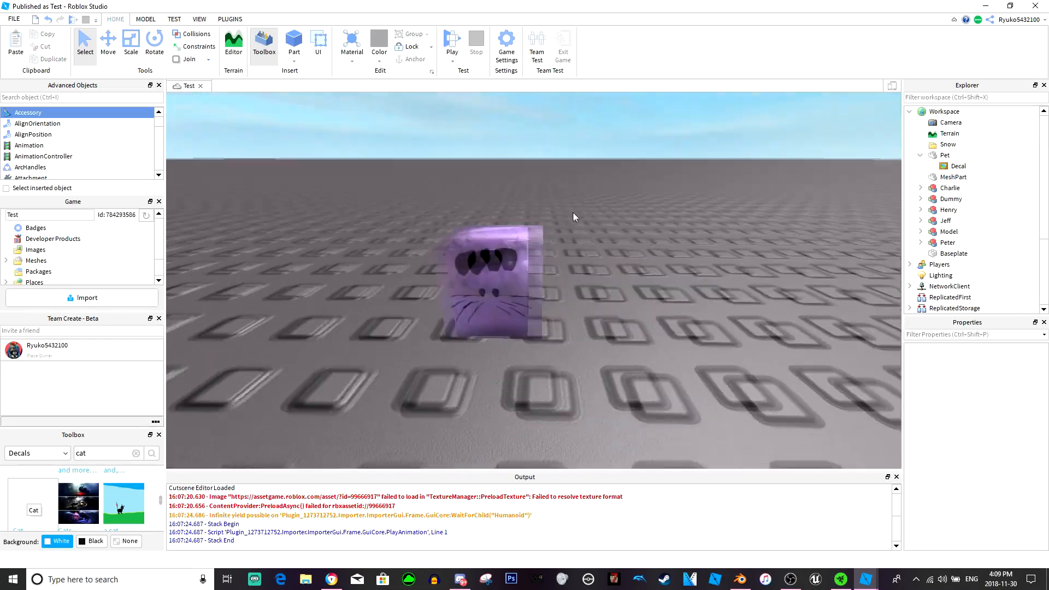
Insert a BodyPosition and a BodyGyro inside the Pet via Insert Object
{"action": "left_click", "coordinate": [944, 155]}
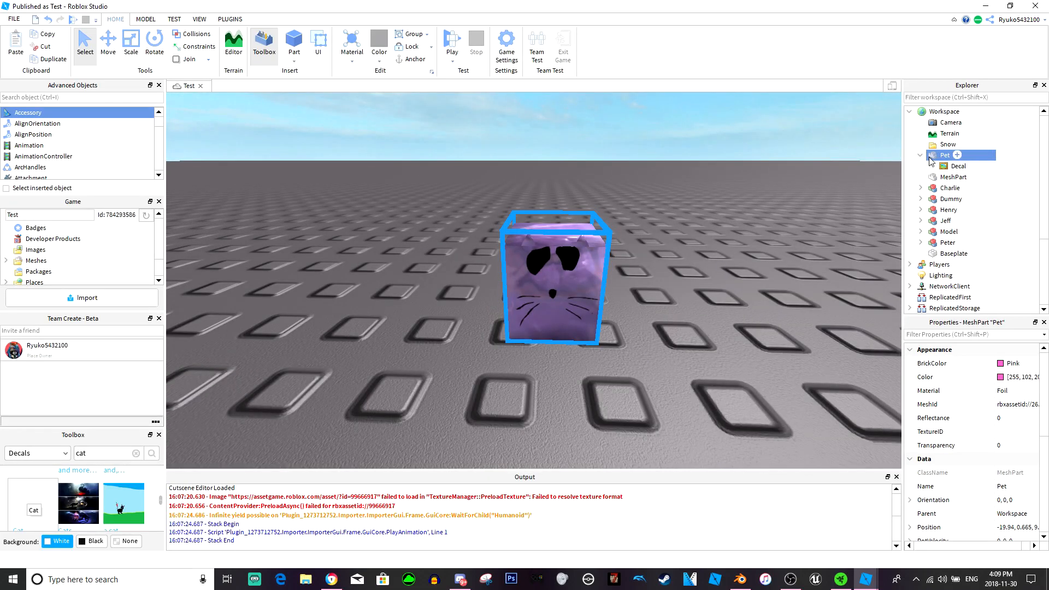
{"action": "right_click", "coordinate": [946, 154]}
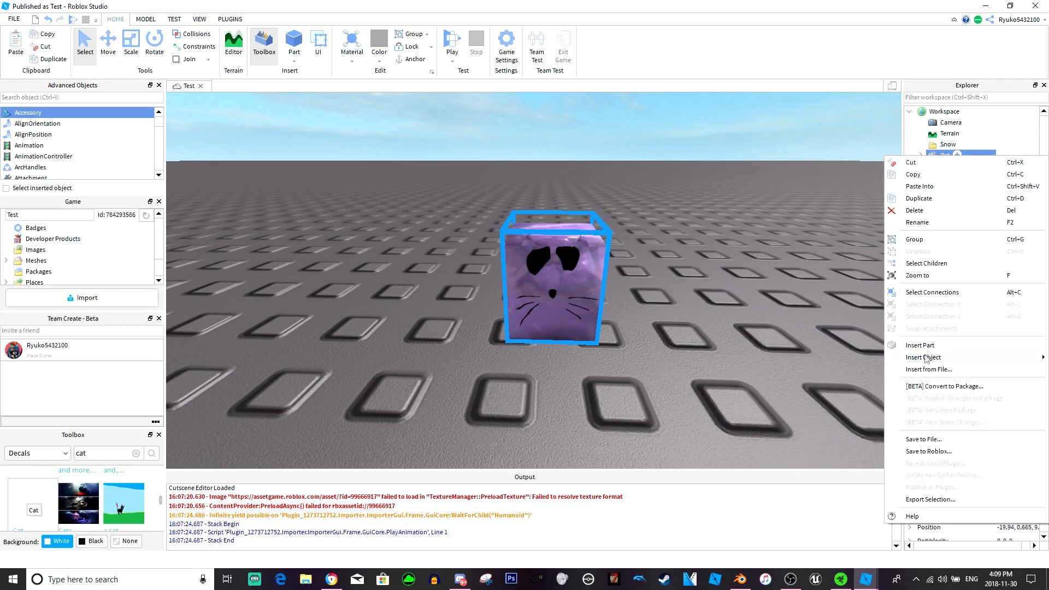
{"action": "left_click", "coordinate": [923, 356]}
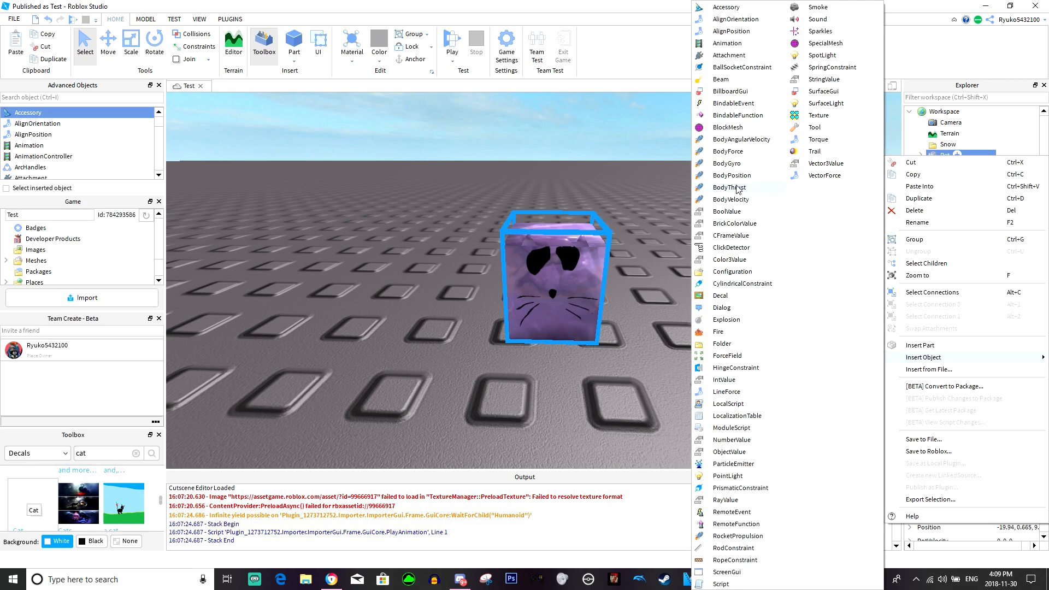
{"action": "left_click", "coordinate": [925, 356]}
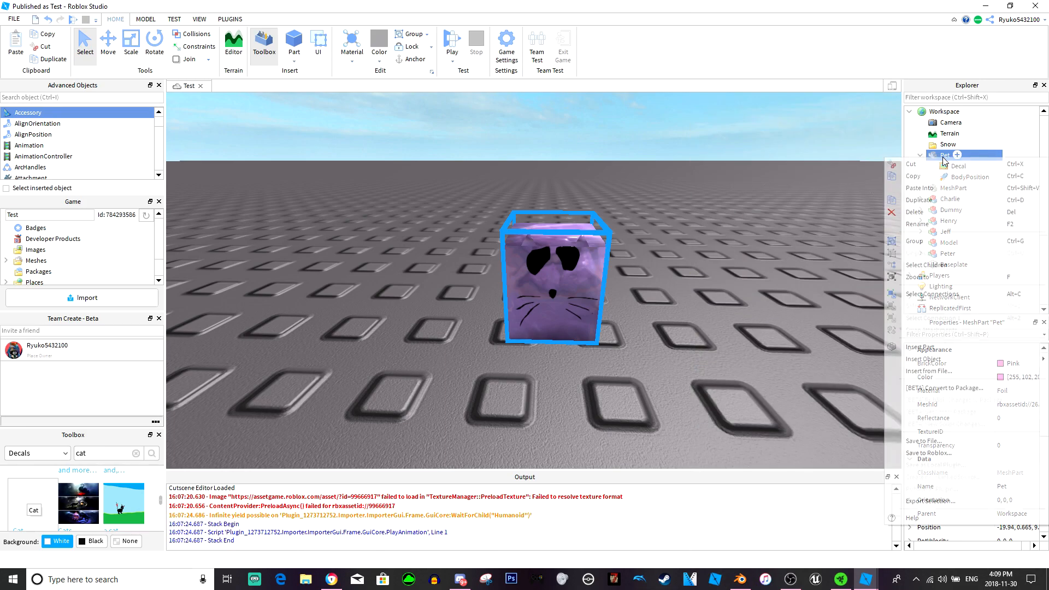
{"action": "left_click", "coordinate": [924, 359]}
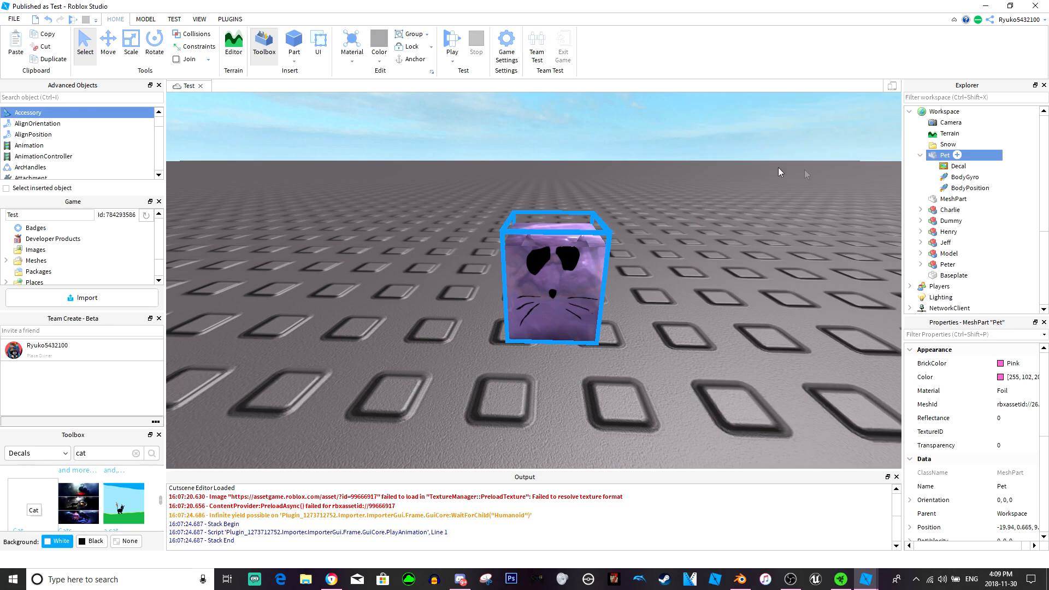
Set the BodyGyro's MaxTorque to inf,inf,inf and select the BodyPosition for its MaxForce
{"action": "left_click", "coordinate": [963, 177]}
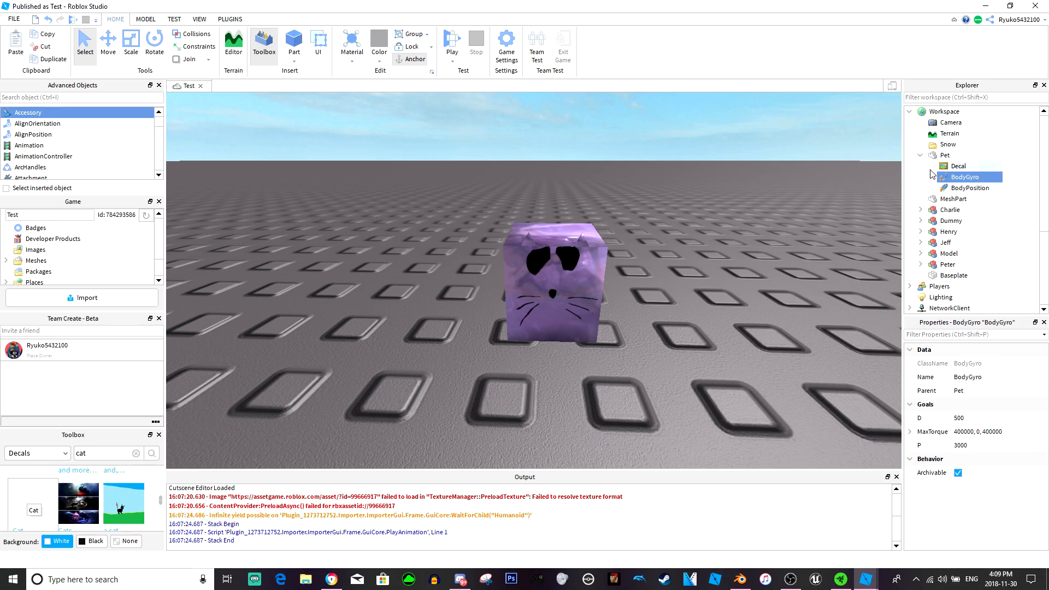
{"action": "left_click", "coordinate": [967, 188]}
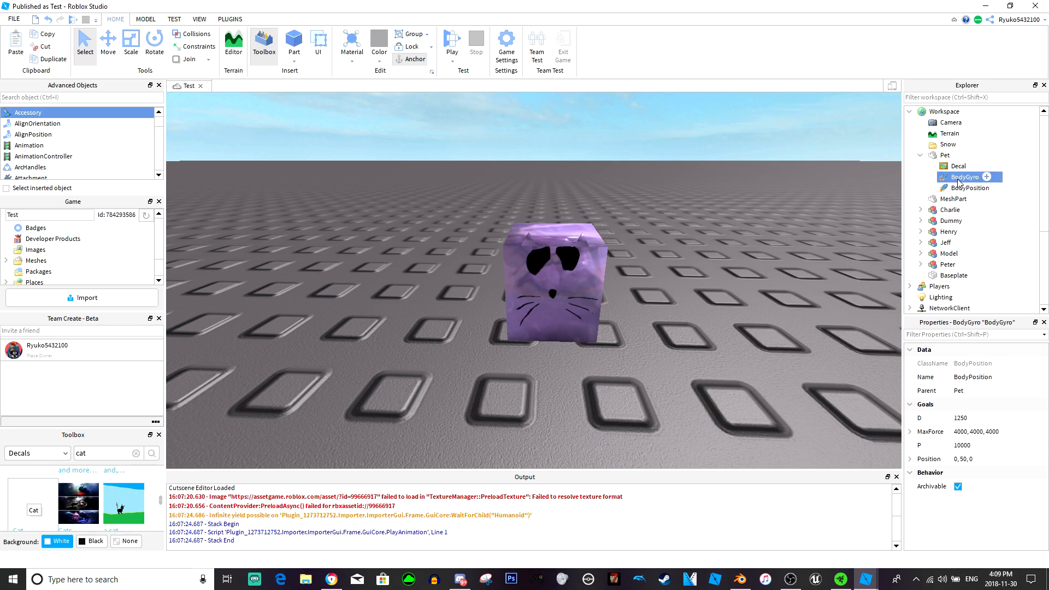
{"action": "left_click", "coordinate": [964, 177]}
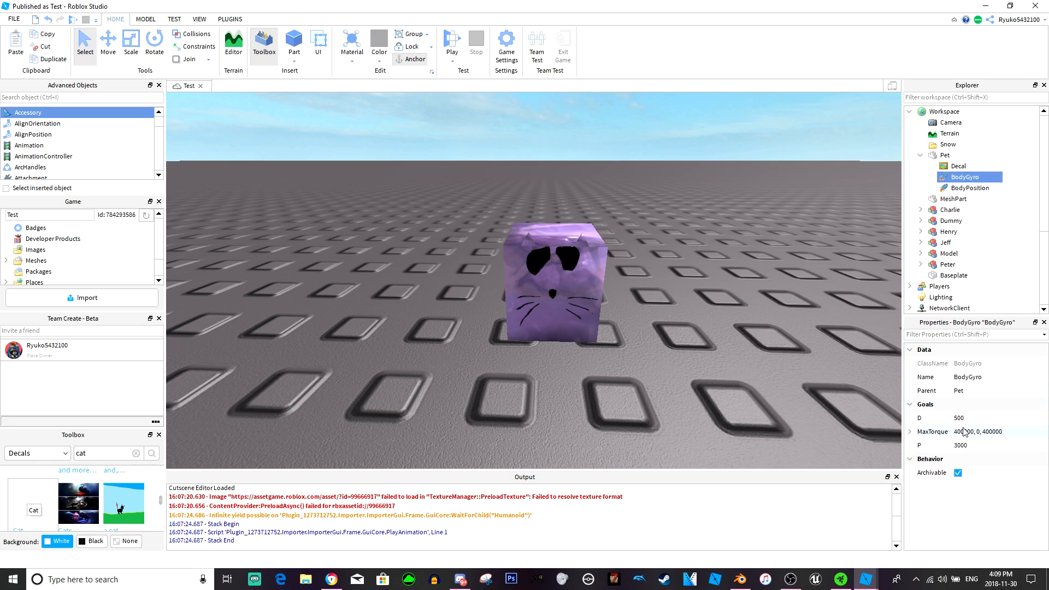
{"action": "double_click", "coordinate": [997, 432]}
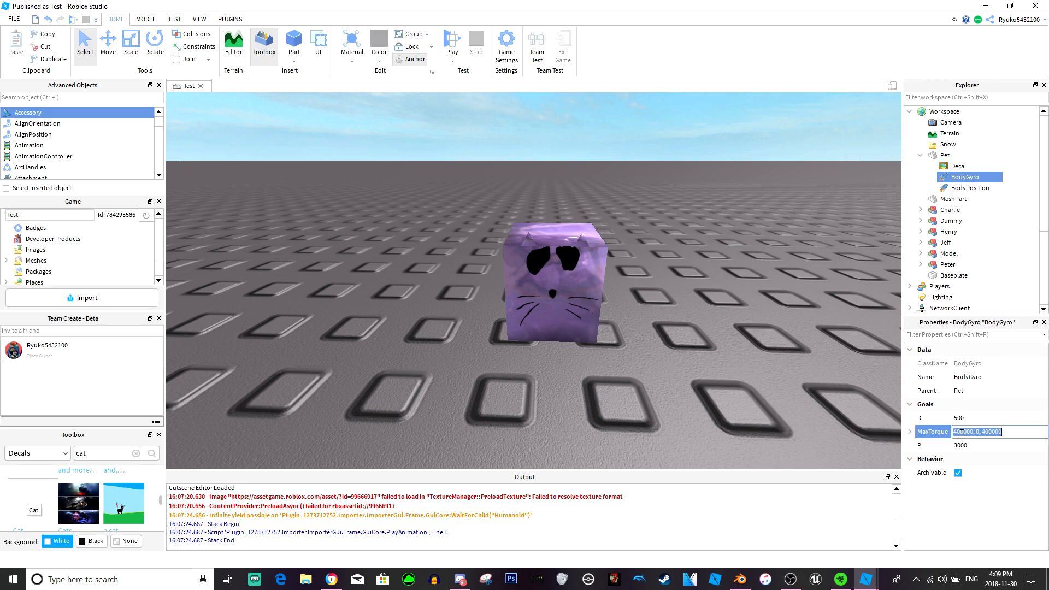
{"action": "type", "text": "inf,inf,inf"}
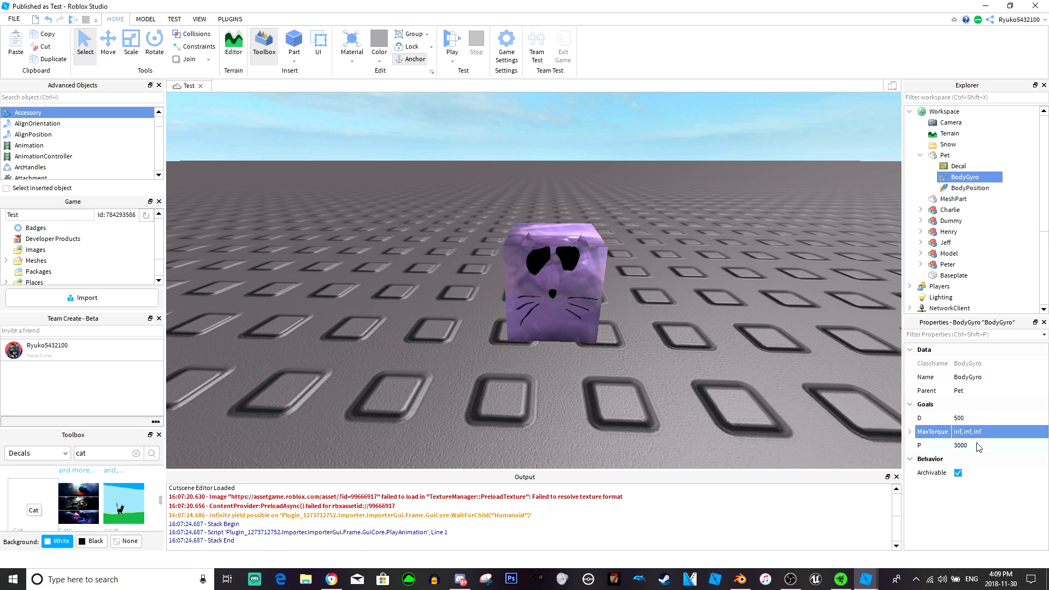
{"action": "left_click", "coordinate": [967, 188]}
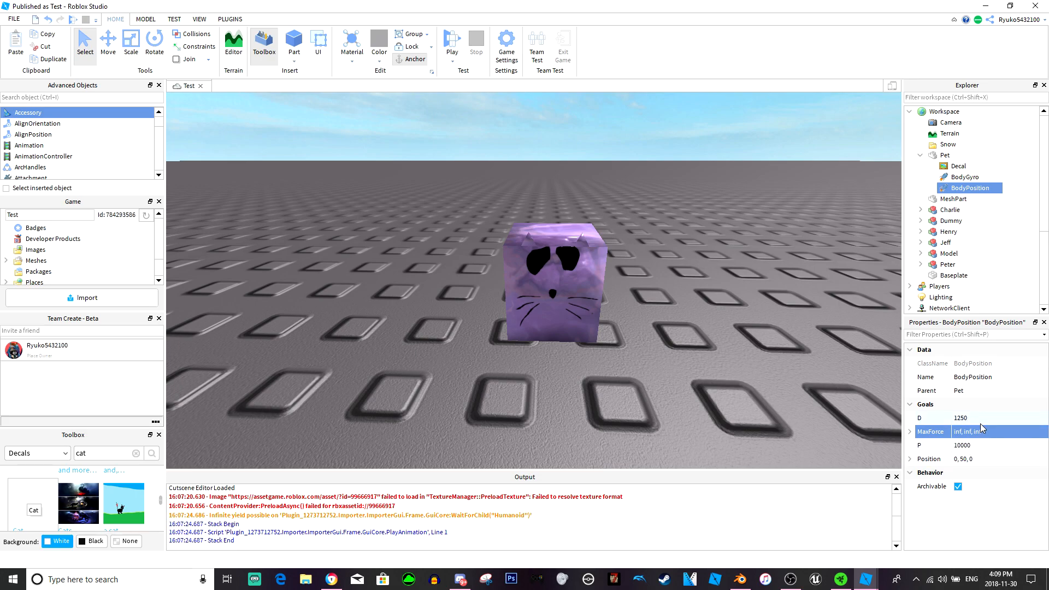
{"action": "mouse_move", "coordinate": [980, 423]}
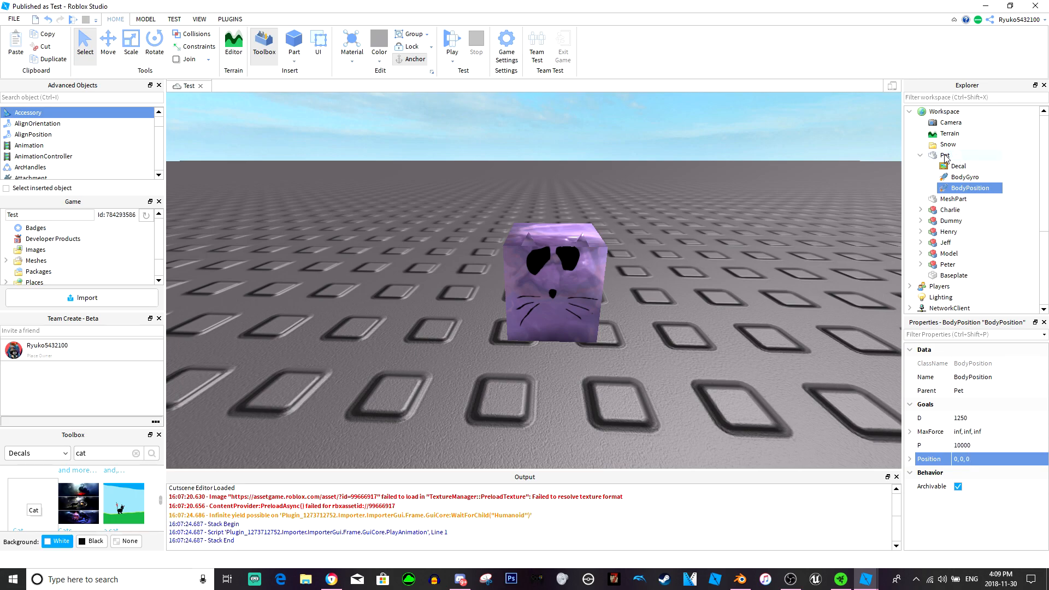
{"action": "right_click", "coordinate": [944, 155]}
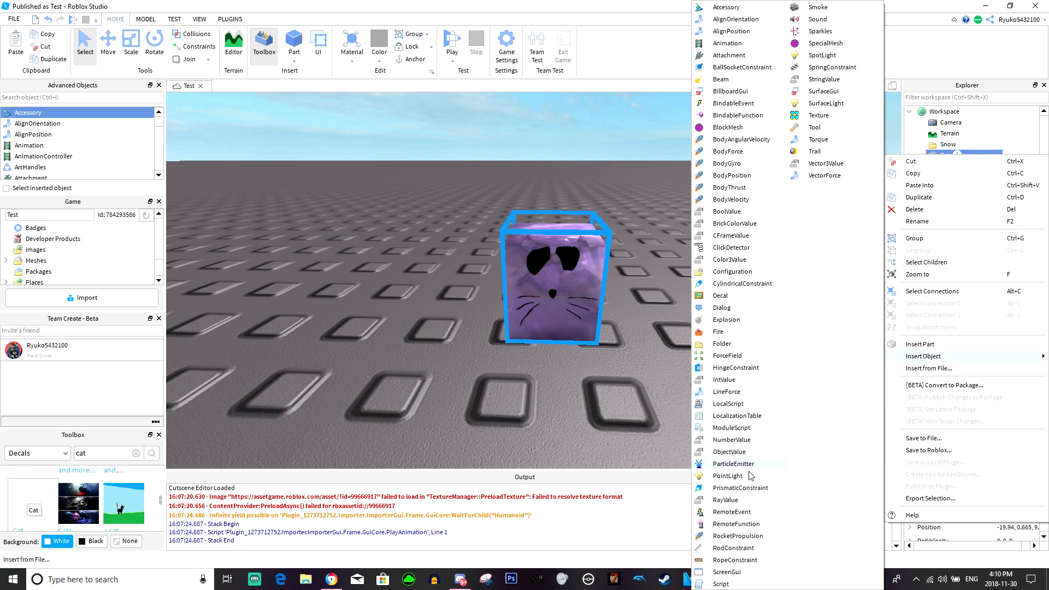
{"action": "left_click", "coordinate": [720, 583]}
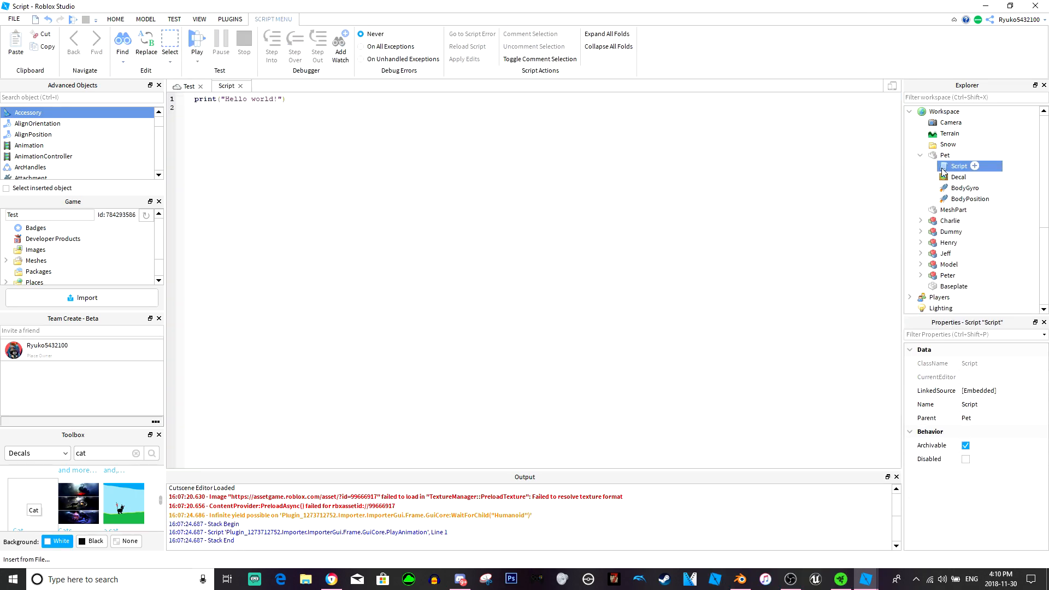
{"action": "double_click", "coordinate": [957, 165]}
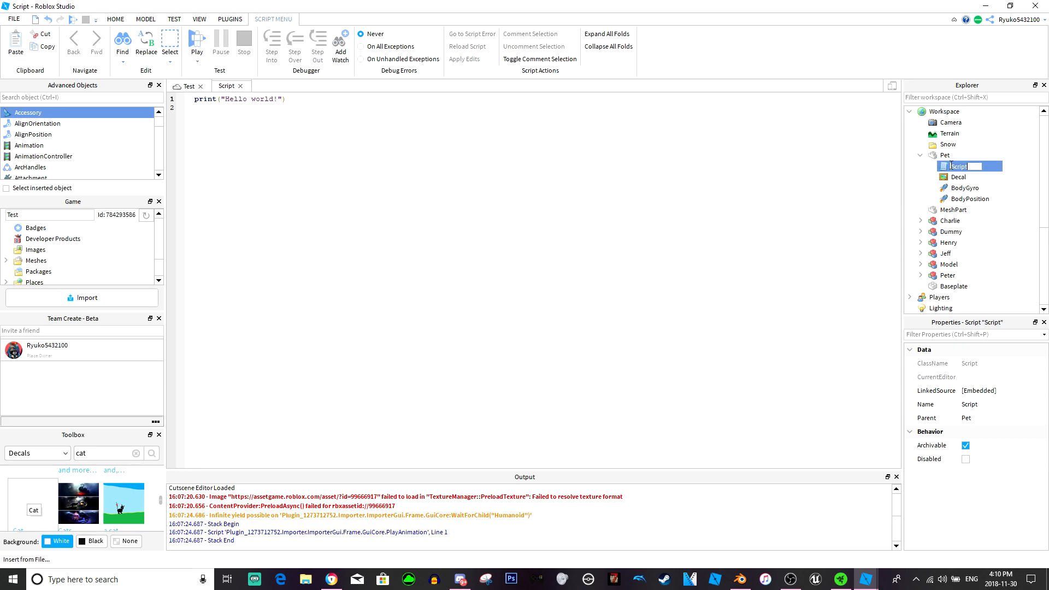
{"action": "type", "text": "Follow"}
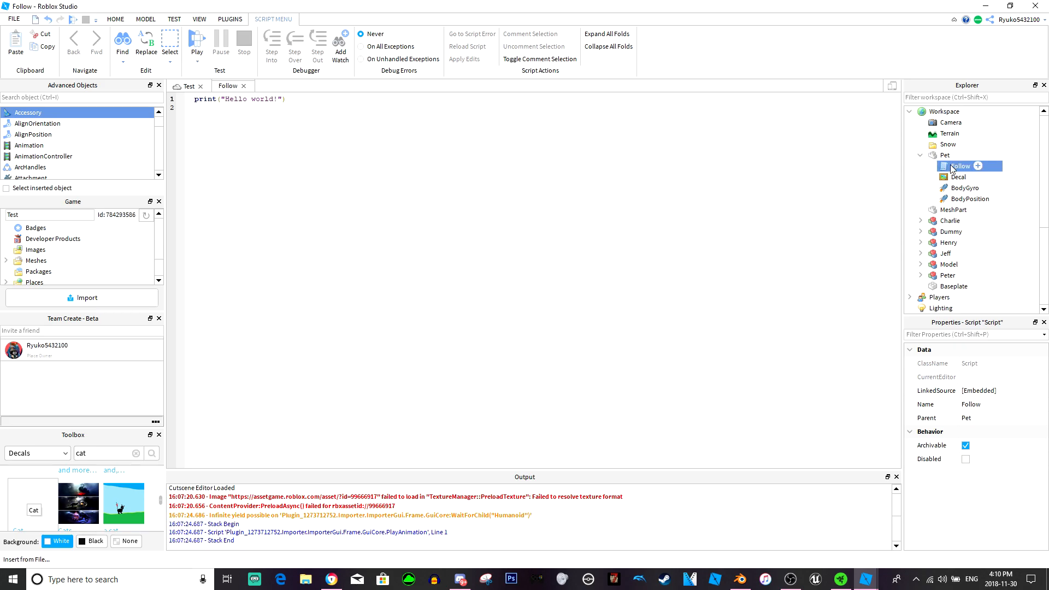
{"action": "mouse_move", "coordinate": [917, 158]}
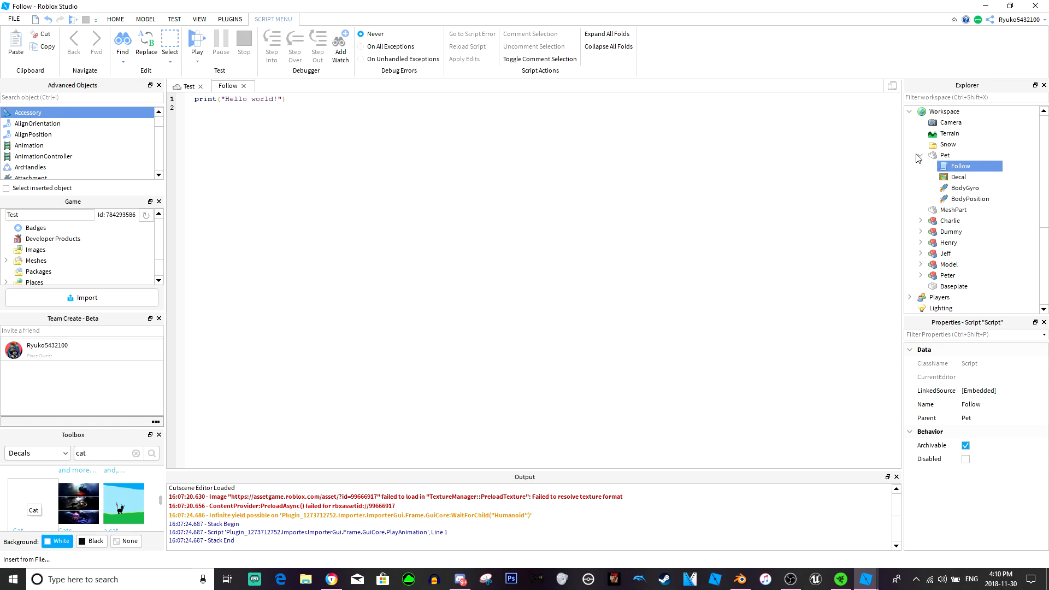
{"action": "left_click", "coordinate": [920, 154]}
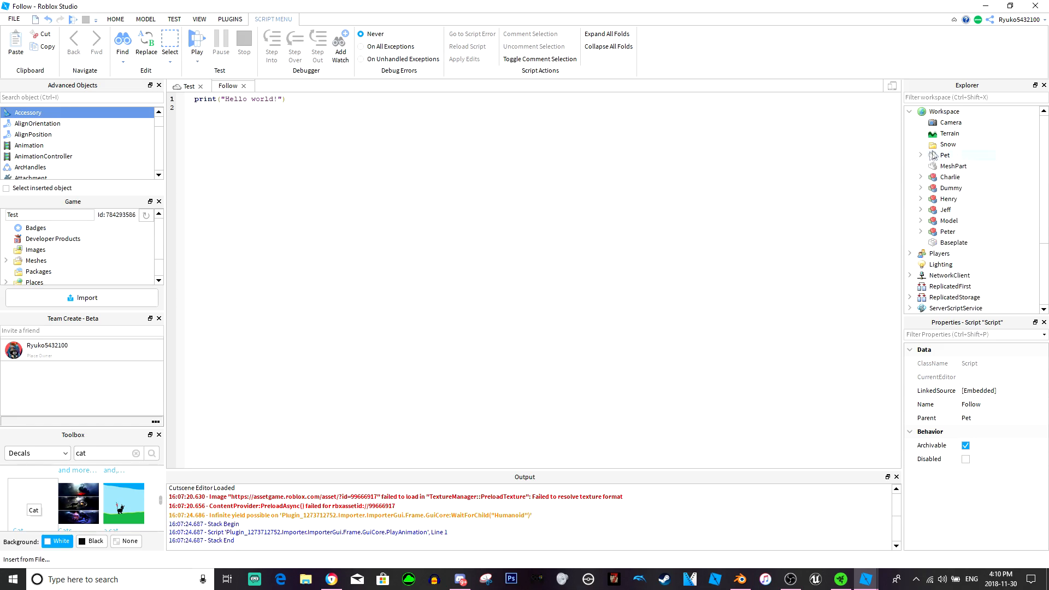
{"action": "left_click", "coordinate": [921, 155]}
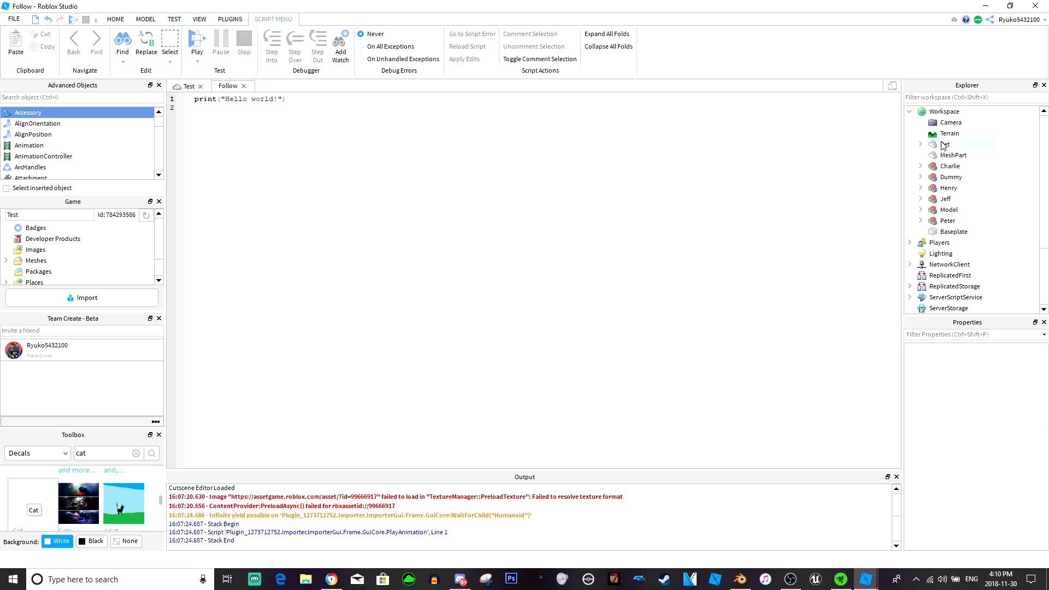
Move Pet into a new PetLibrary folder in ReplicatedStorage and select its Follow script
{"action": "left_click", "coordinate": [945, 143]}
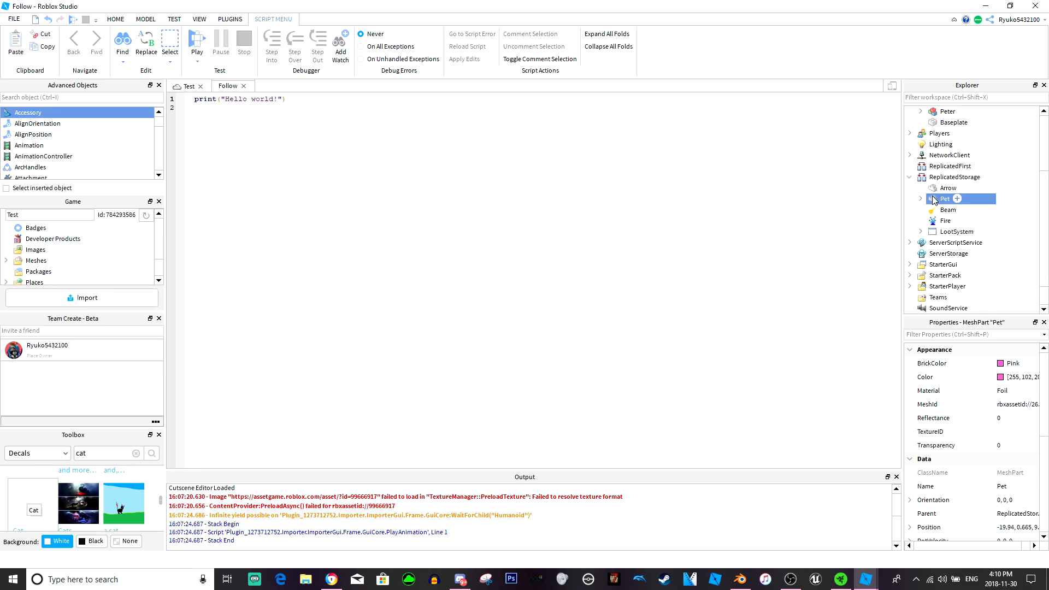
{"action": "right_click", "coordinate": [953, 176]}
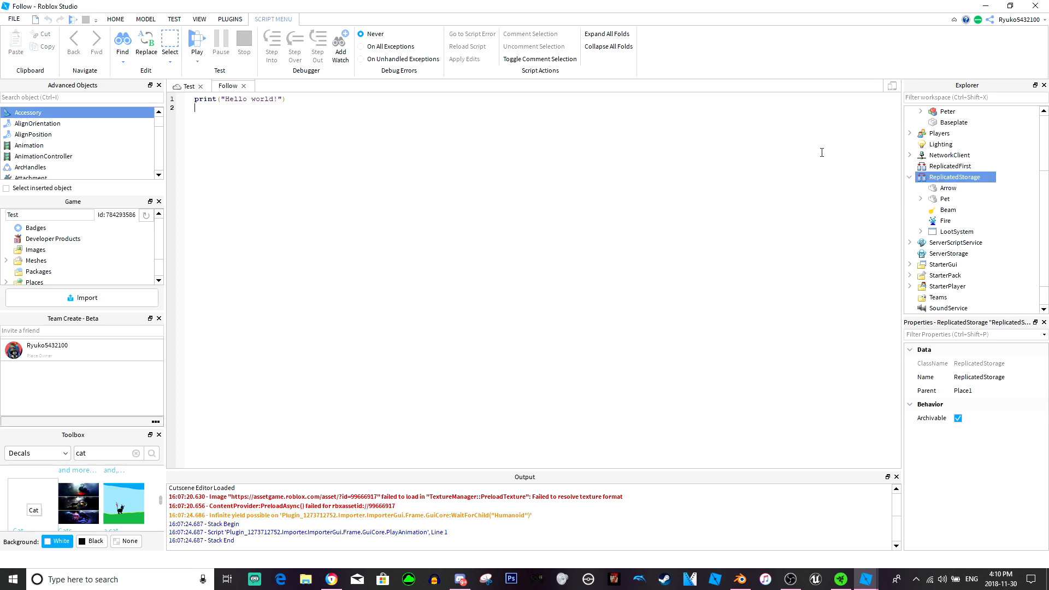
{"action": "mouse_move", "coordinate": [933, 182]}
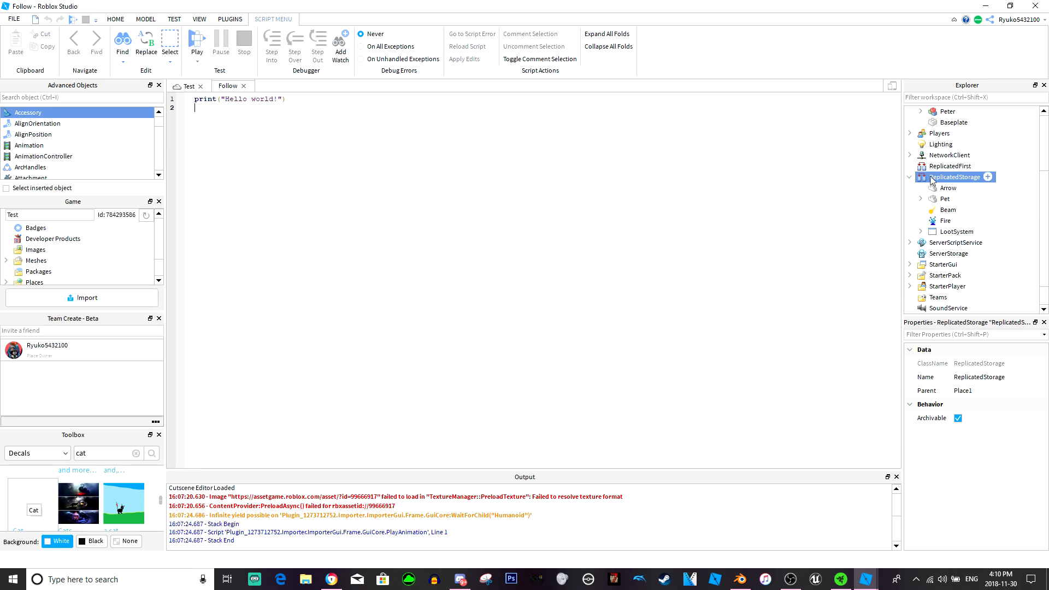
{"action": "right_click", "coordinate": [952, 177]}
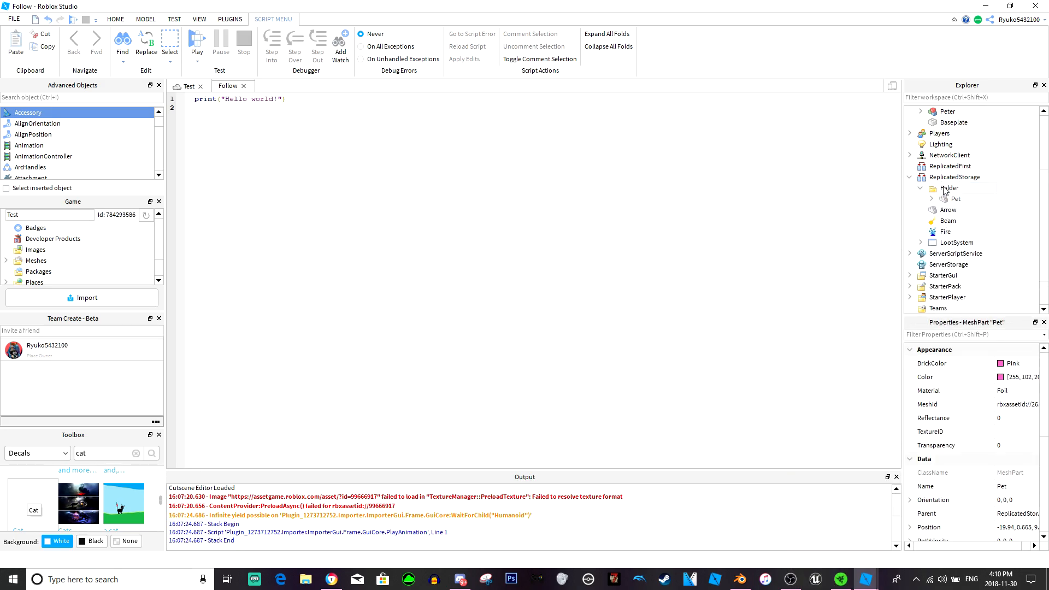
{"action": "left_click", "coordinate": [949, 188]}
{"action": "type", "text": "PetLibrary"}
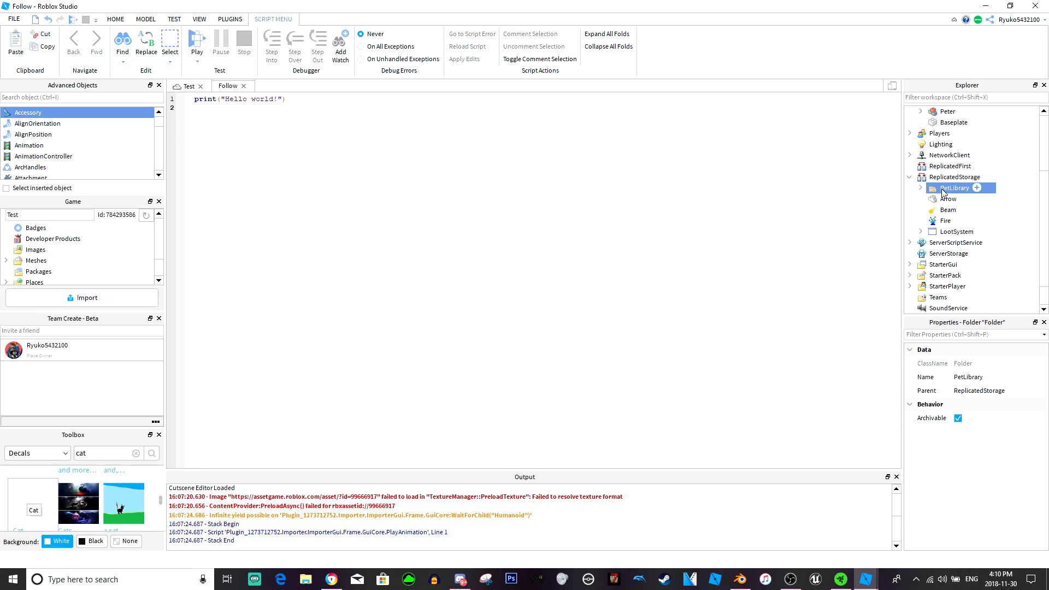
{"action": "left_click", "coordinate": [951, 198]}
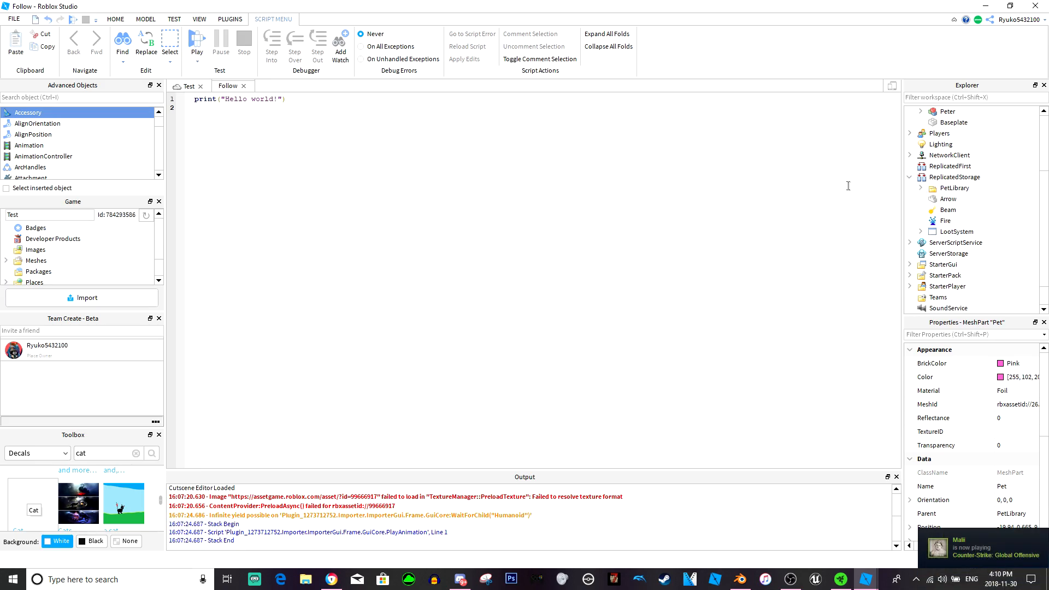
{"action": "mouse_move", "coordinate": [568, 166]}
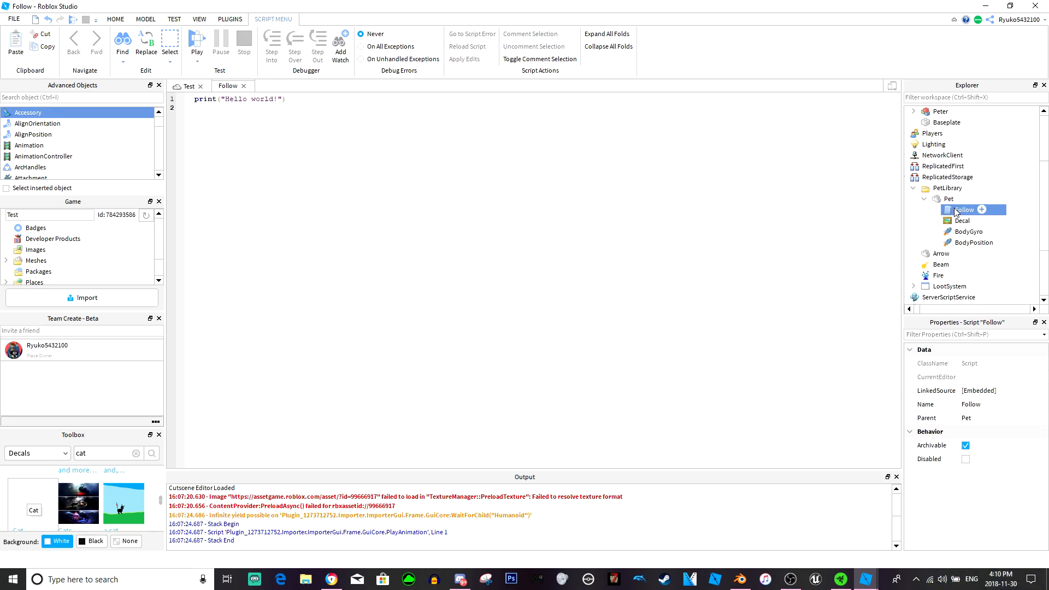
{"action": "left_click", "coordinate": [964, 458]}
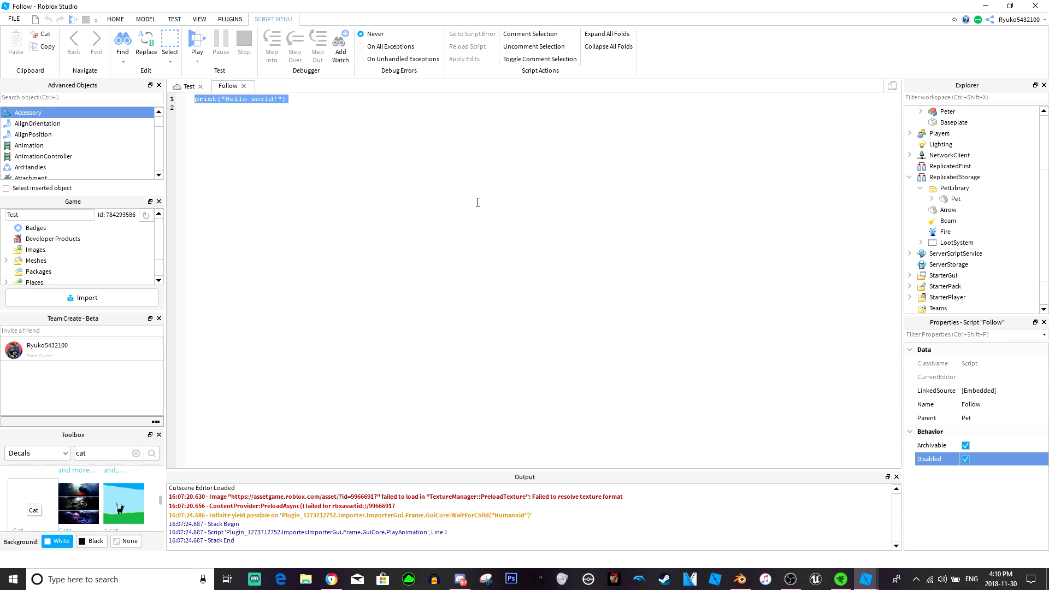
Write a while true loop with WaitForChild locals for HumanoidRootPart, BodyPosition and BodyGyro
{"action": "type", "text": "while true do"}
{"action": "left_click", "coordinate": [541, 107]}
{"action": "type", "text": "wait("}
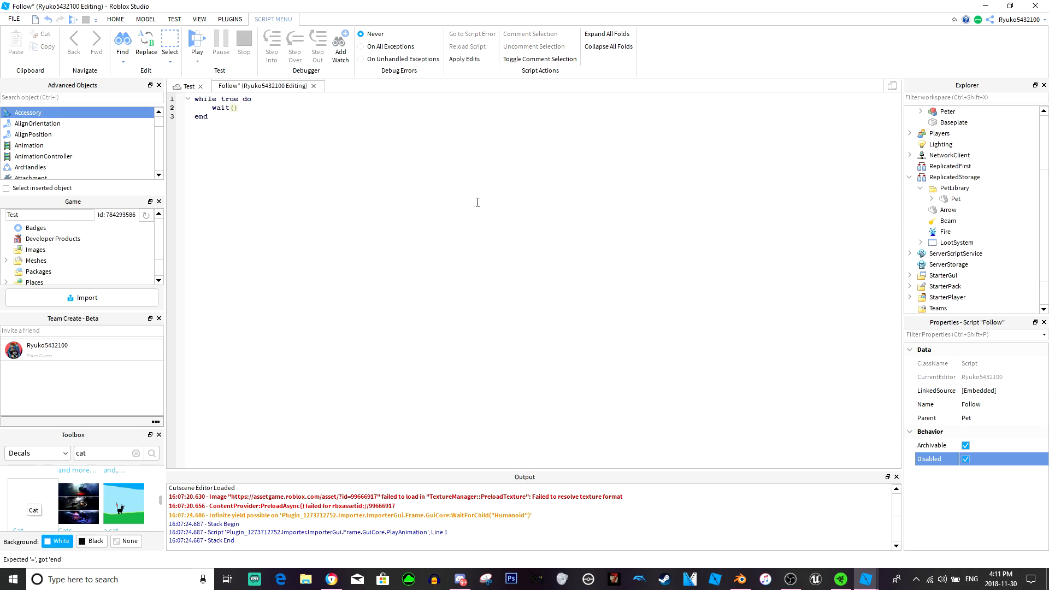
{"action": "type", "text": "local"}
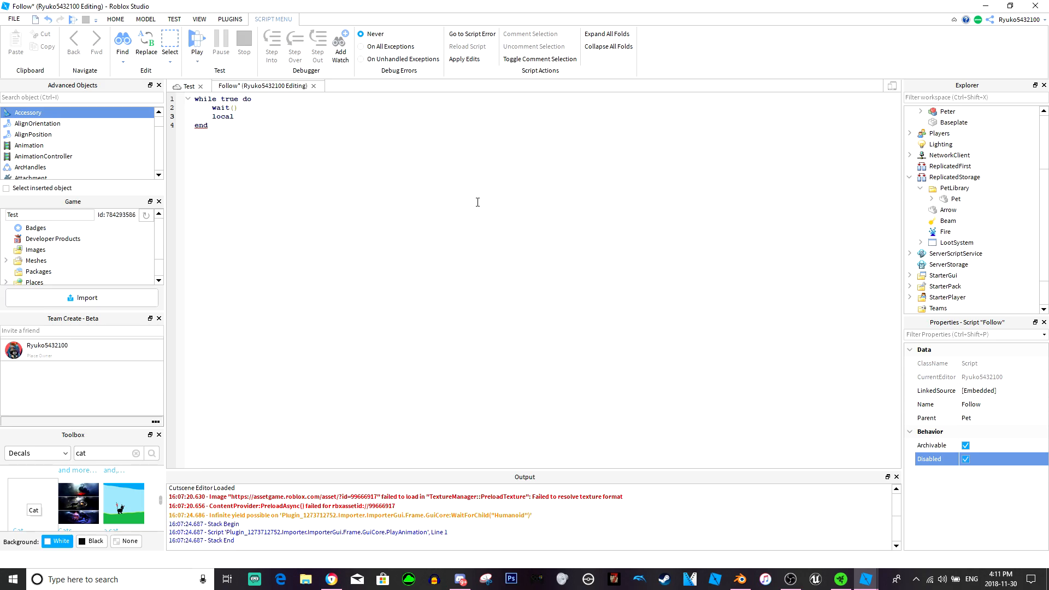
{"action": "type", "text": "Hum"}
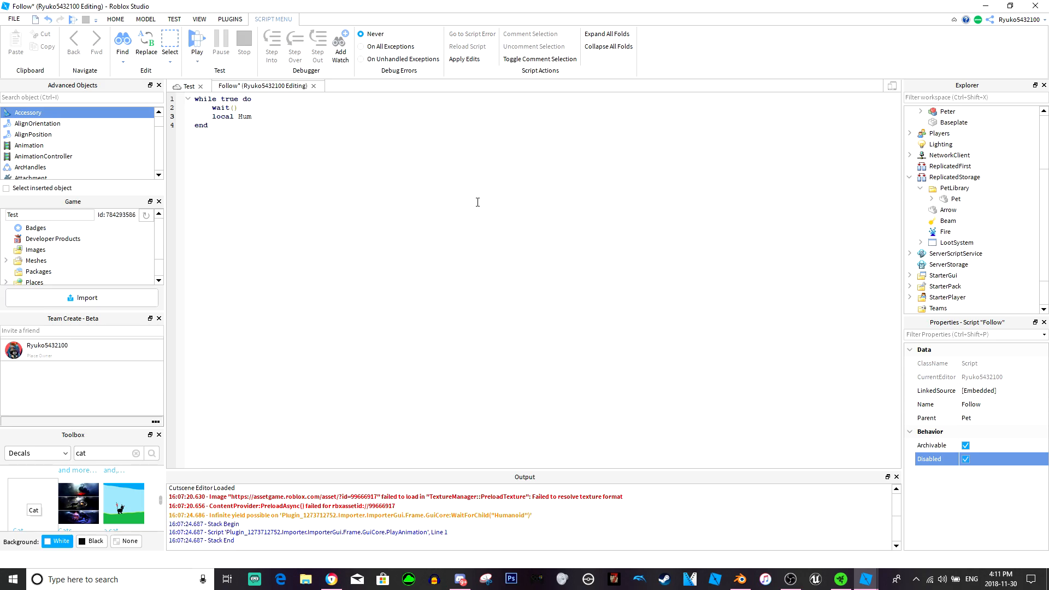
{"action": "type", "text": "RP ="}
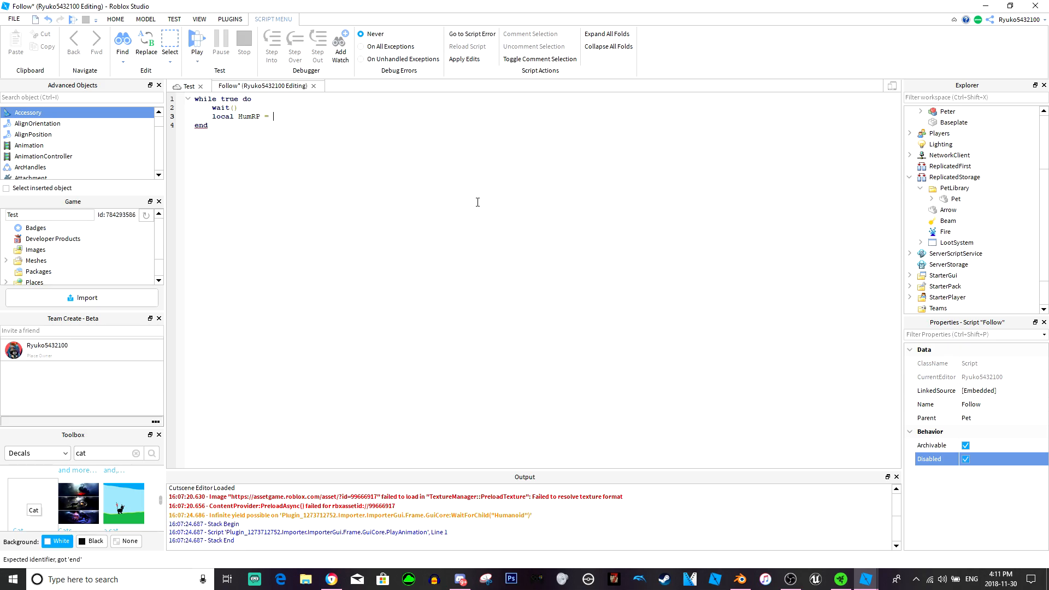
{"action": "type", "text": "sc"}
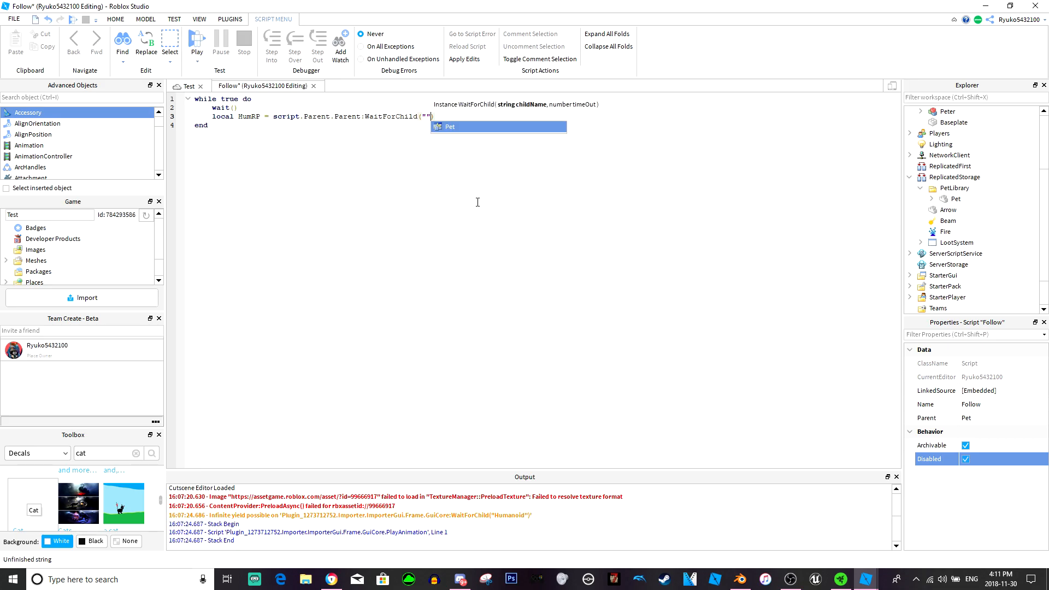
{"action": "type", "text": "HumanoidRootPart"}
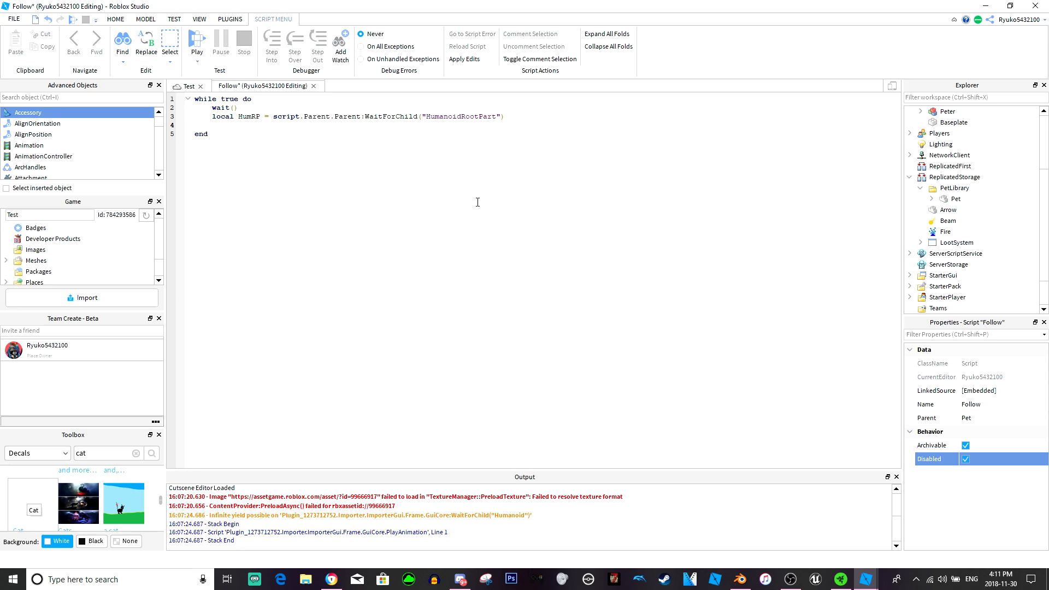
{"action": "type", "text": "local"}
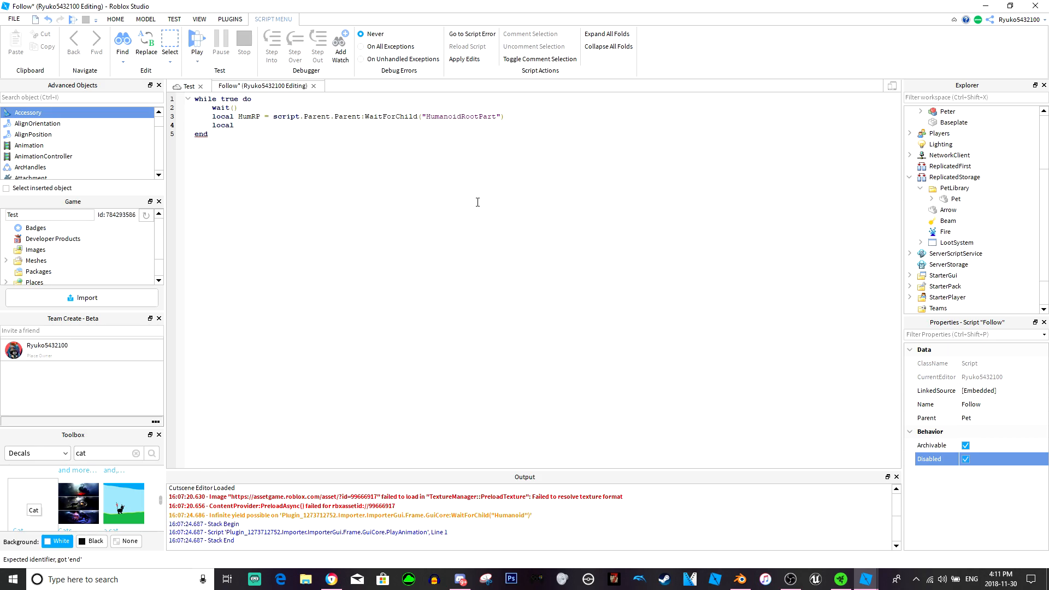
{"action": "type", "text": "BodyPosition = script.Parent:WaitForChild(\"BodyP"}
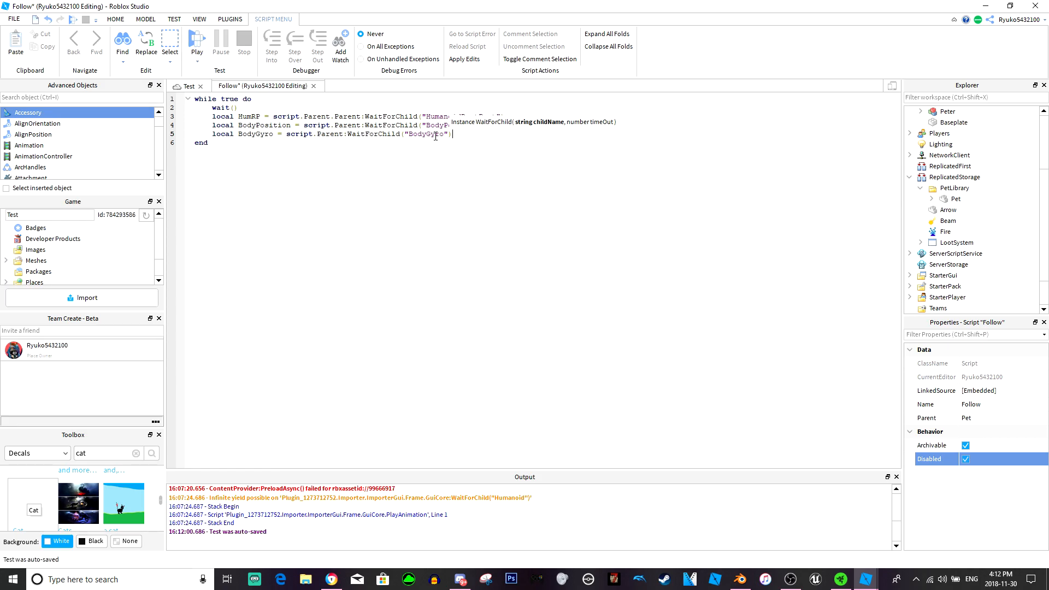
{"action": "mouse_move", "coordinate": [388, 137]}
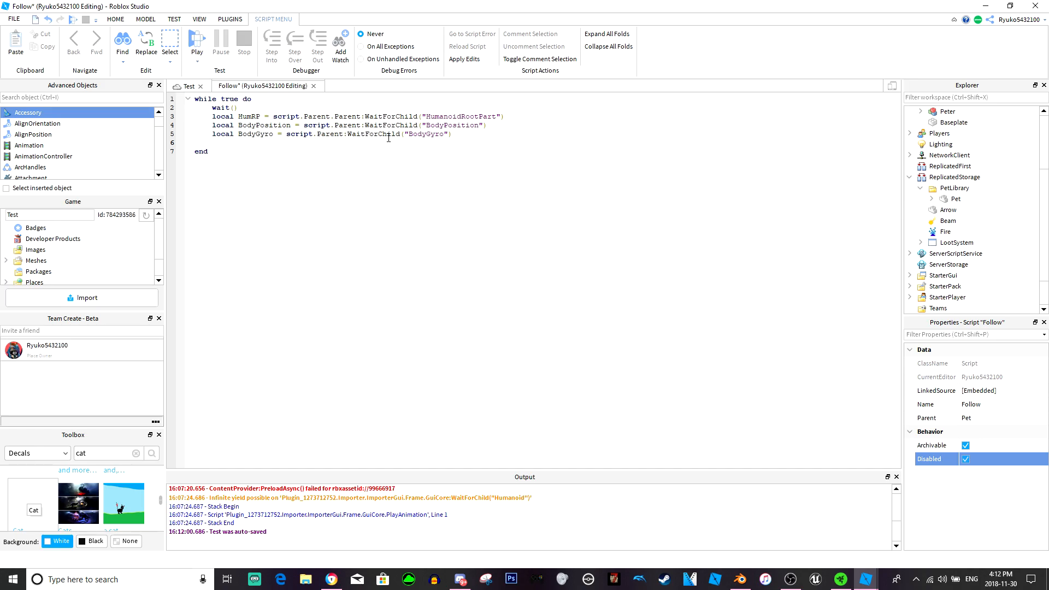
Start BodyPosition.Position = HumRP.Position plus the lookVector * -2 offset
{"action": "type", "text": "body"}
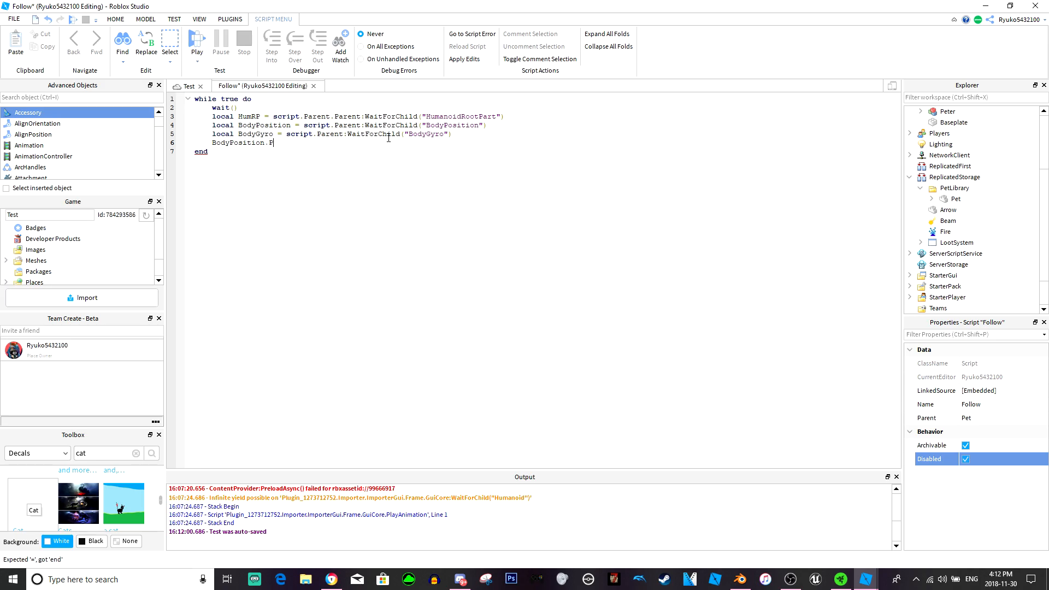
{"action": "type", "text": "osition ="}
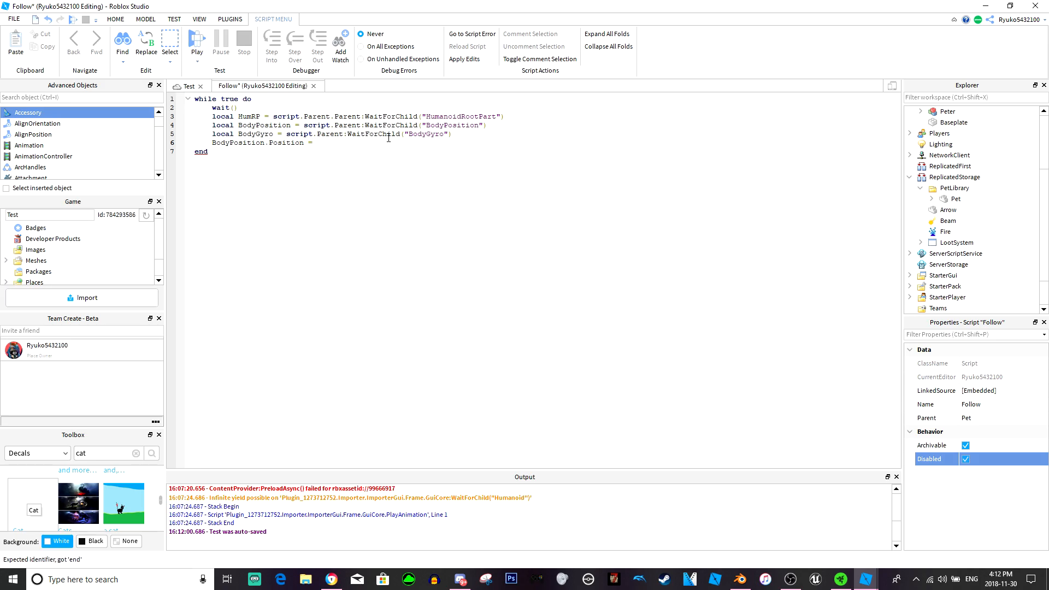
{"action": "type", "text": "HumRP"}
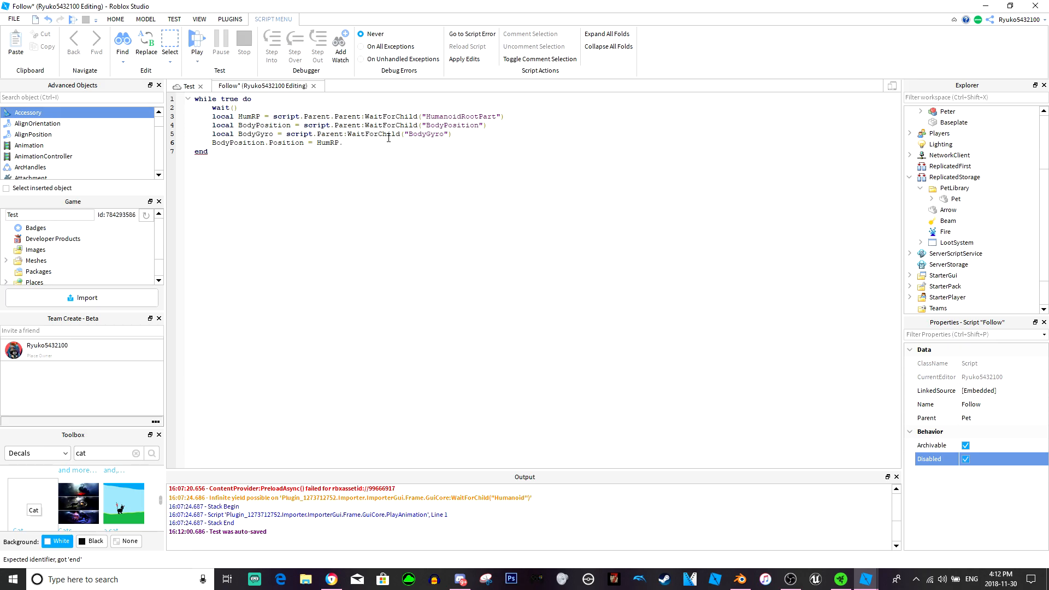
{"action": "type", "text": ".Postion"}
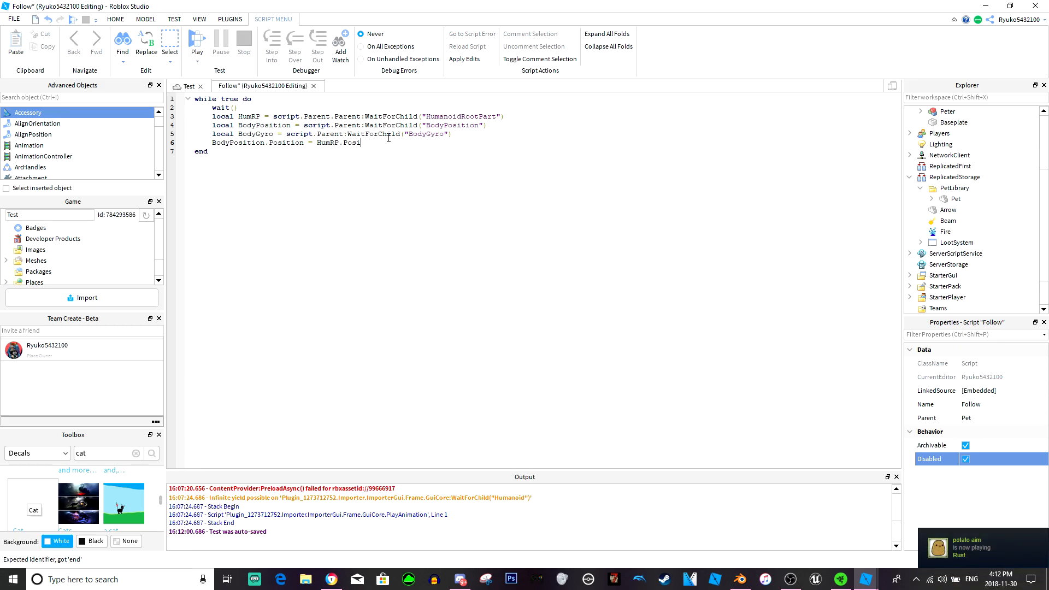
{"action": "type", "text": "tion + HumRP."}
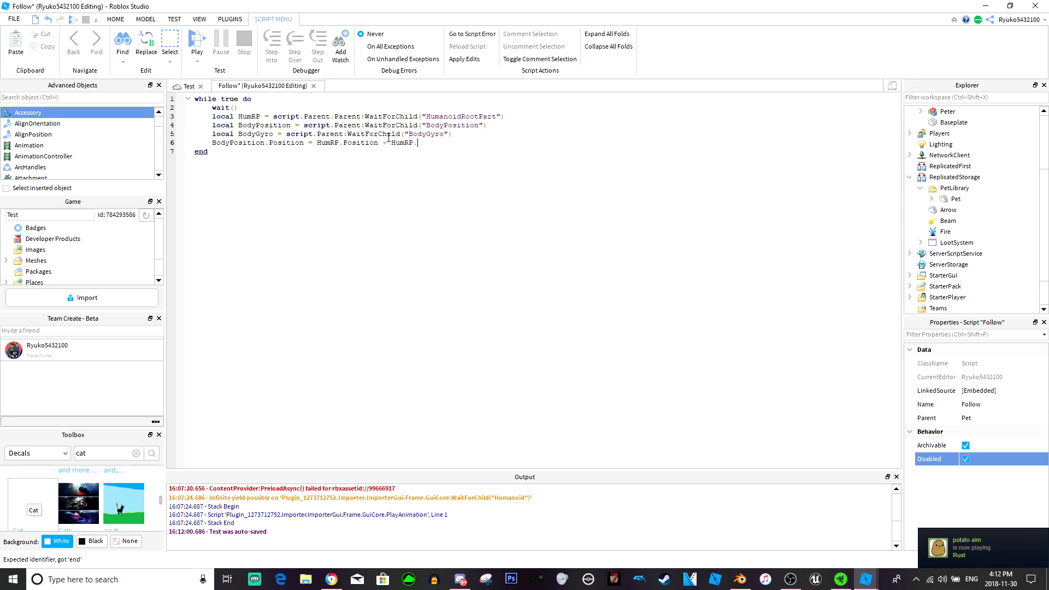
{"action": "type", "text": "CFrame."}
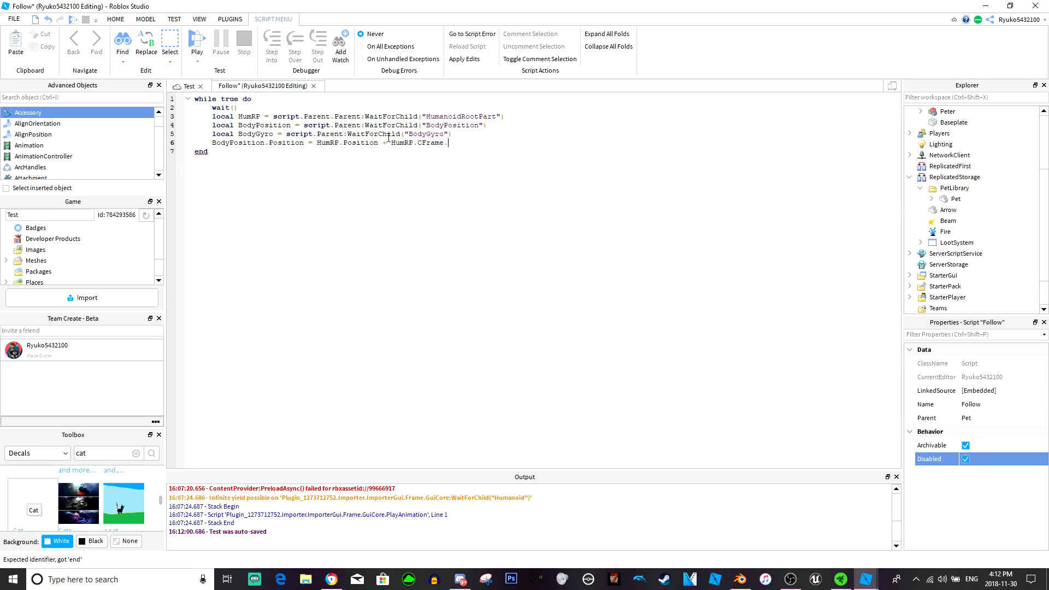
{"action": "type", "text": "look"}
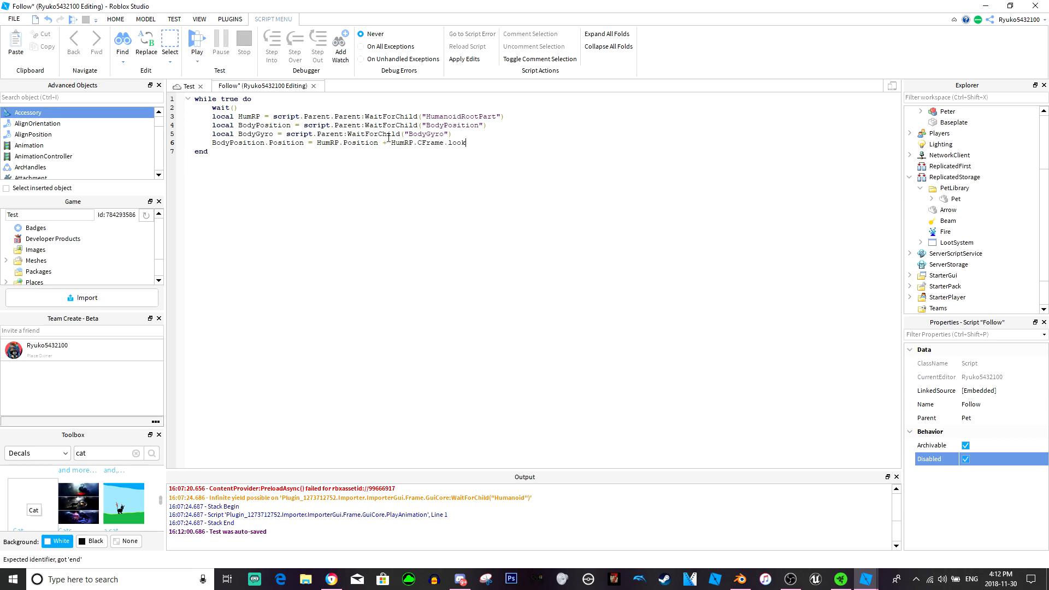
{"action": "type", "text": "Vector"}
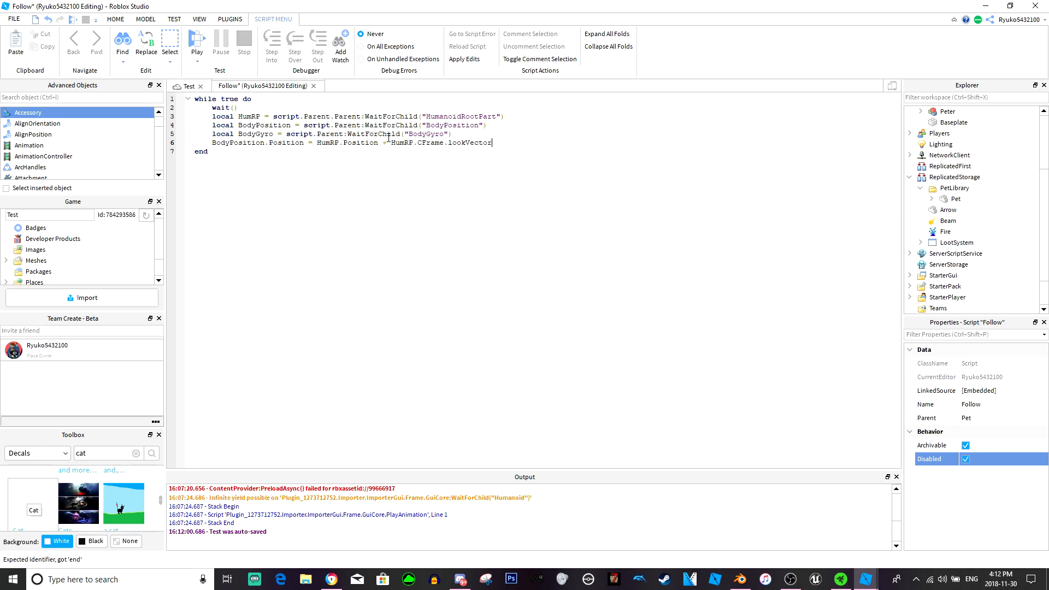
{"action": "type", "text": "-2 +"}
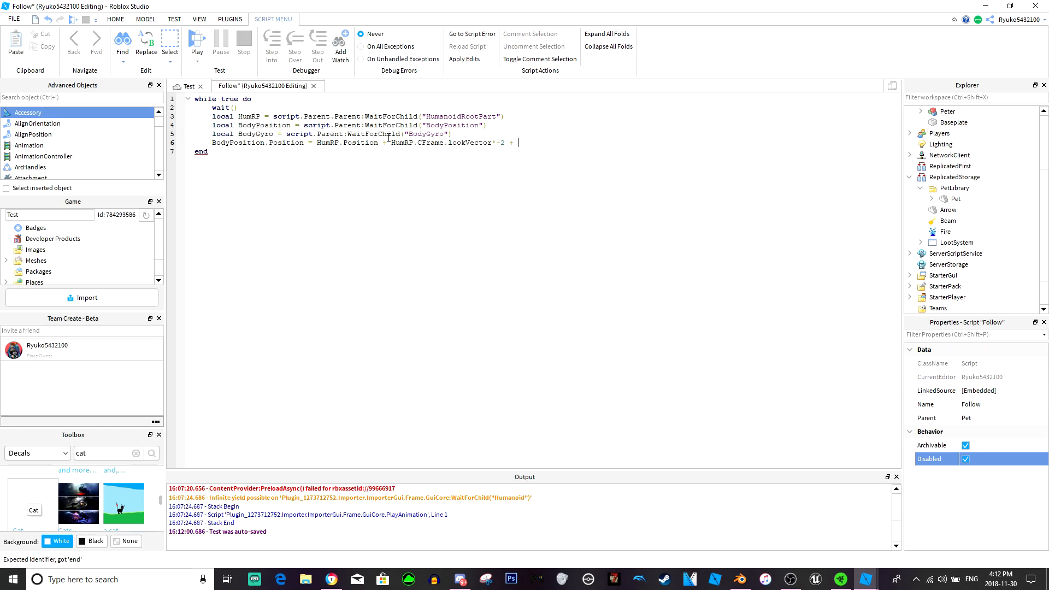
Add the upVector and rightVector * 1 terms and adjust the offset multipliers on line 6
{"action": "type", "text": "HumRP.CFra"}
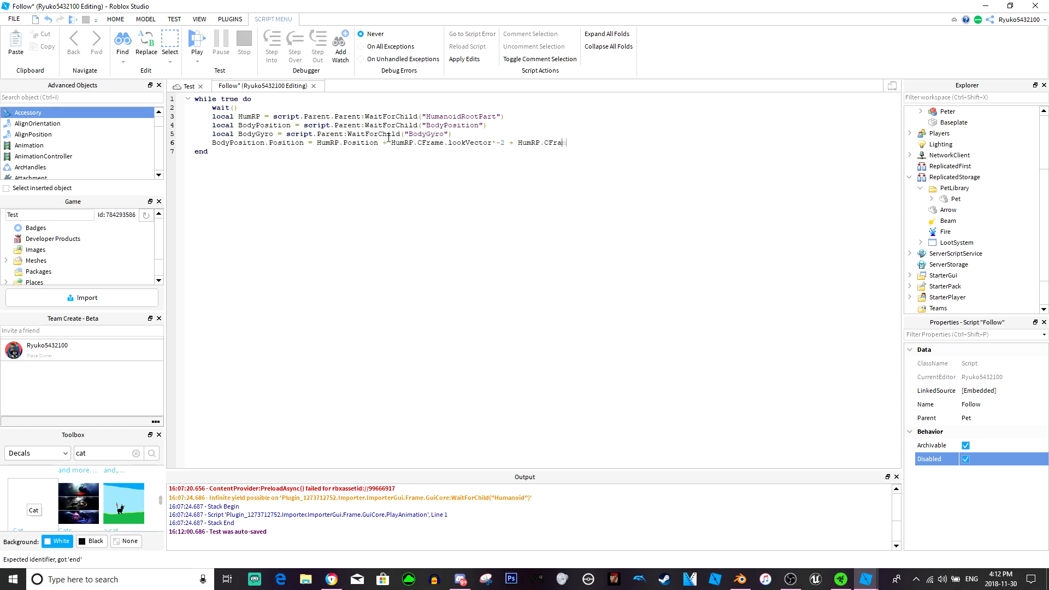
{"action": "type", "text": ".upVector*1"}
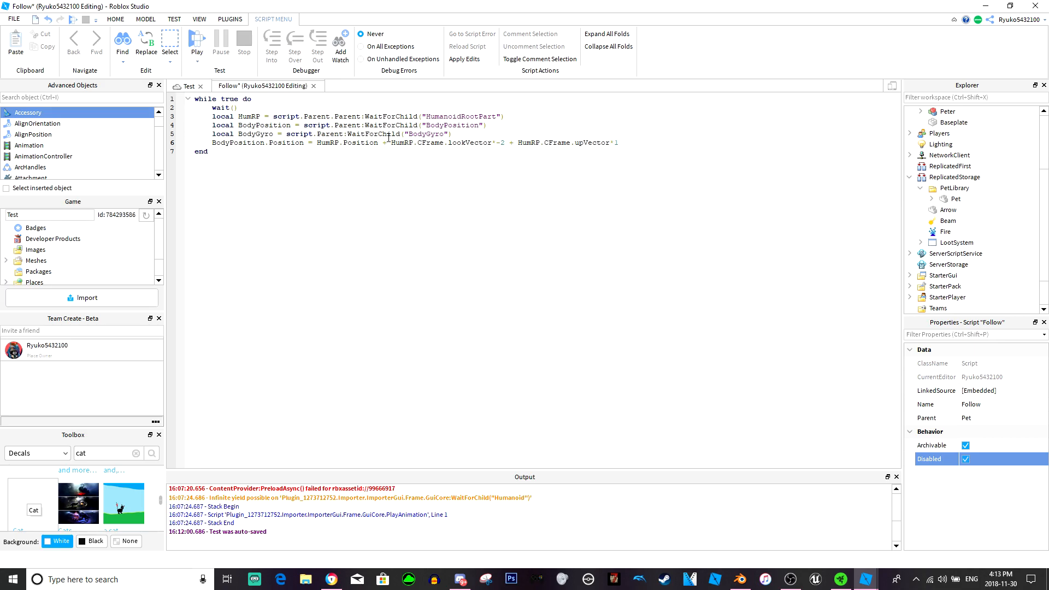
{"action": "key", "text": "Backspace"}
{"action": "type", "text": "2"}
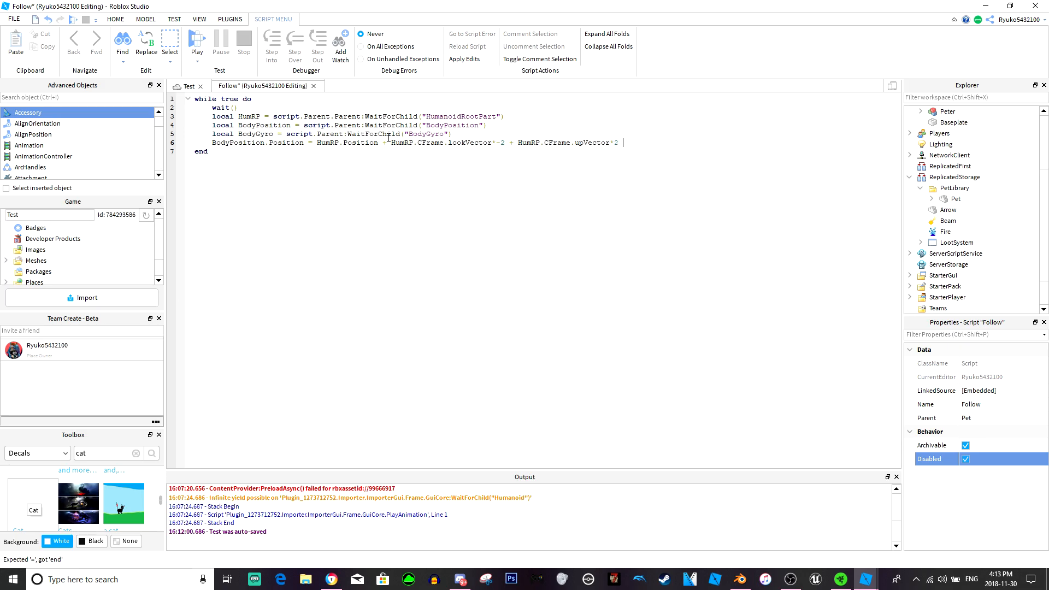
{"action": "type", "text": "h"}
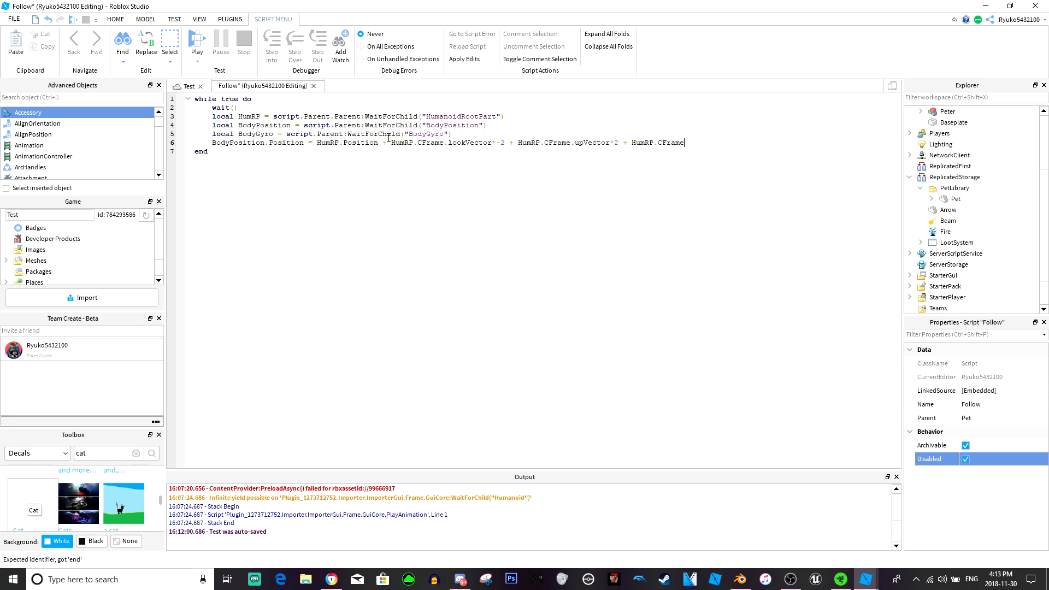
{"action": "type", "text": ".rightVec"}
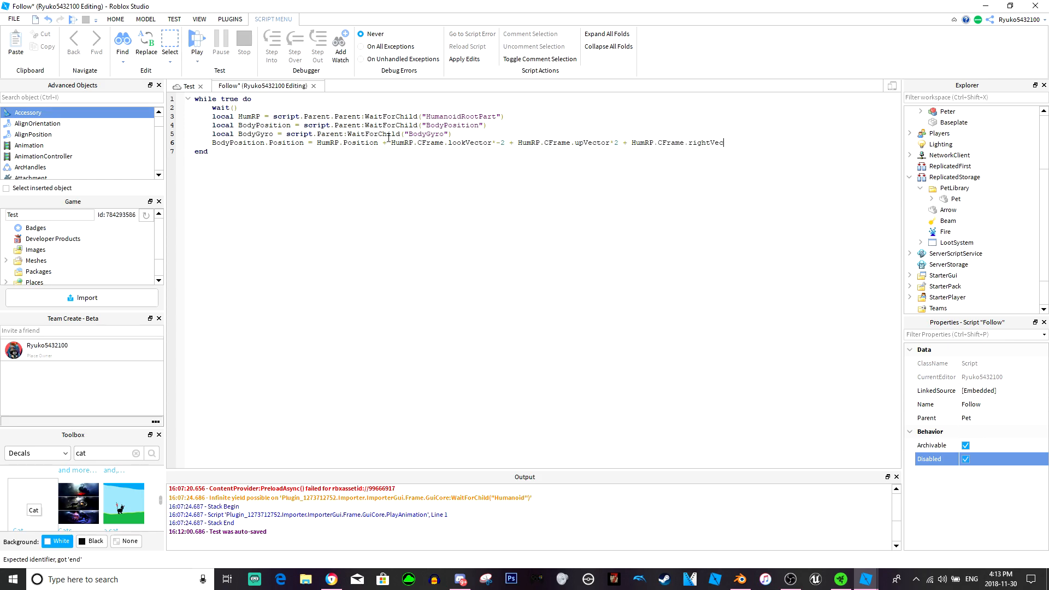
{"action": "type", "text": "tor*"}
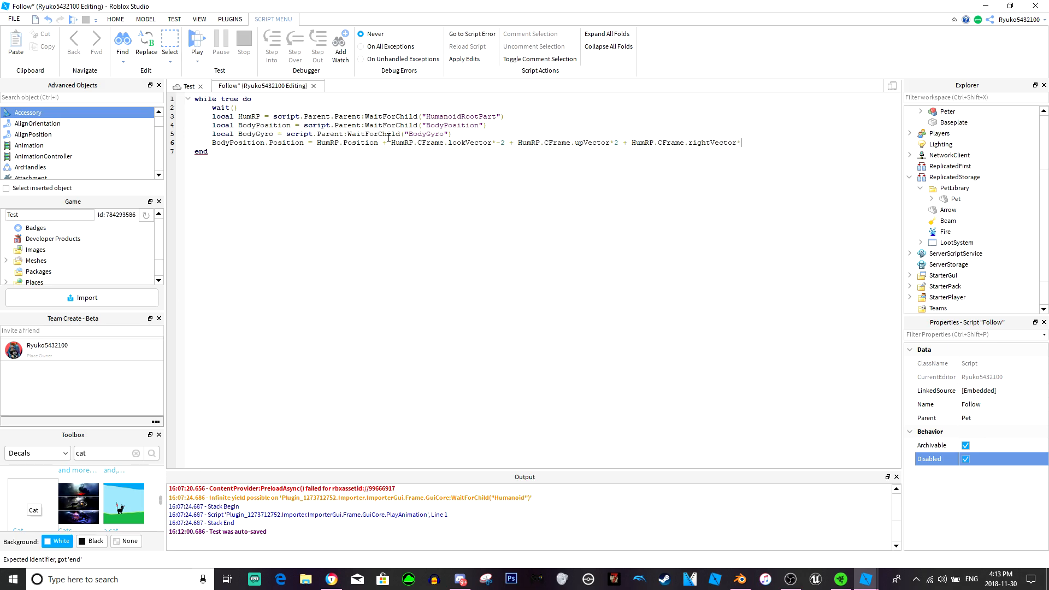
{"action": "type", "text": "1"}
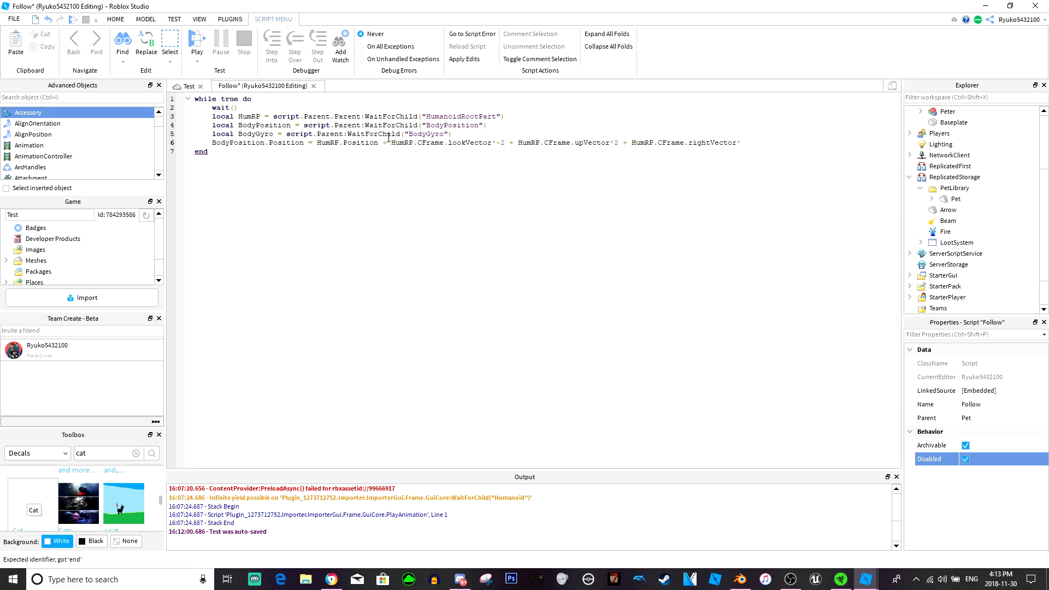
{"action": "left_click", "coordinate": [615, 142]}
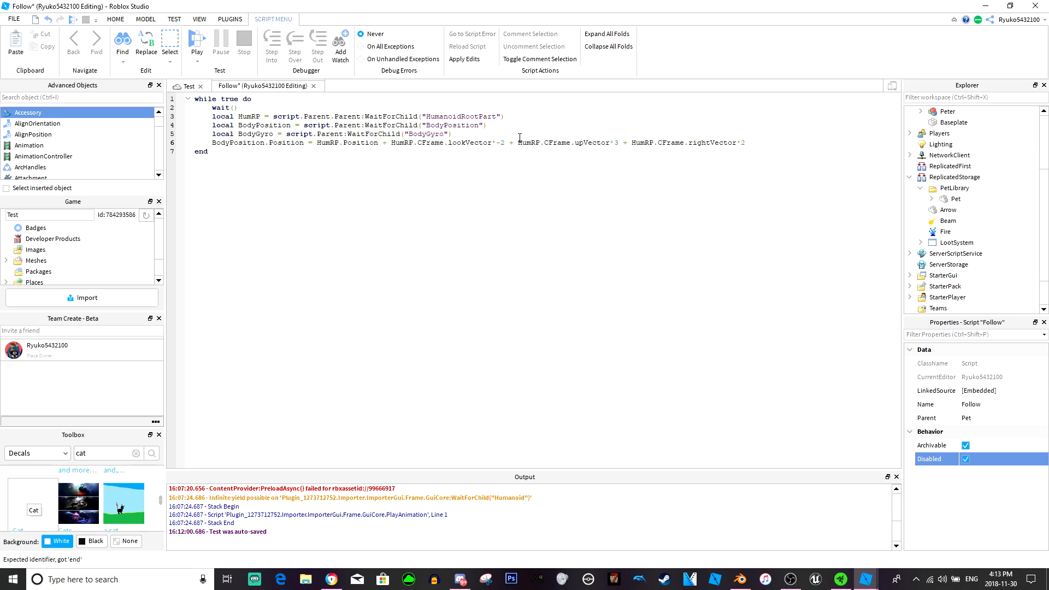
Add BodyGyro.CFrame = HumRP.CFrame * CFrame.new(3,0,-…) after the position line
{"action": "left_click", "coordinate": [756, 142]}
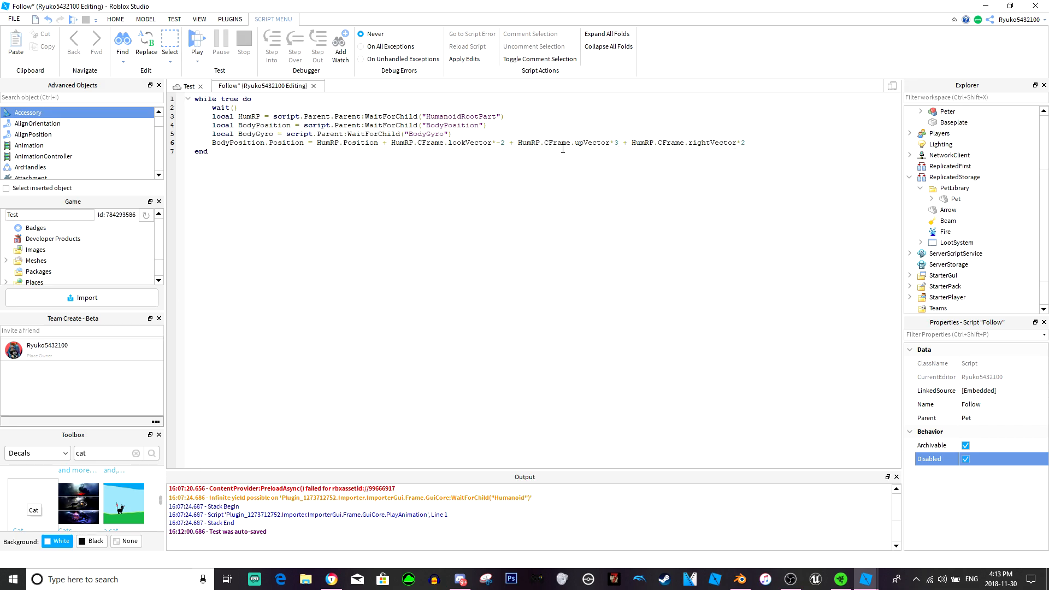
{"action": "type", "text": "bod"}
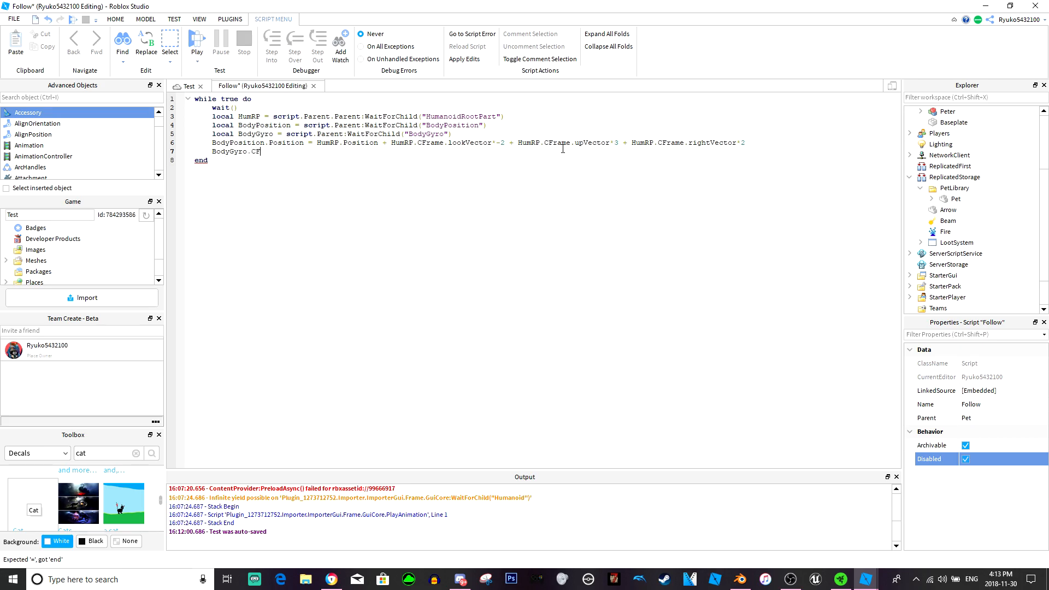
{"action": "type", "text": "rame ="}
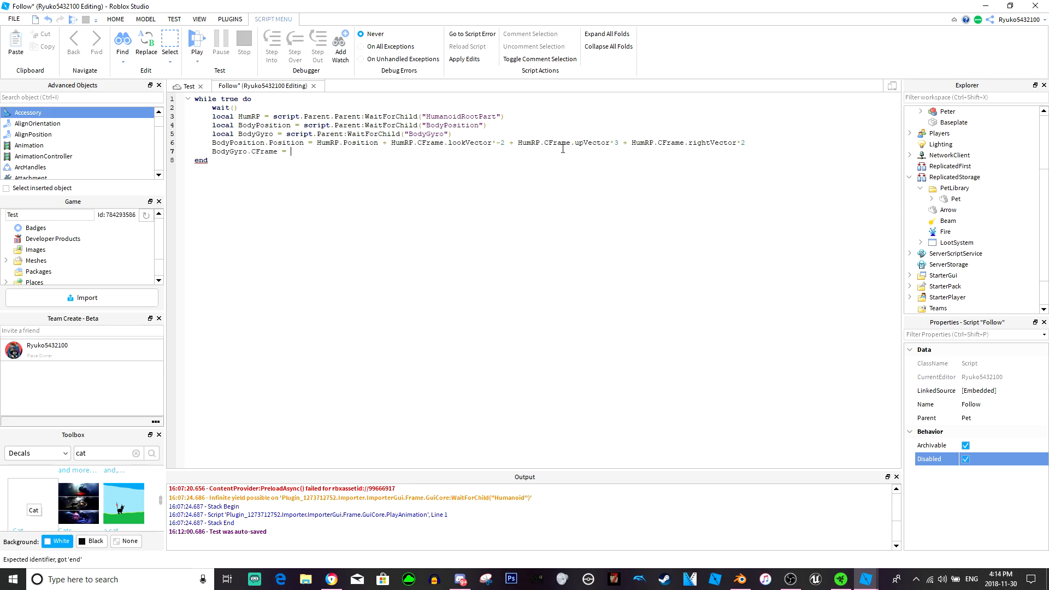
{"action": "type", "text": "HumRP.CFrame *"}
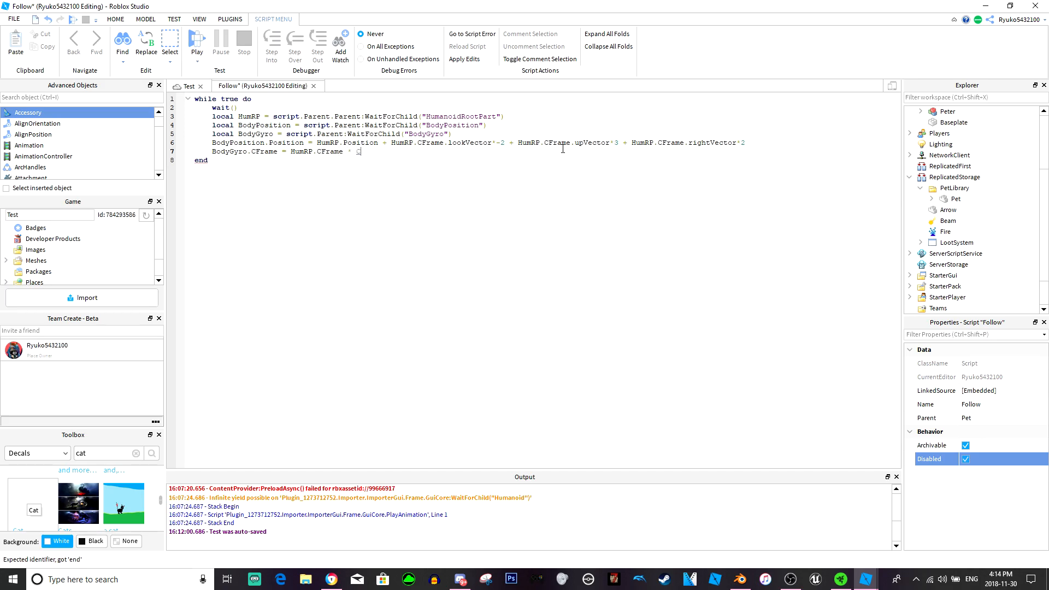
{"action": "type", "text": "CFrame.new()"}
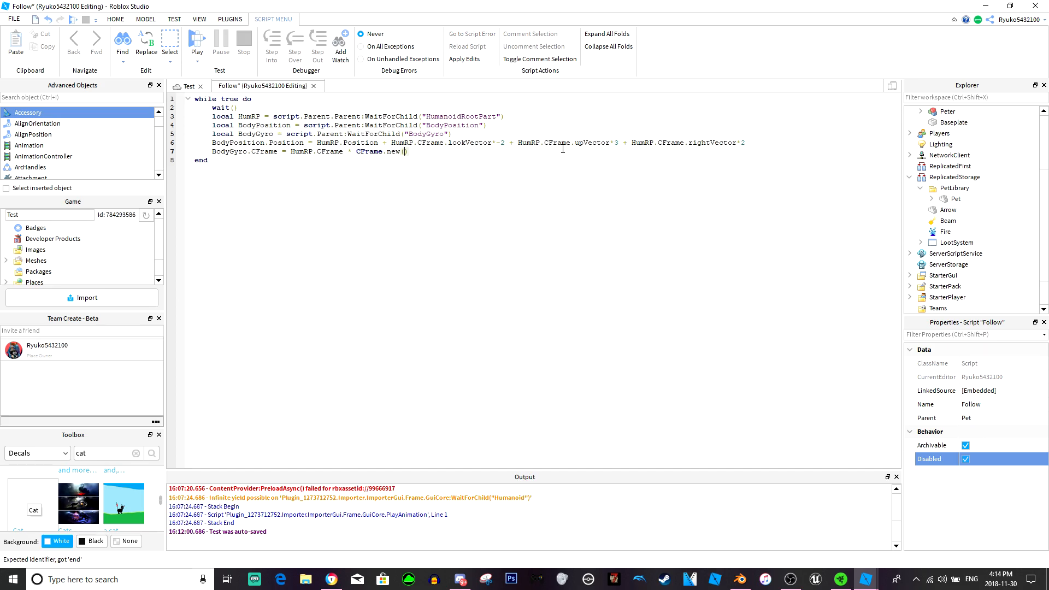
{"action": "type", "text": "3,0,-"}
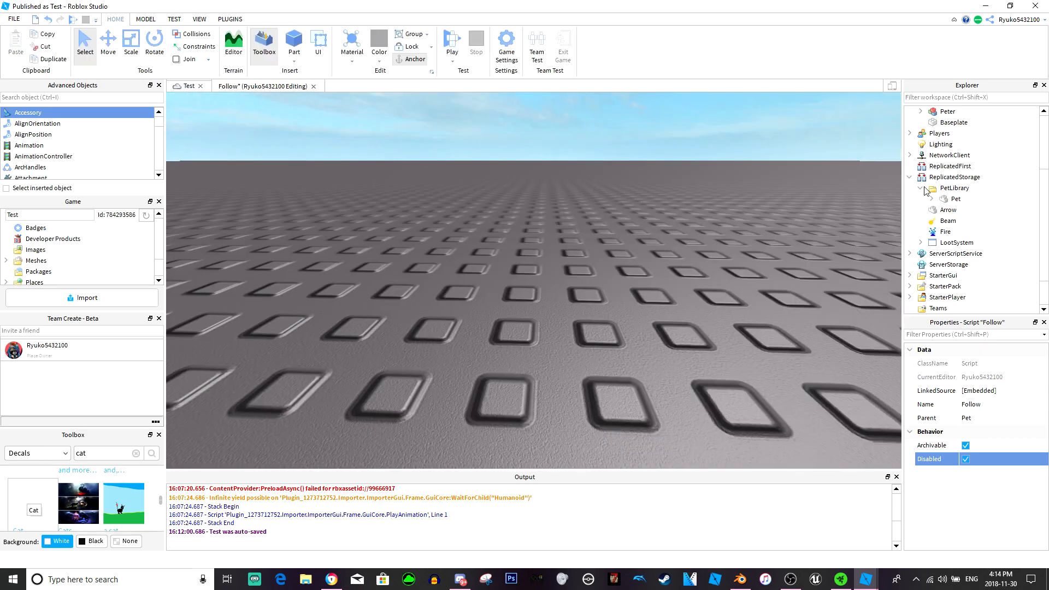
Collapse ReplicatedStorage, browse StarterGui, and expand ServerScriptService to list its scripts
{"action": "left_click", "coordinate": [910, 177]}
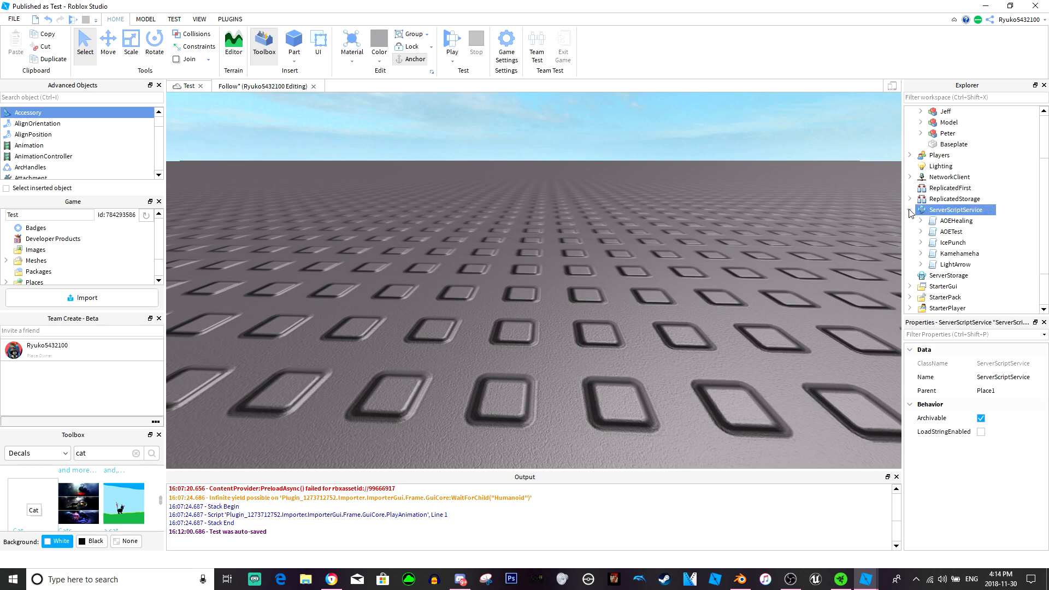
{"action": "left_click", "coordinate": [910, 210]}
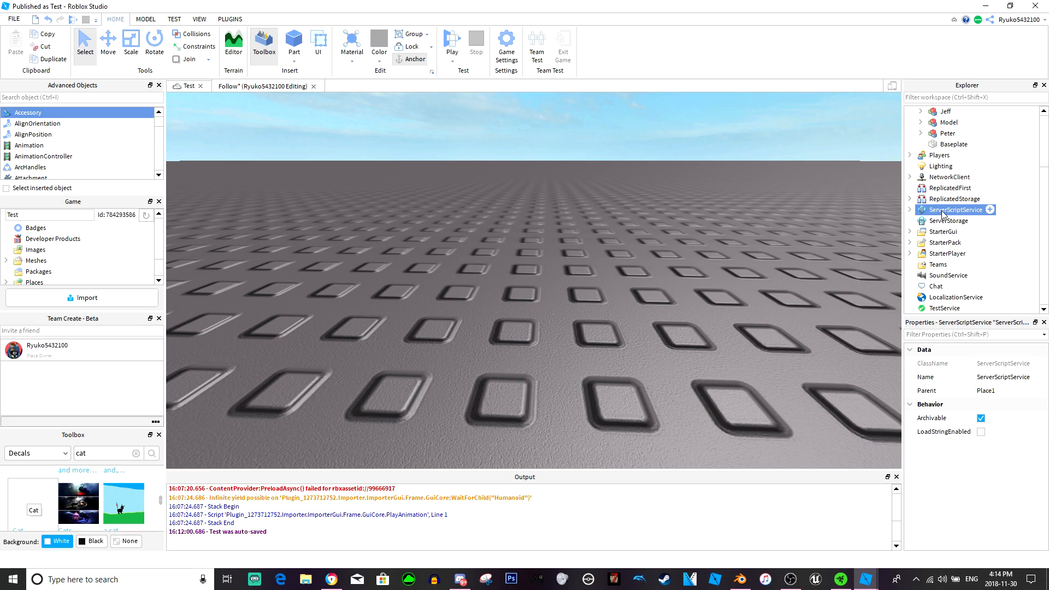
{"action": "right_click", "coordinate": [955, 210]}
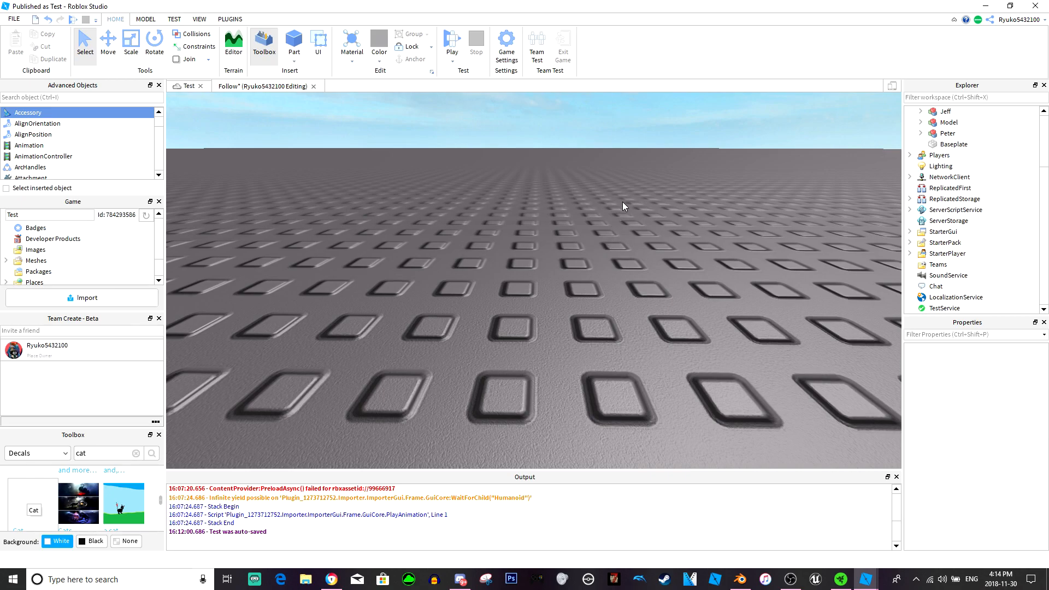
{"action": "mouse_move", "coordinate": [747, 276]}
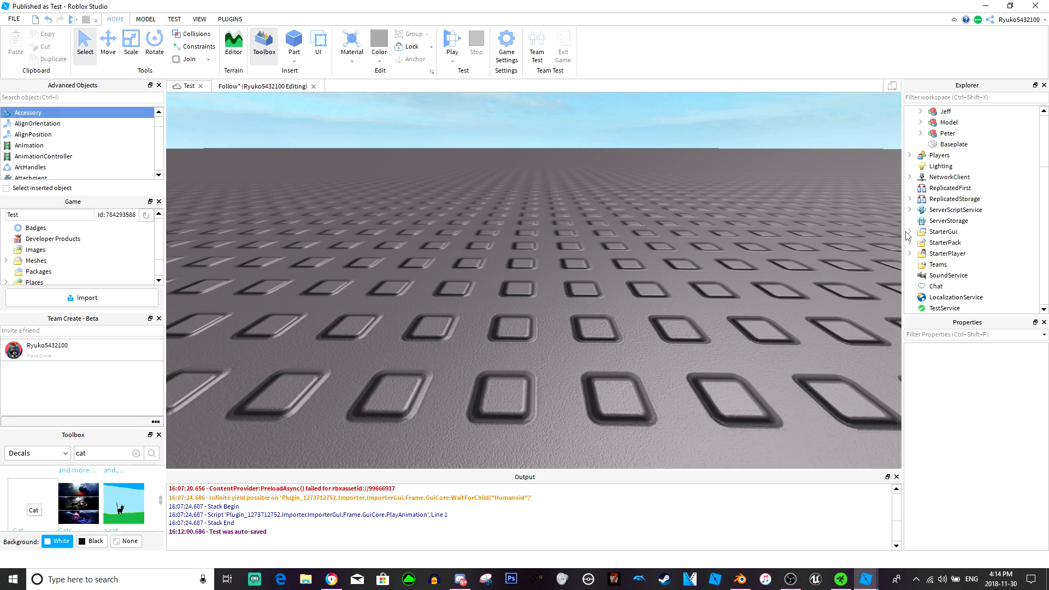
{"action": "mouse_move", "coordinate": [910, 245]}
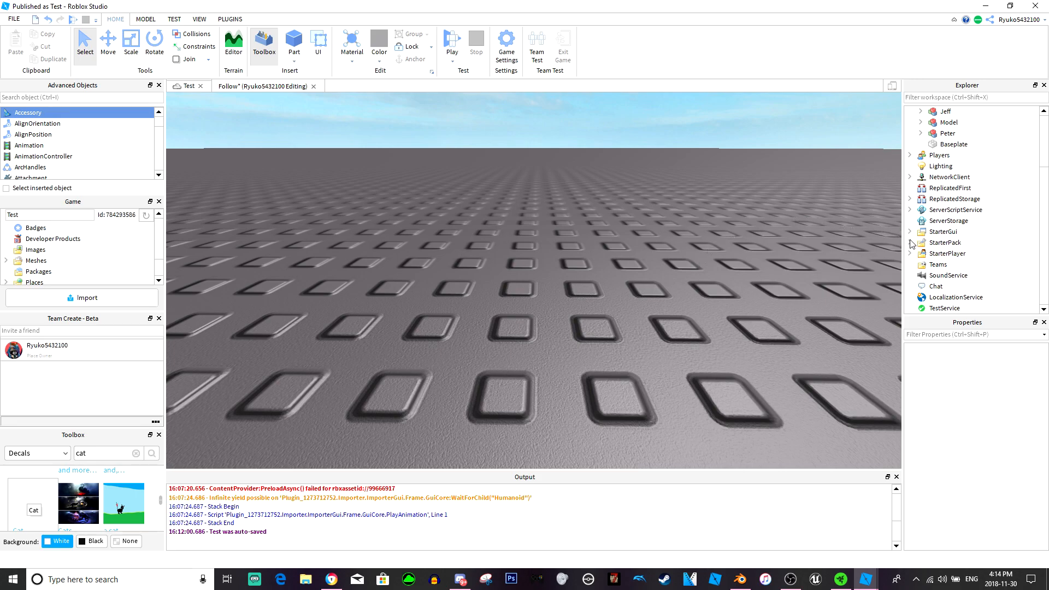
{"action": "left_click", "coordinate": [910, 231]}
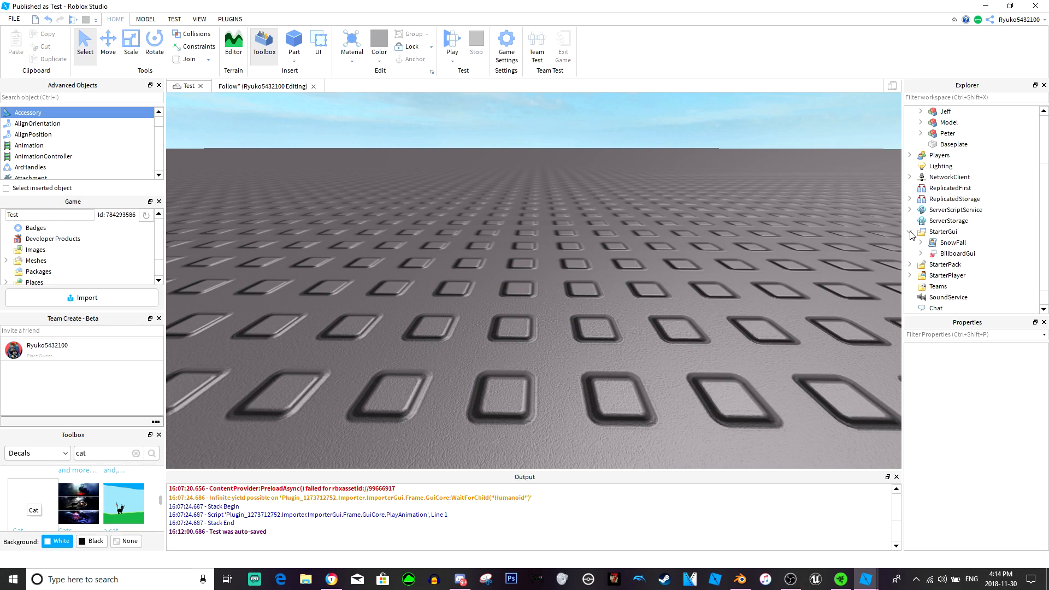
{"action": "left_click", "coordinate": [910, 210]}
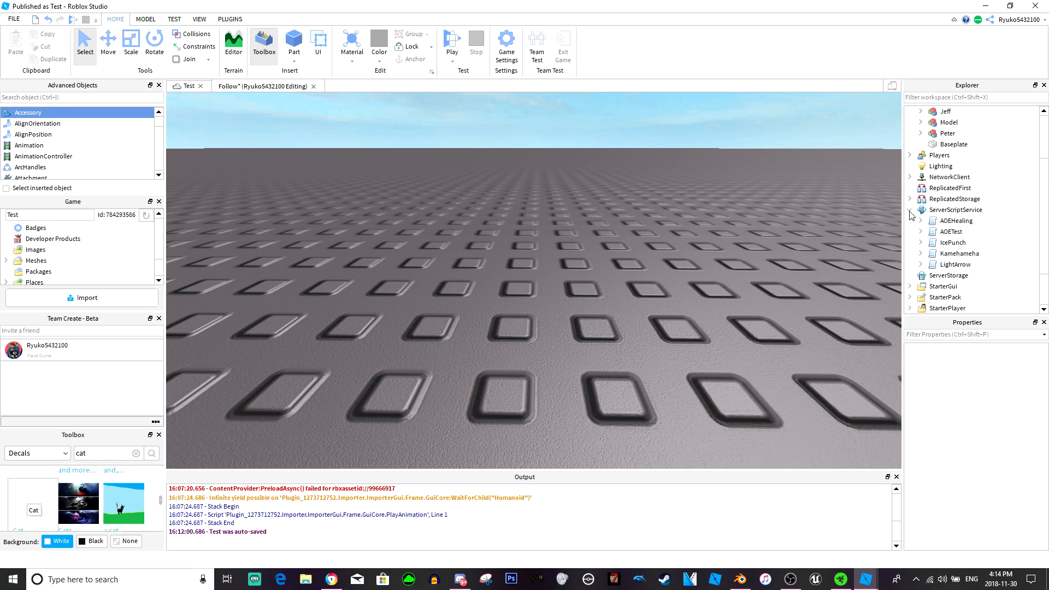
Insert a Script named PetOnEnter into ServerScriptService and select its default print line
{"action": "right_click", "coordinate": [956, 209]}
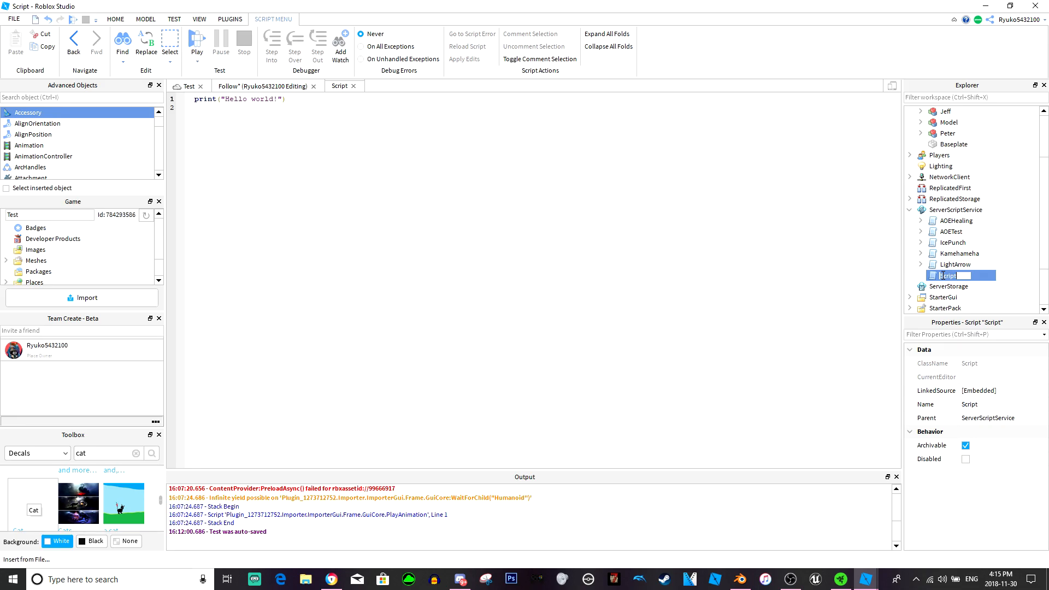
{"action": "type", "text": "JetOn"}
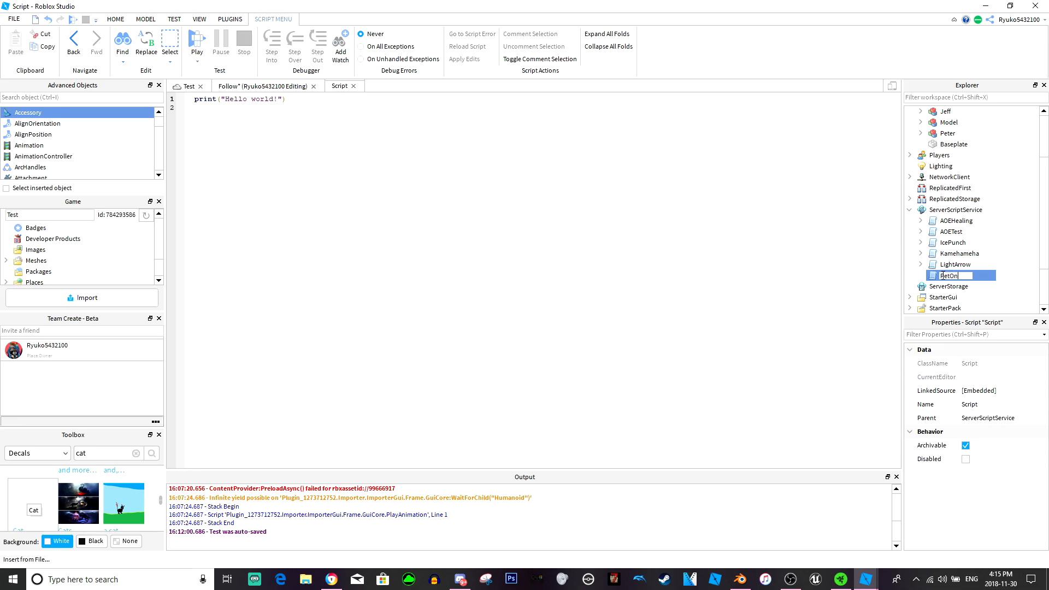
{"action": "type", "text": "PetOnEnter"}
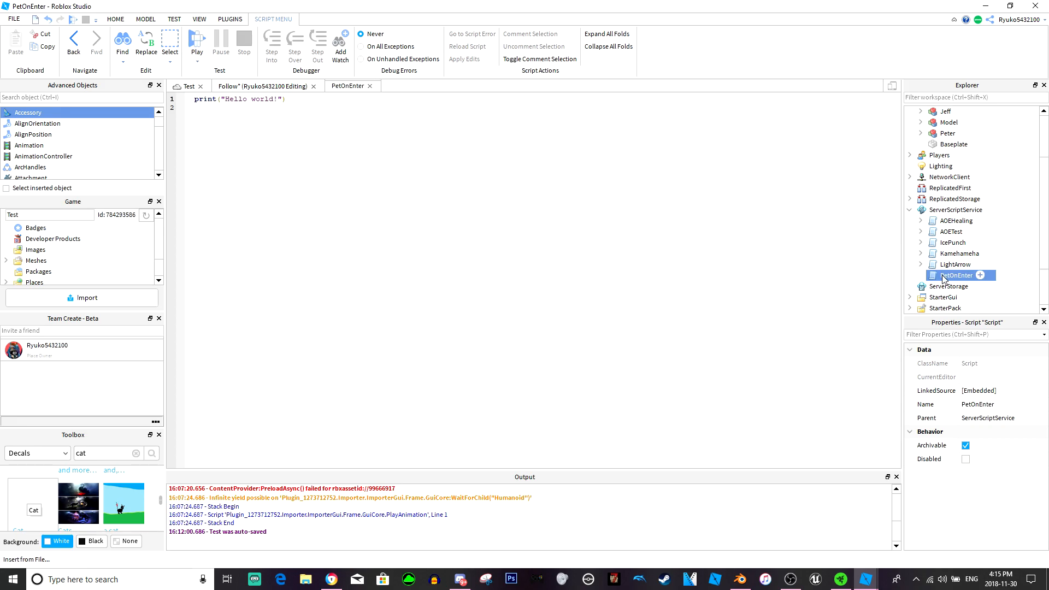
{"action": "triple_click", "coordinate": [237, 99]}
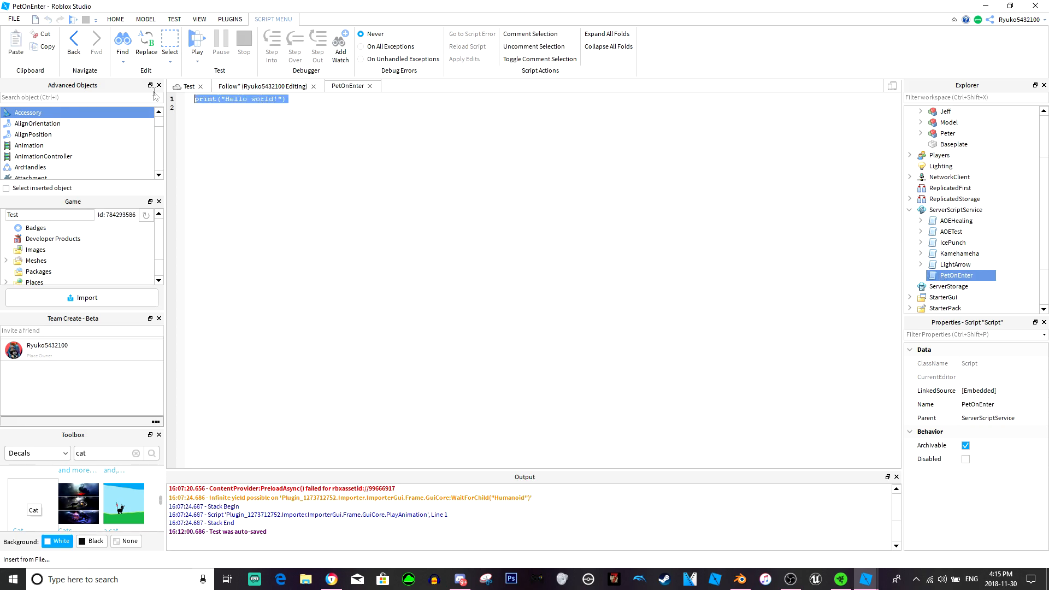
Connect game.Players.PlayerAdded and Player.CharacterAdded with a wait(5) inside
{"action": "type", "text": "game.Players.PlayerAdded:"}
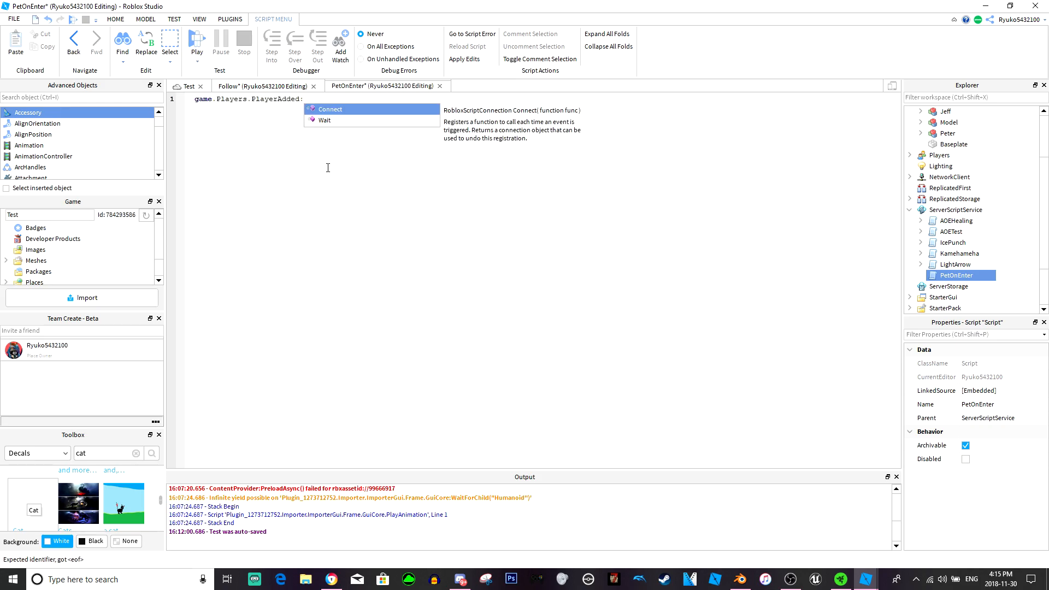
{"action": "left_click", "coordinate": [330, 109]}
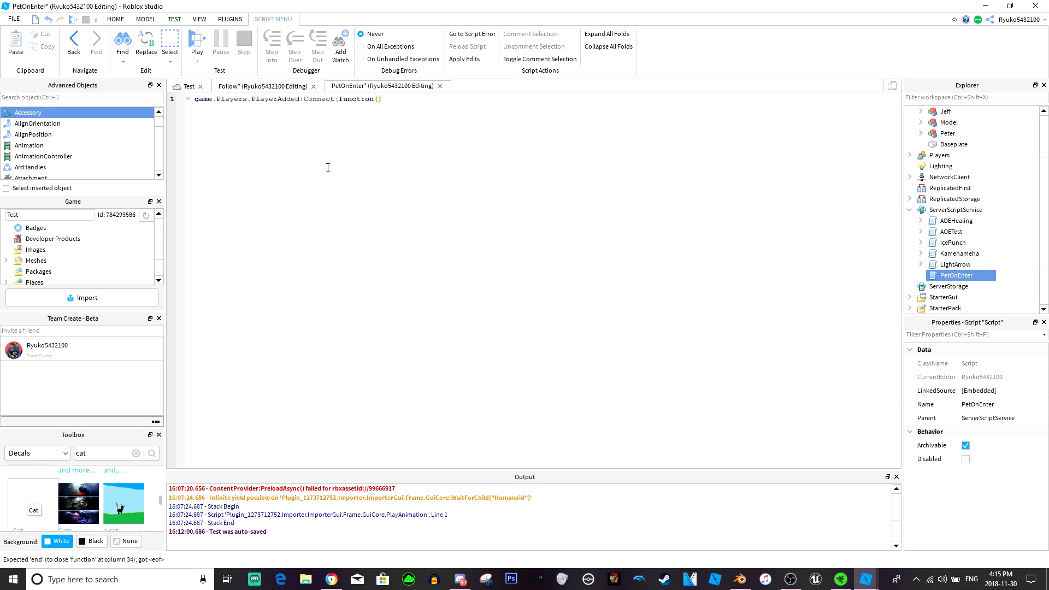
{"action": "type", "text": "P1"}
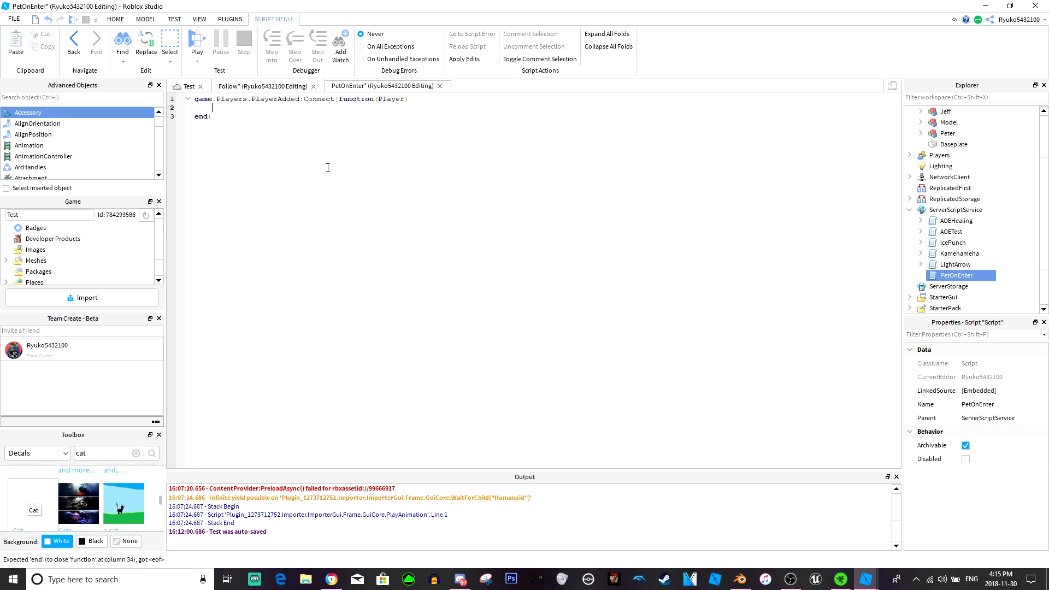
{"action": "type", "text": "Player.CharacterAdded:Connect(function(Character"}
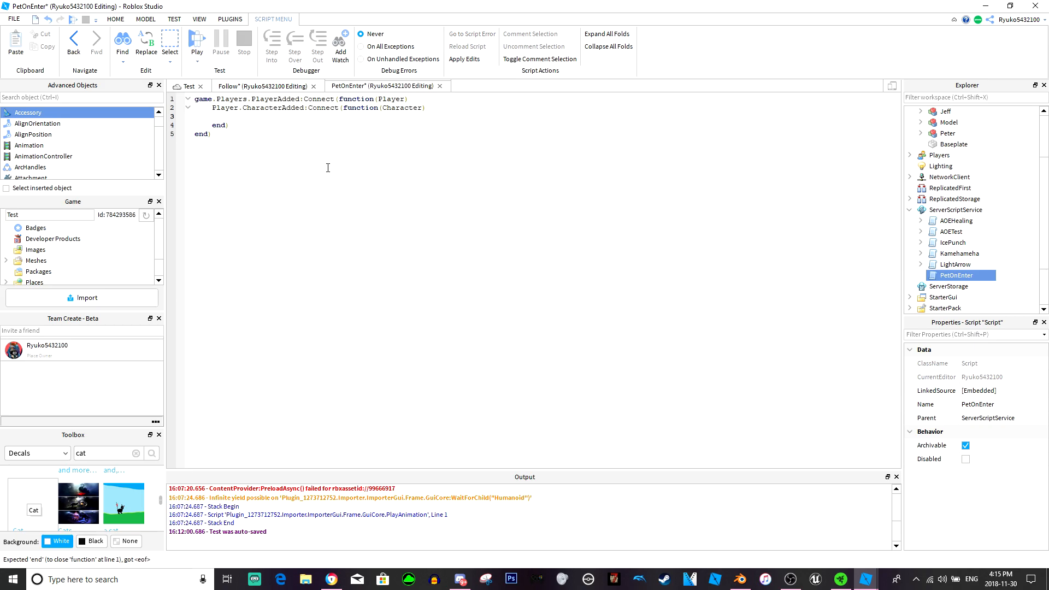
{"action": "type", "text": "wait()"}
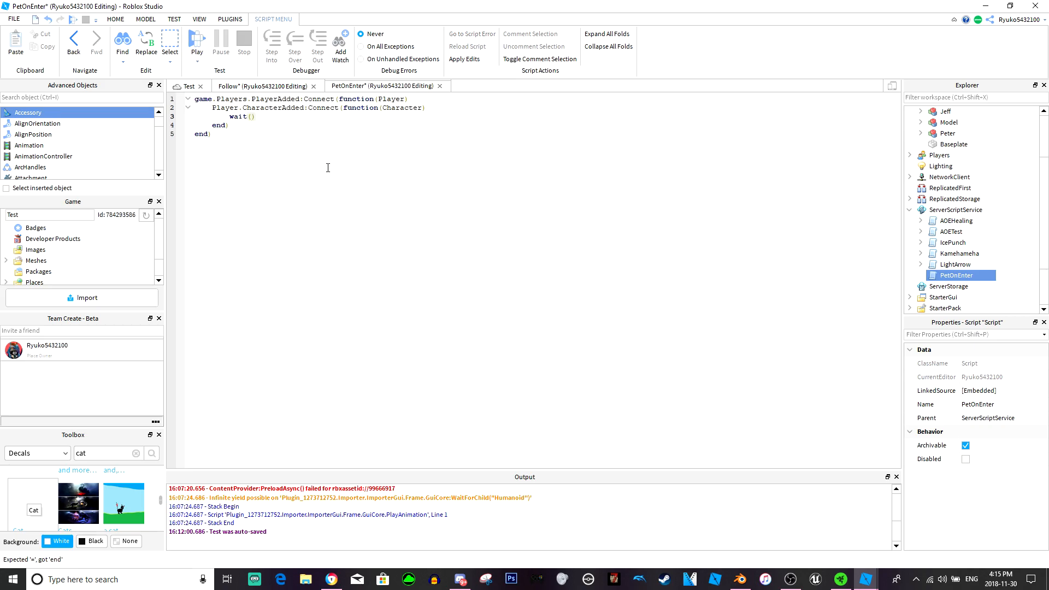
{"action": "type", "text": "5"}
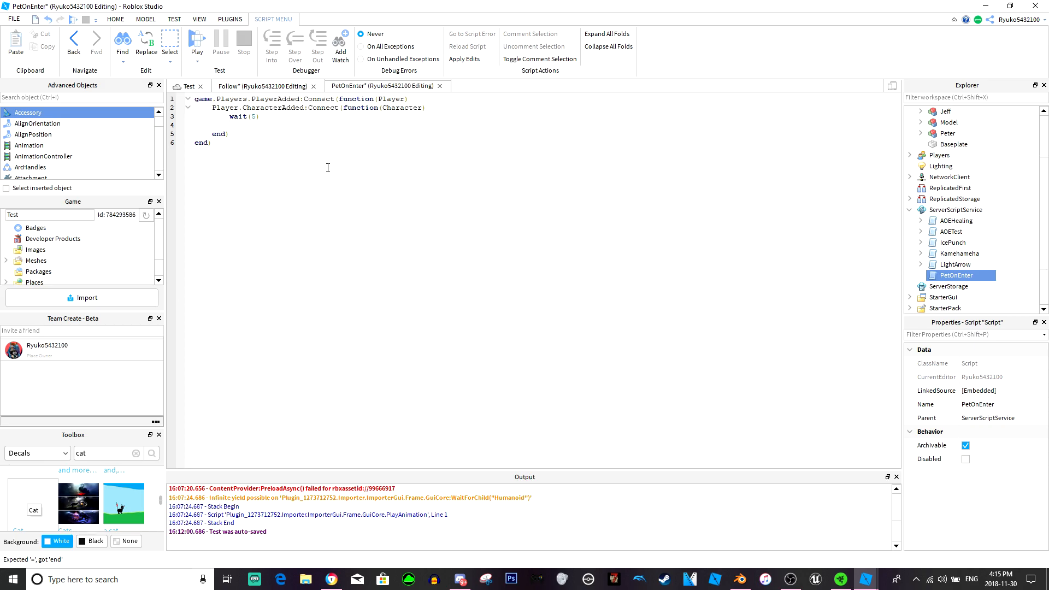
Get ReplicatedStorage, WaitForChild PetLibrary, and clone its Pet into local PetClone
{"action": "type", "text": "local"}
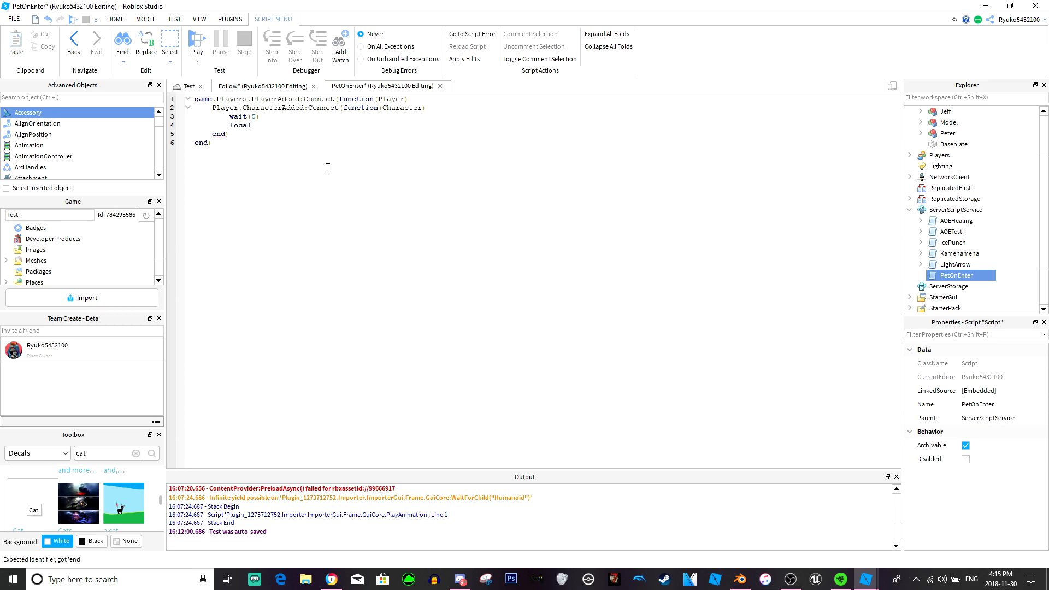
{"action": "type", "text": "PetClone"}
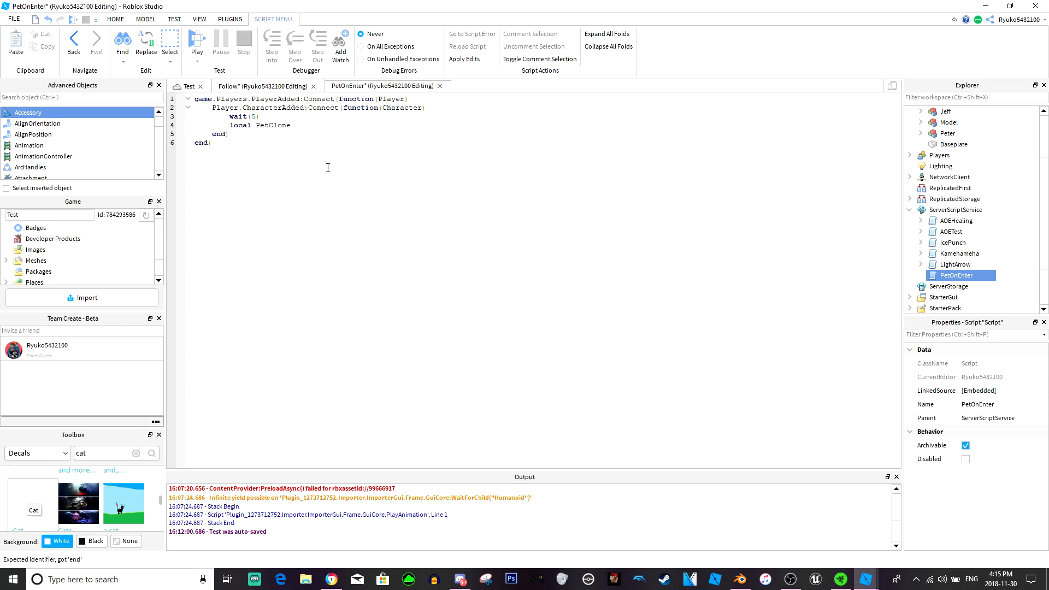
{"action": "type", "text": "="}
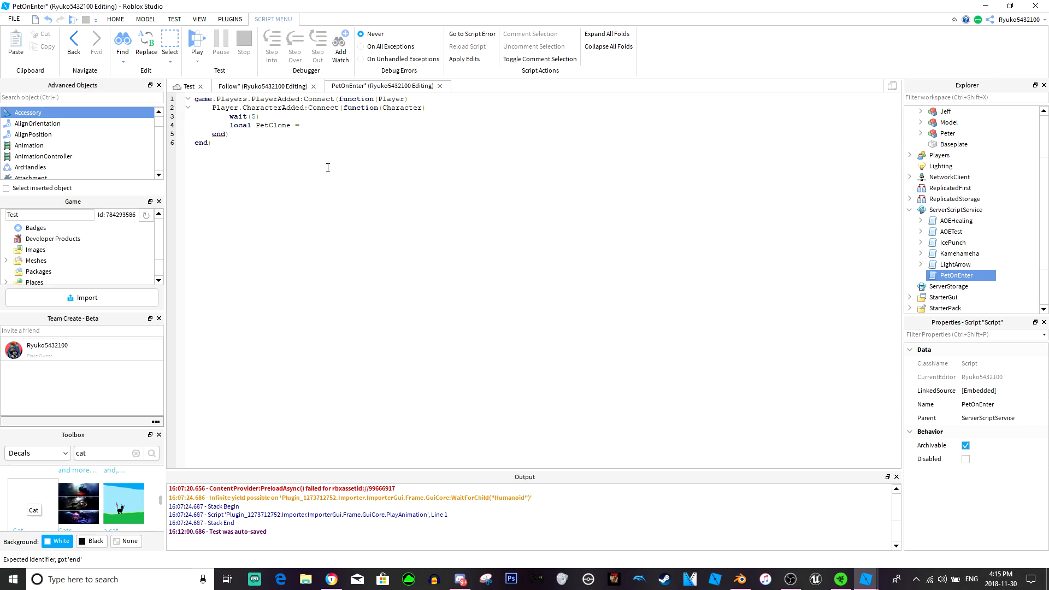
{"action": "type", "text": "local"}
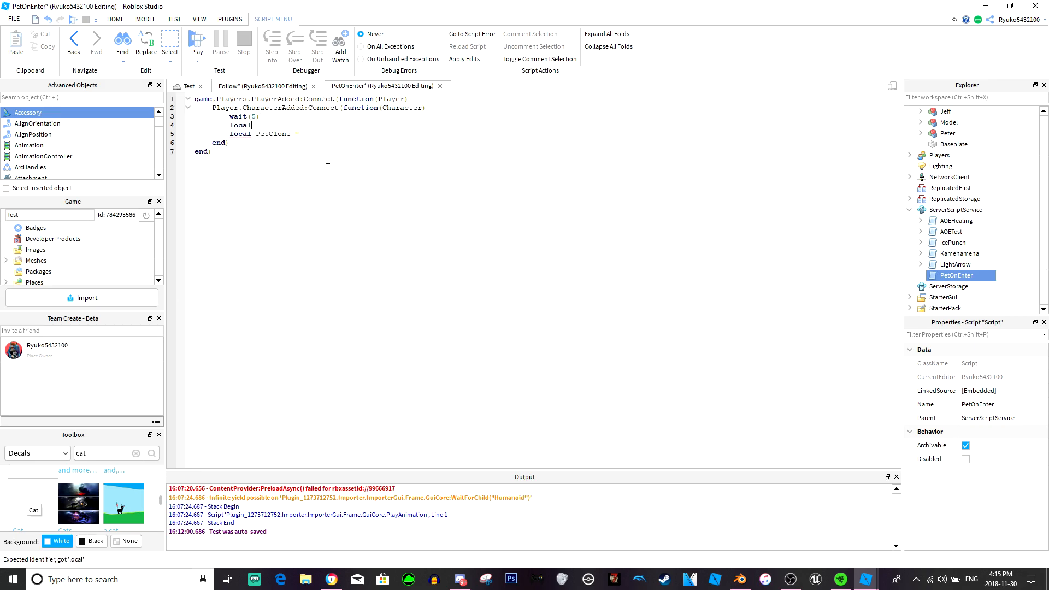
{"action": "type", "text": "RS = game:GetService(\"ReplicatedStorage"}
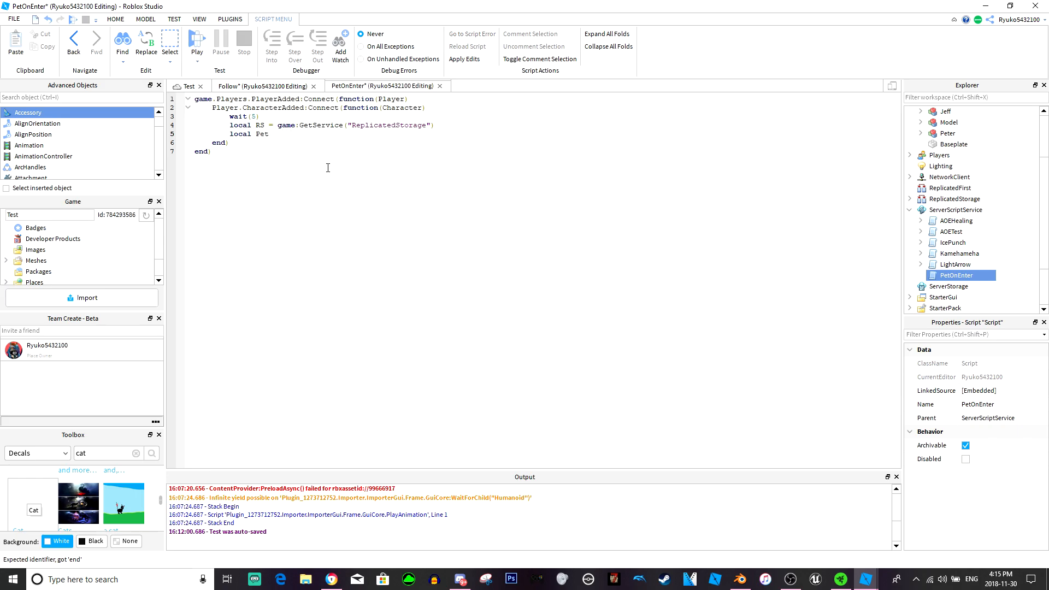
{"action": "type", "text": "Library"}
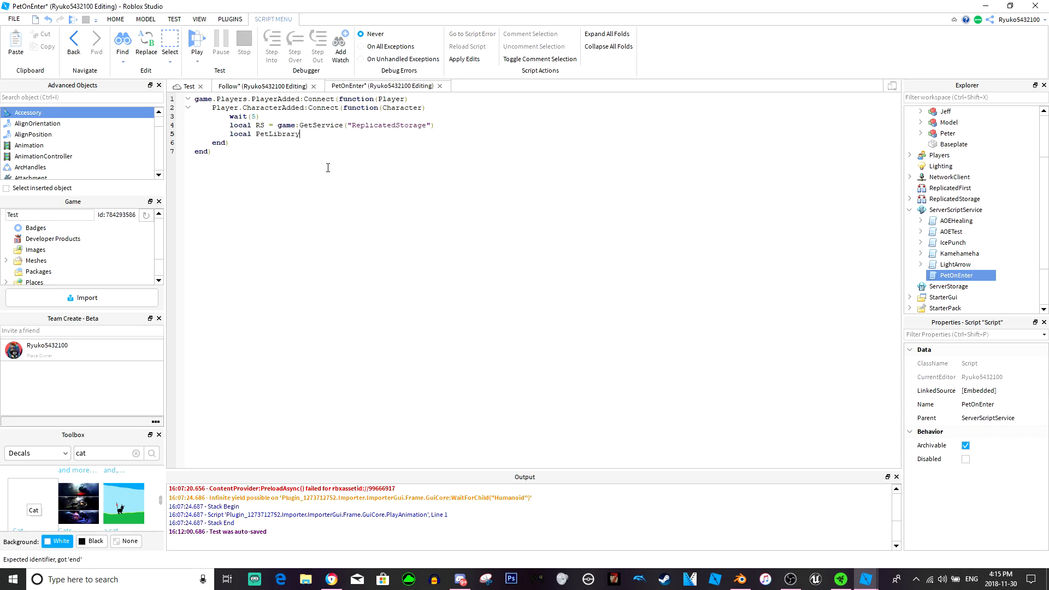
{"action": "type", "text": "= RS:WaitForChild(\""}
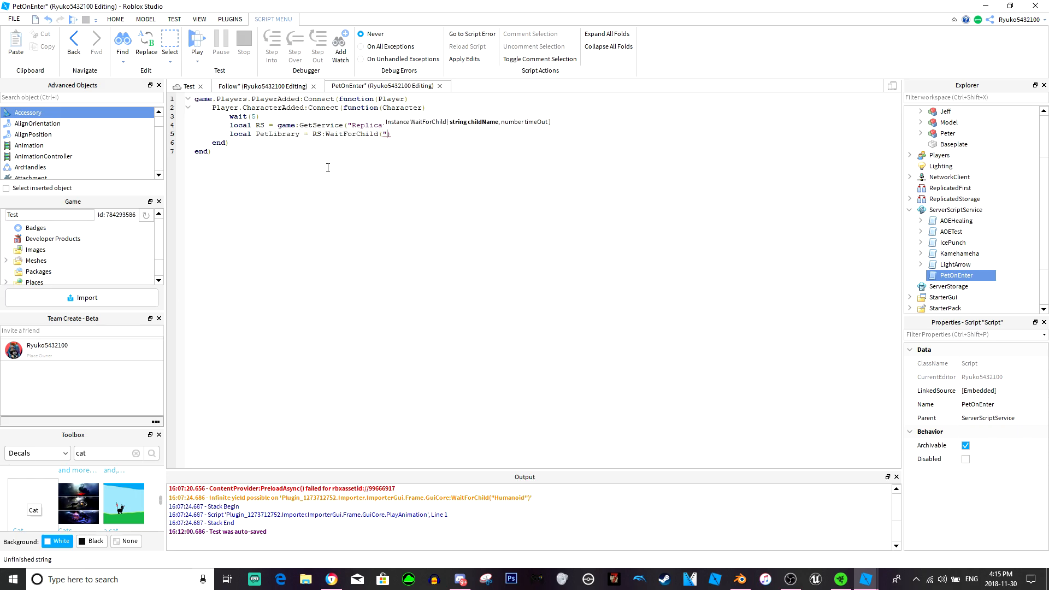
{"action": "type", "text": "PetLibrary"}
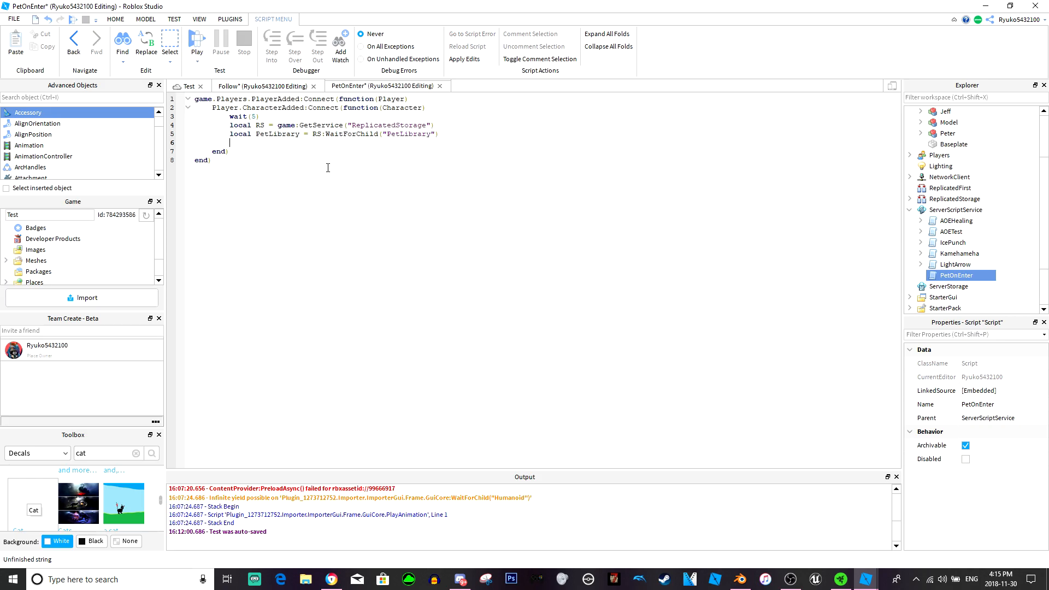
{"action": "type", "text": "local Pet"}
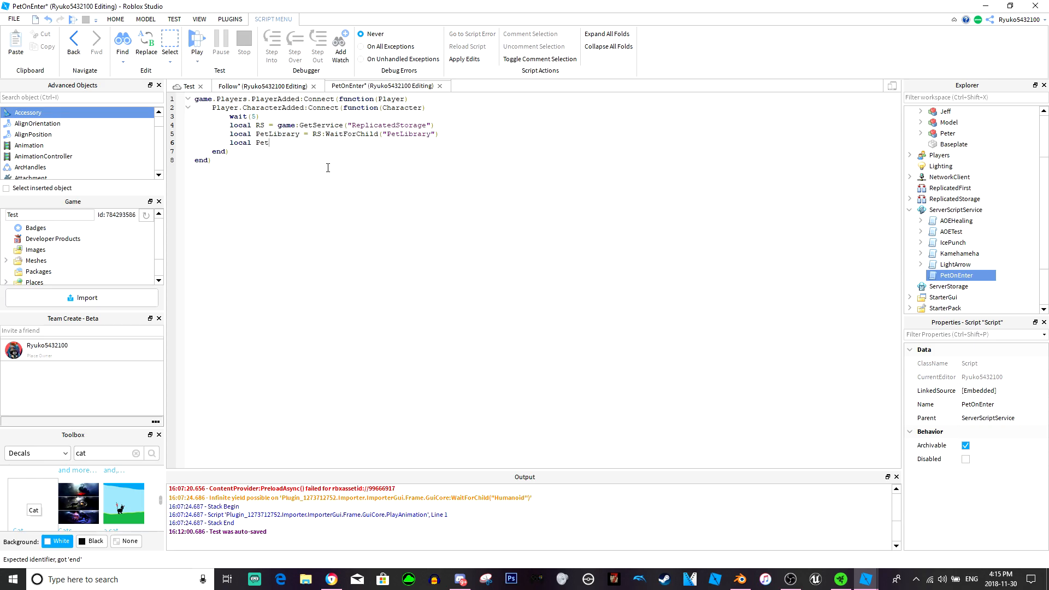
{"action": "type", "text": "Clone ="}
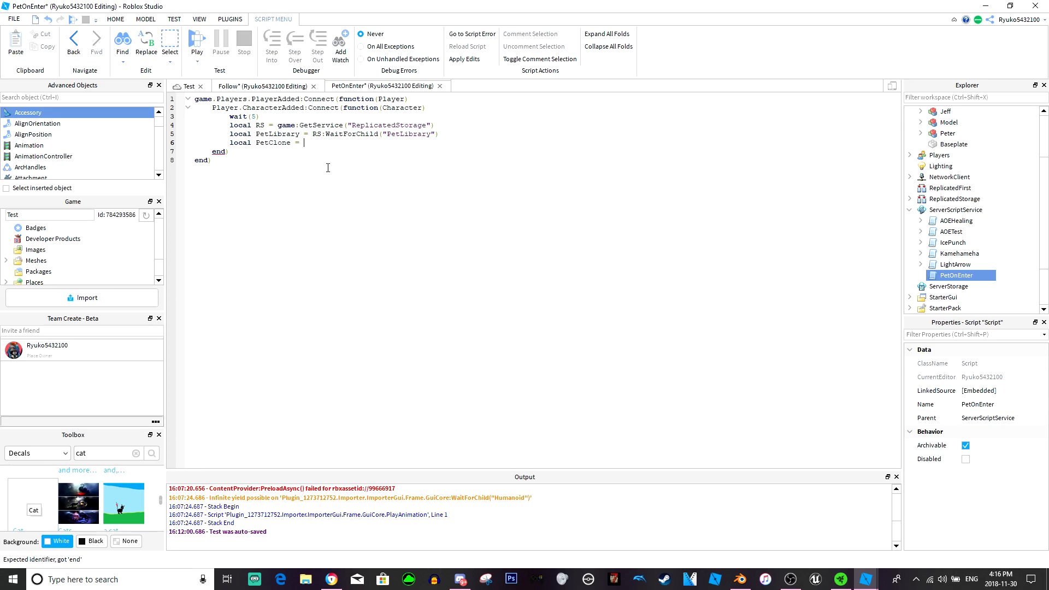
{"action": "type", "text": "petl"}
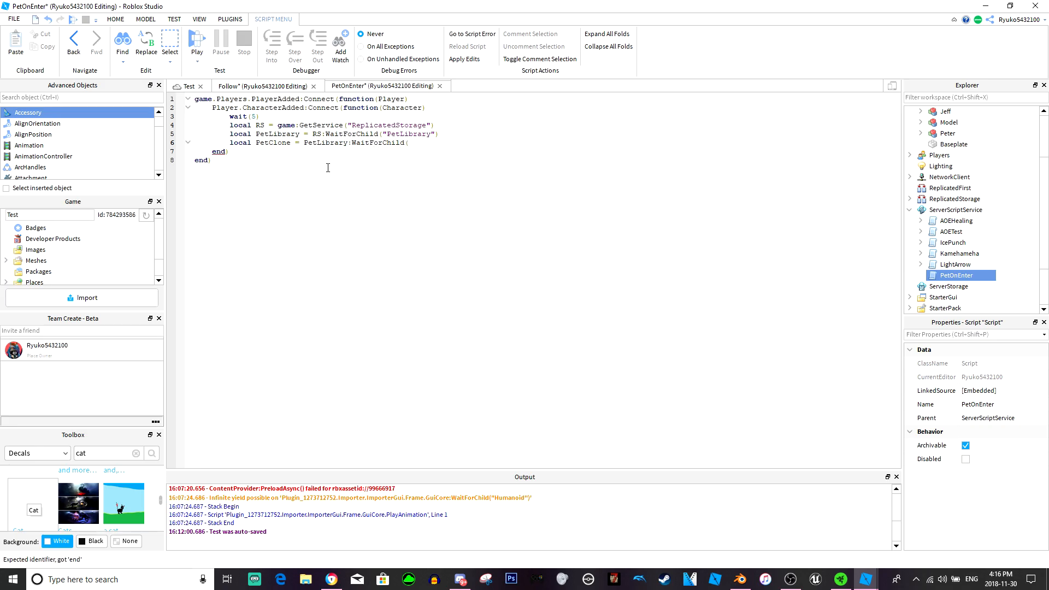
{"action": "type", "text": "\"Pet\""}
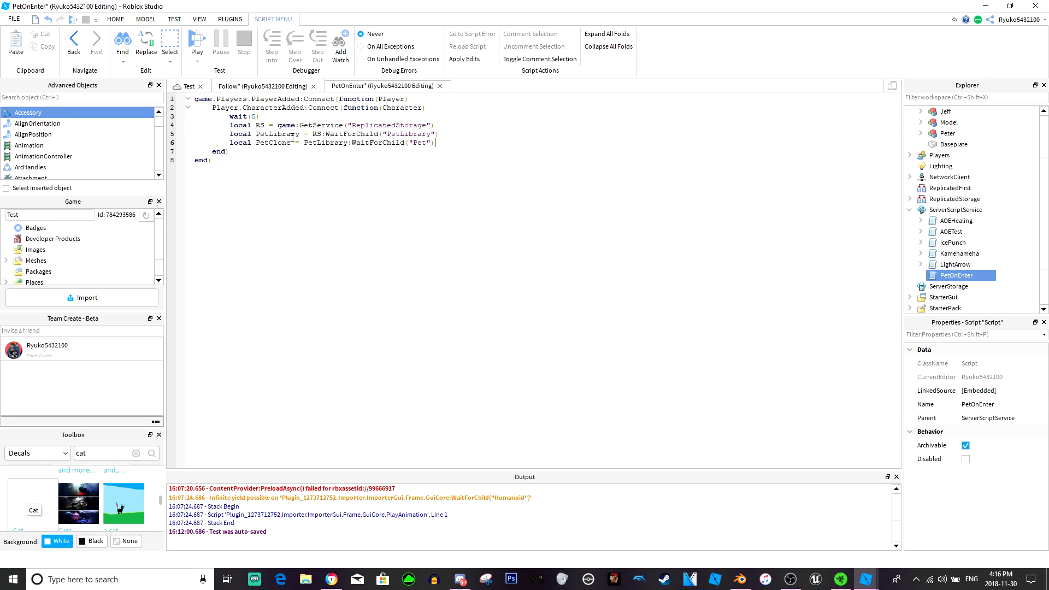
Set PetClone.Parent to the joining Character on a new line
{"action": "left_click", "coordinate": [440, 142]}
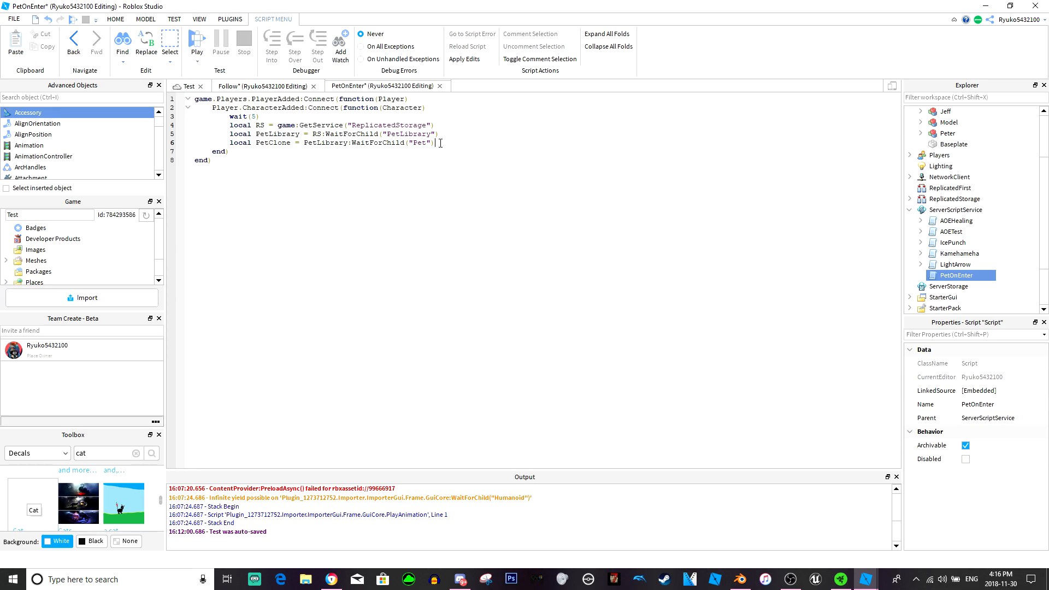
{"action": "type", "text": "P"}
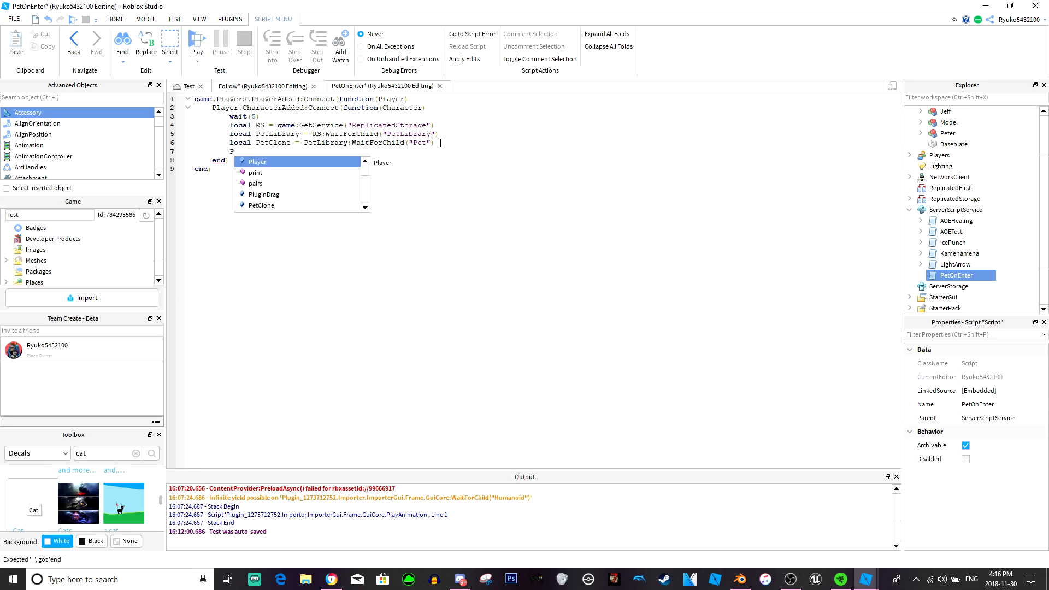
{"action": "type", "text": "PetClone.Parent = Character"}
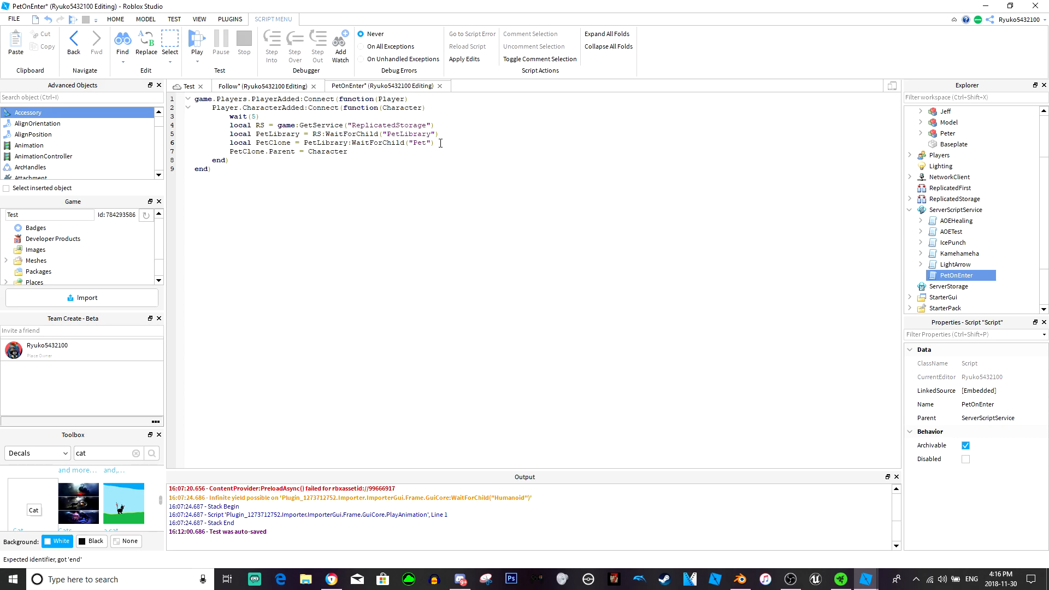
Add local Follow = PetClone:WaitForChild("Follow"), checking the Follow script under PetLibrary > Pet
{"action": "type", "text": "local FollowSc"}
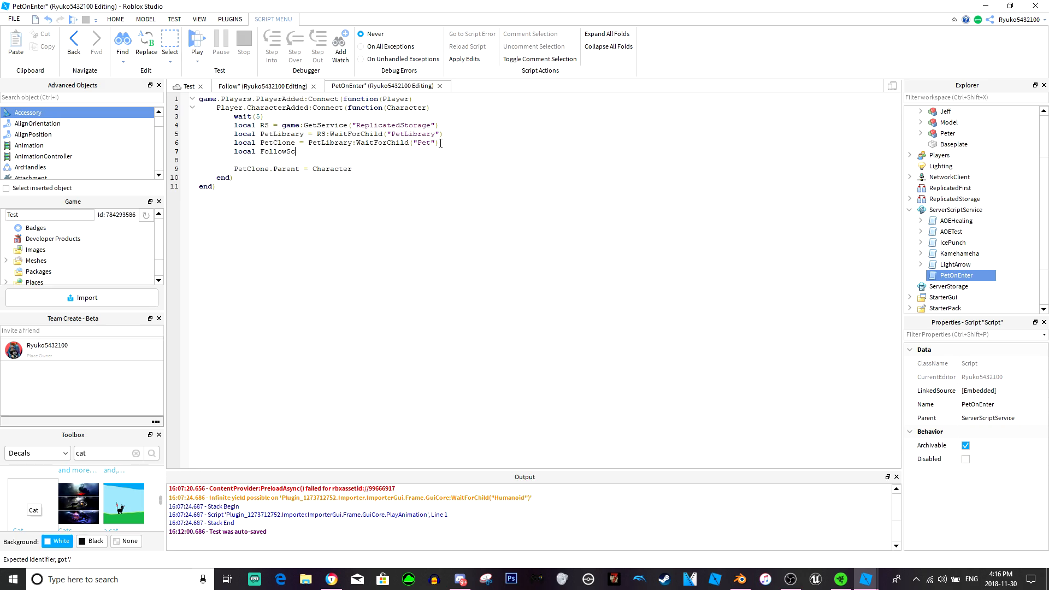
{"action": "type", "text": "ript ="}
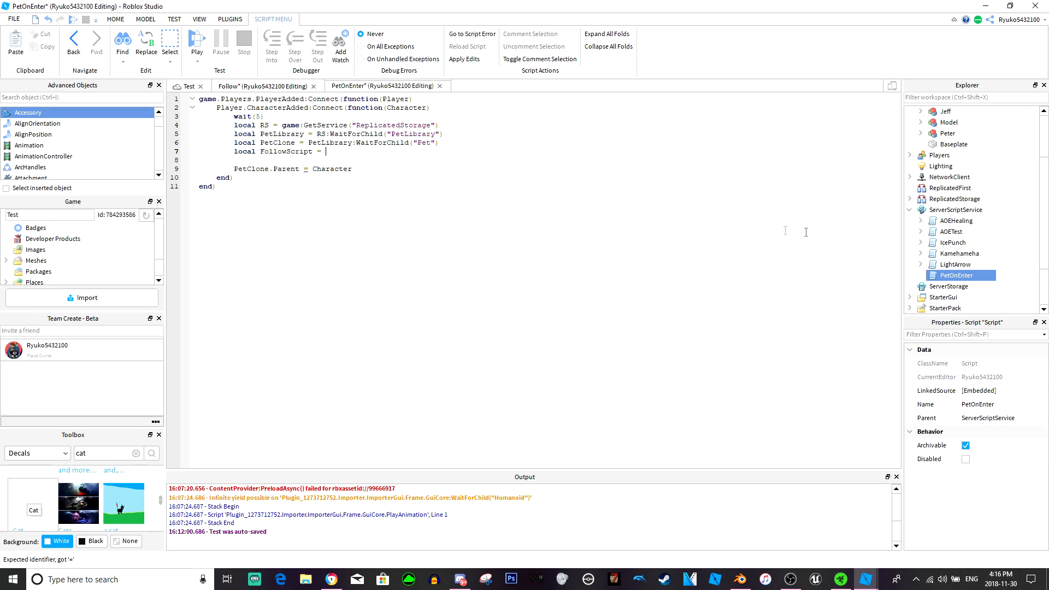
{"action": "scroll", "scroll_direction": "down", "scroll_amount": 3}
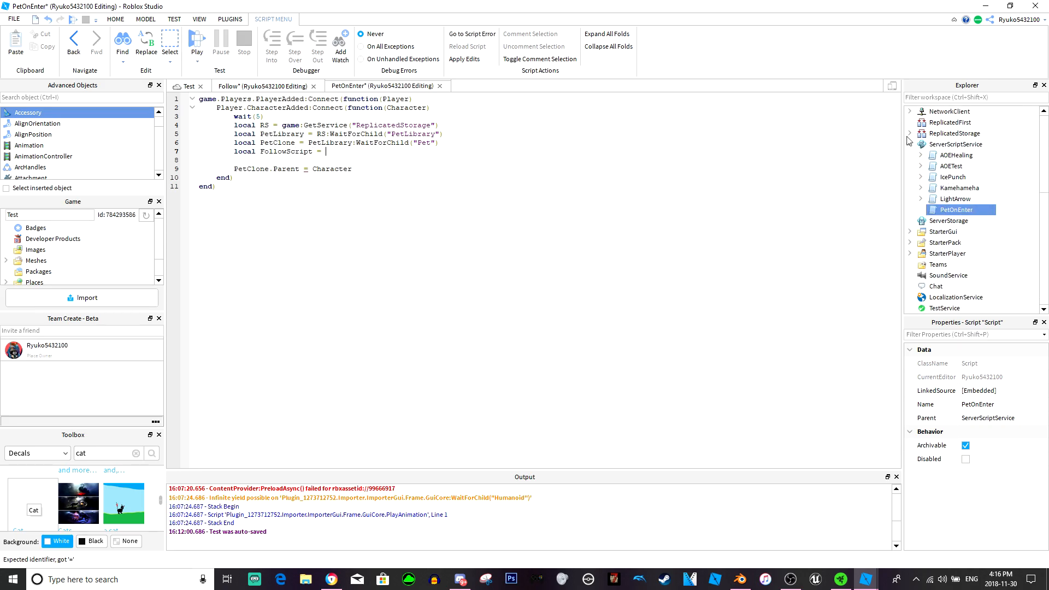
{"action": "left_click", "coordinate": [910, 133]}
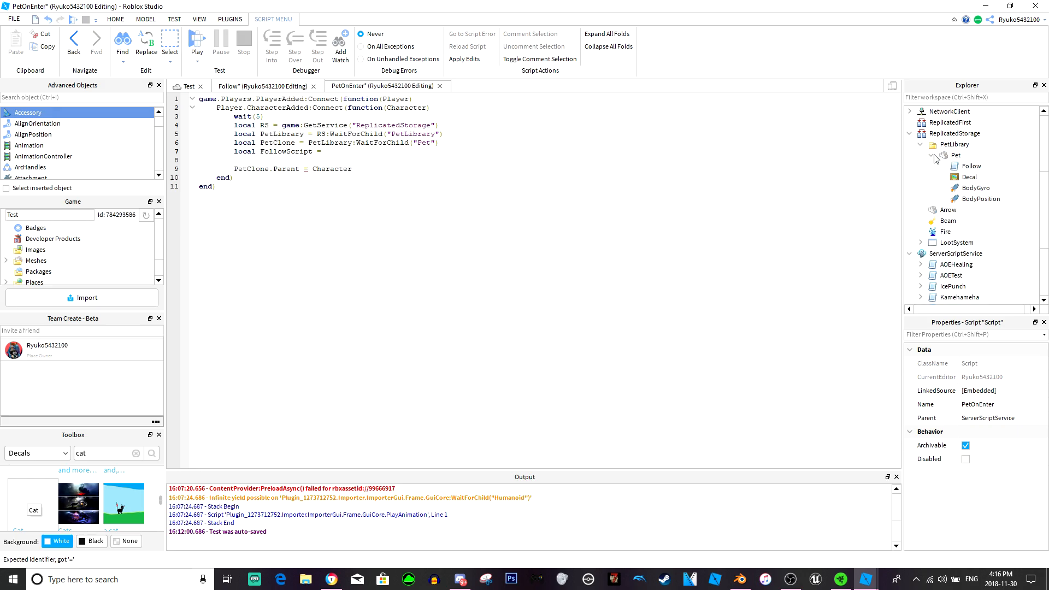
{"action": "left_click", "coordinate": [969, 166]}
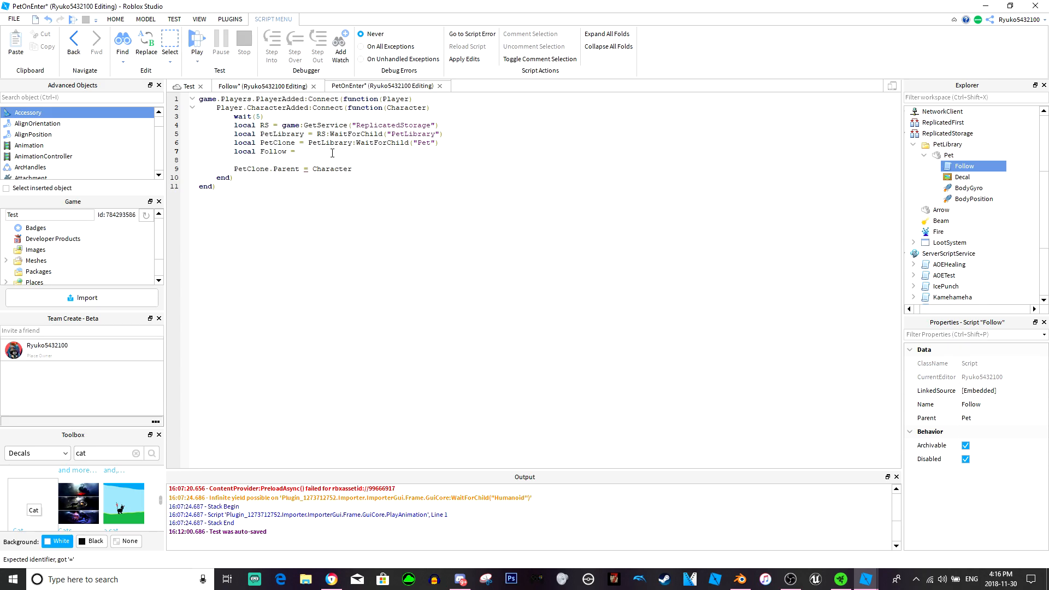
{"action": "type", "text": "PetClone:WaitForChild"}
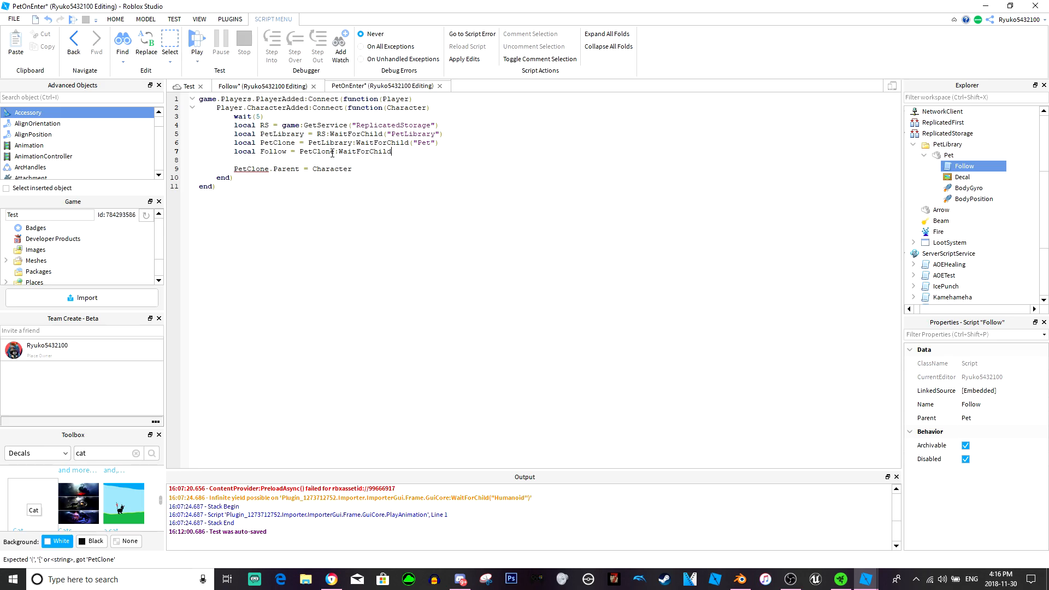
{"action": "type", "text": "(\"Follow"}
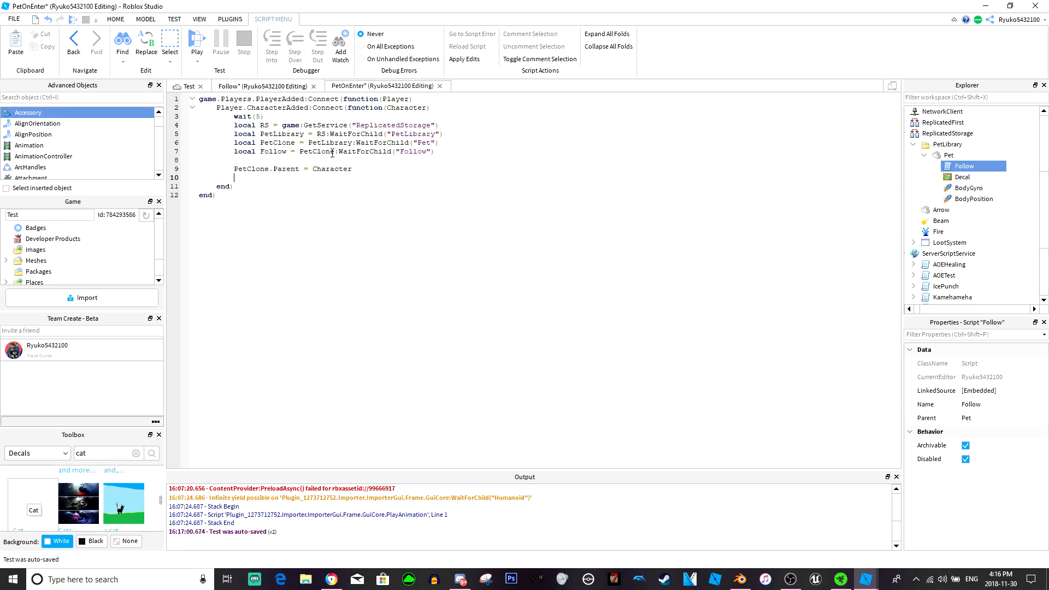
Set Follow.Disabled = false after the Parent line
{"action": "type", "text": "Follow."}
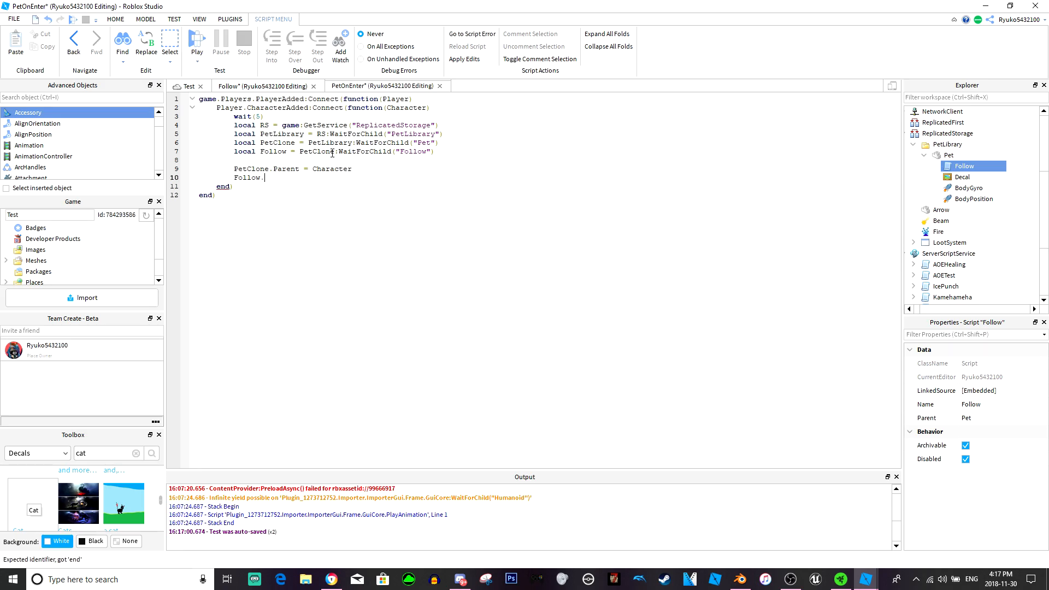
{"action": "type", "text": "Di"}
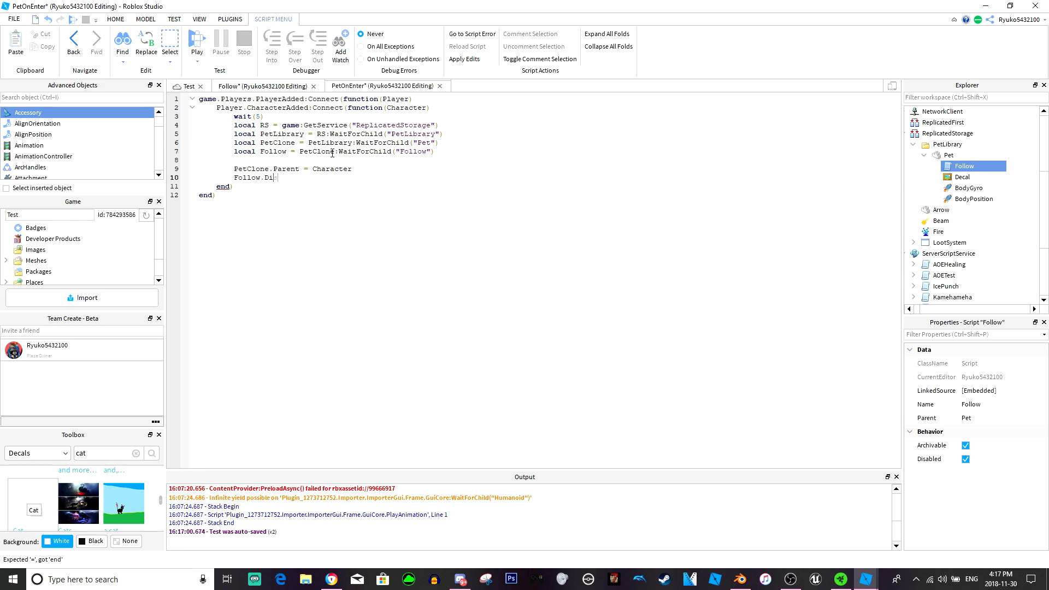
{"action": "type", "text": "sabled = false"}
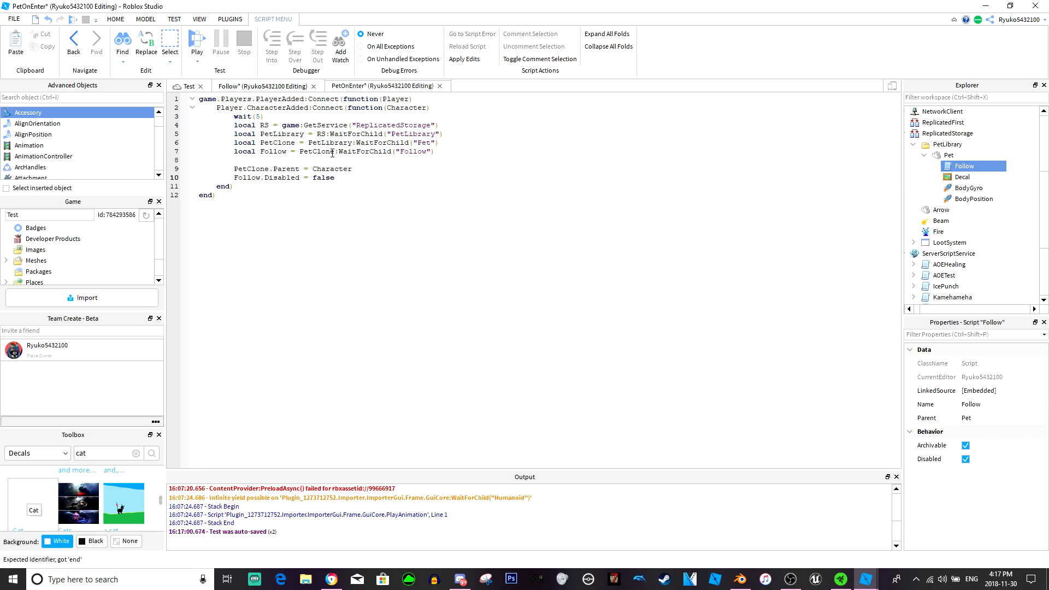
Start a play test and focus the viewport so the character spawns among the dummy NPCs
{"action": "left_click", "coordinate": [196, 40]}
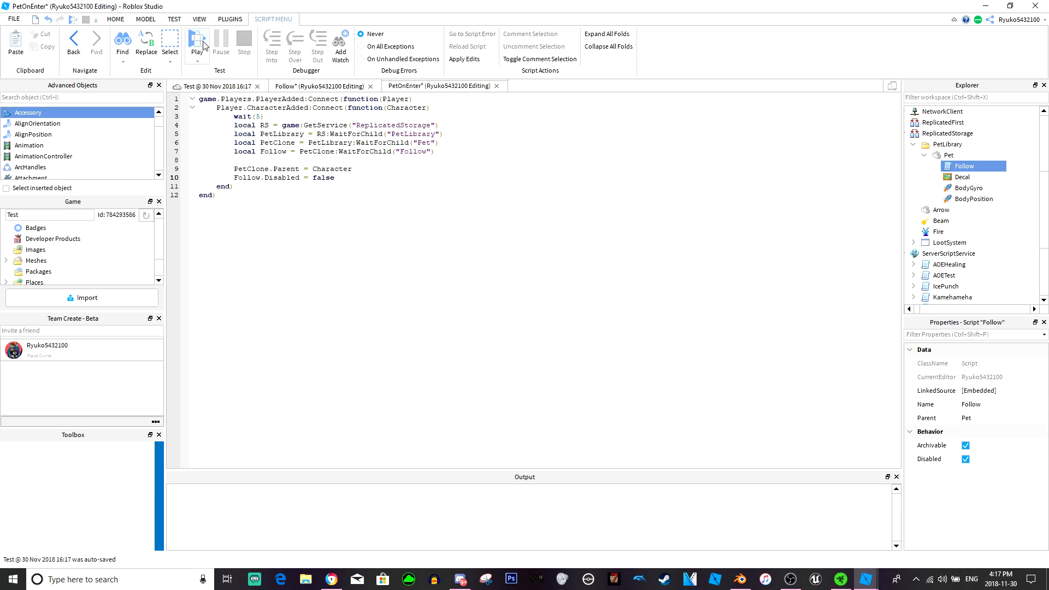
{"action": "left_click", "coordinate": [196, 41]}
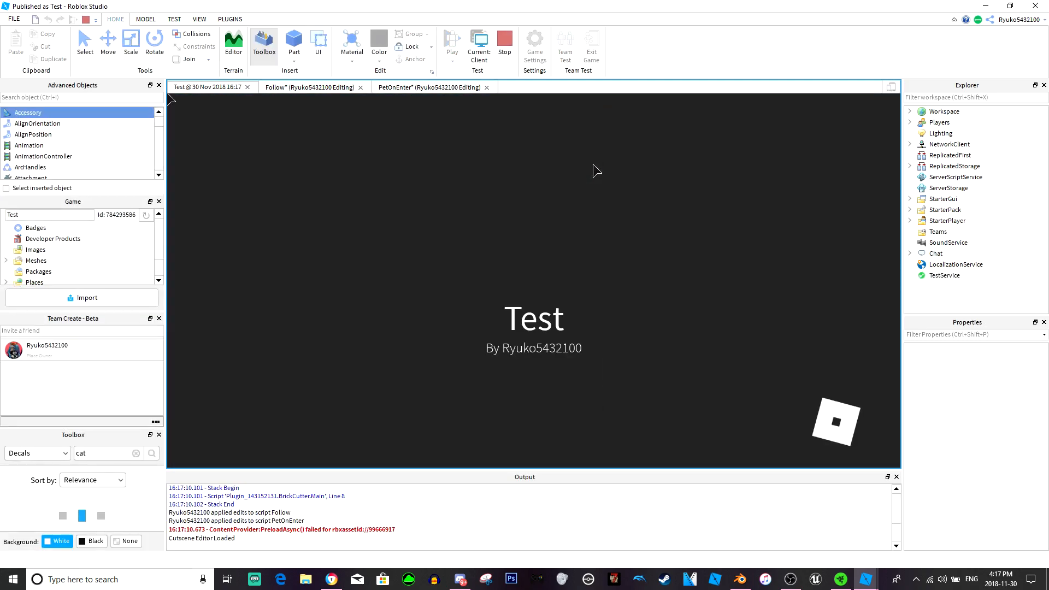
{"action": "left_click", "coordinate": [451, 46]}
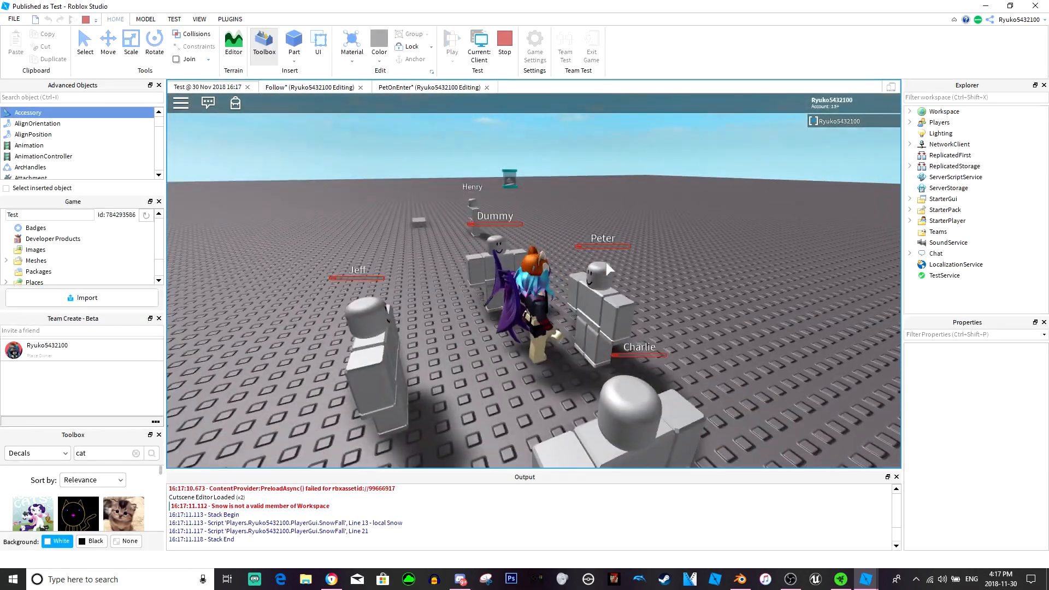